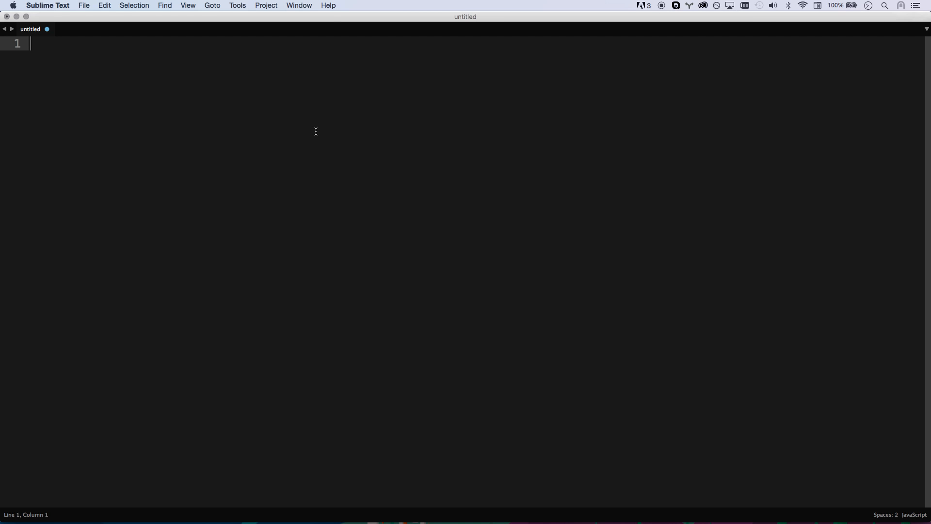
Write var a = 1; and a block declaring var b = 2;.
type("var a = ;")
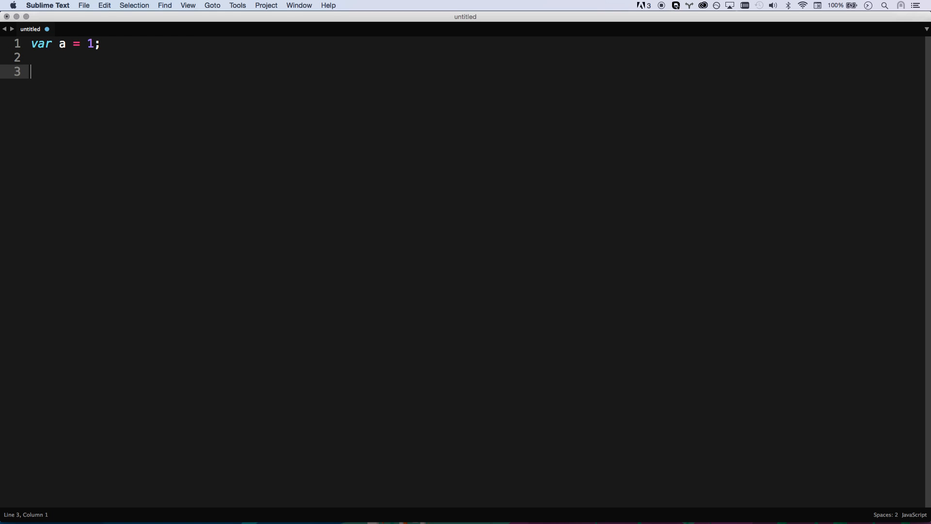
type("function() {}")
type("var b")
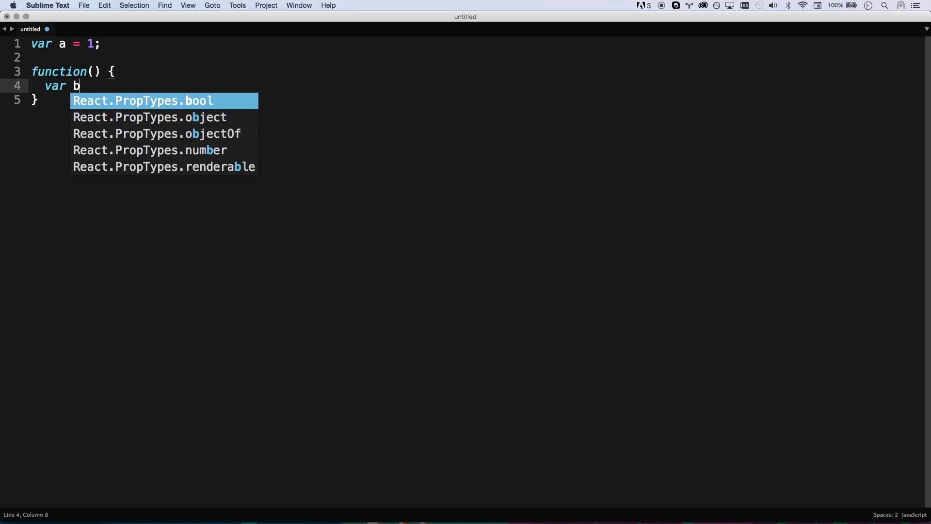
type("= 2;")
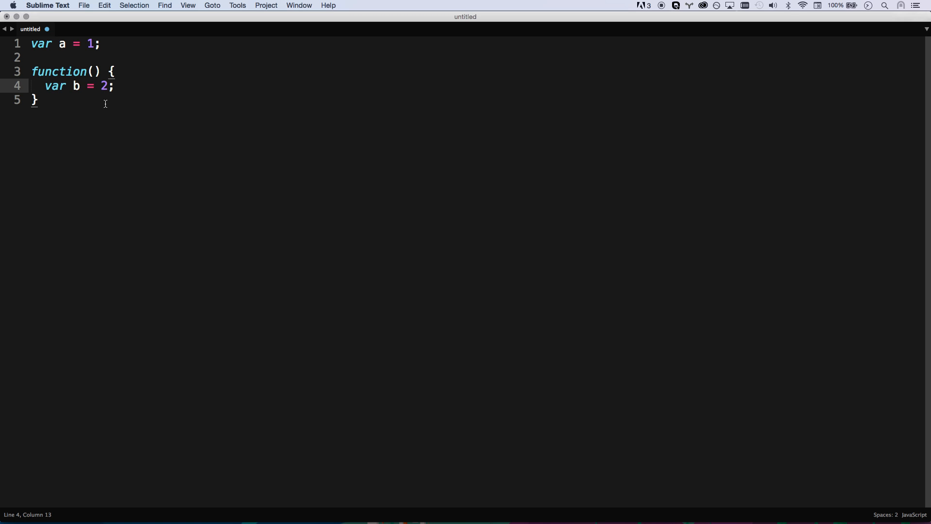
Change the block header to if (true) and add console.log(b); below it.
left_click_drag(44, 86, 114, 85)
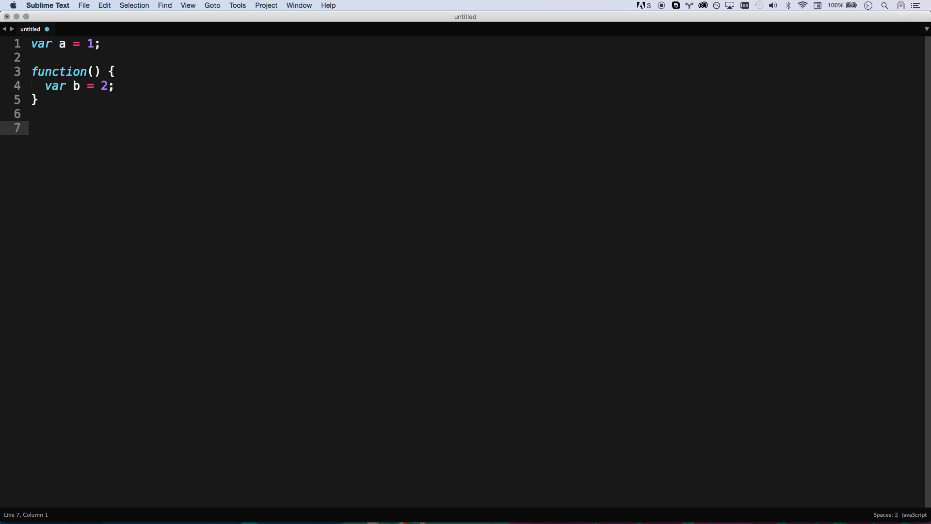
type("console.log(b)")
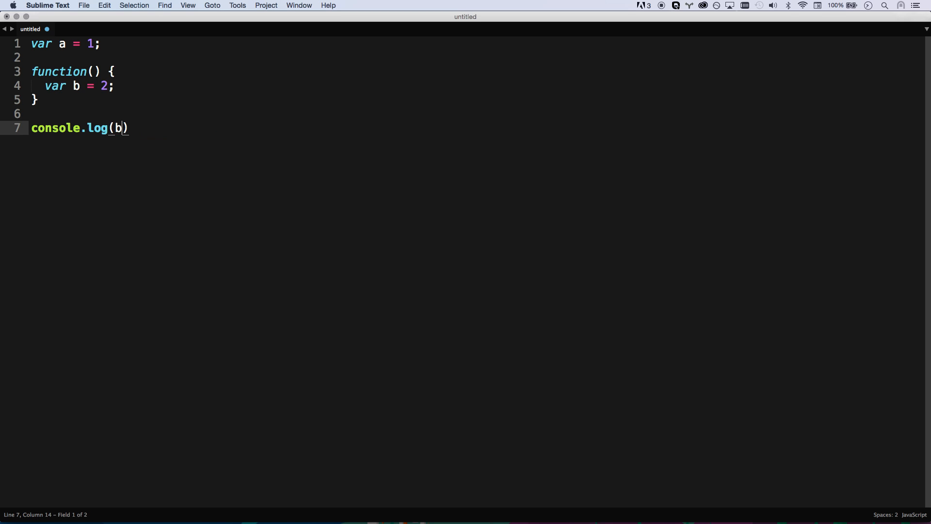
type(";")
left_click(75, 71)
type("if (true")
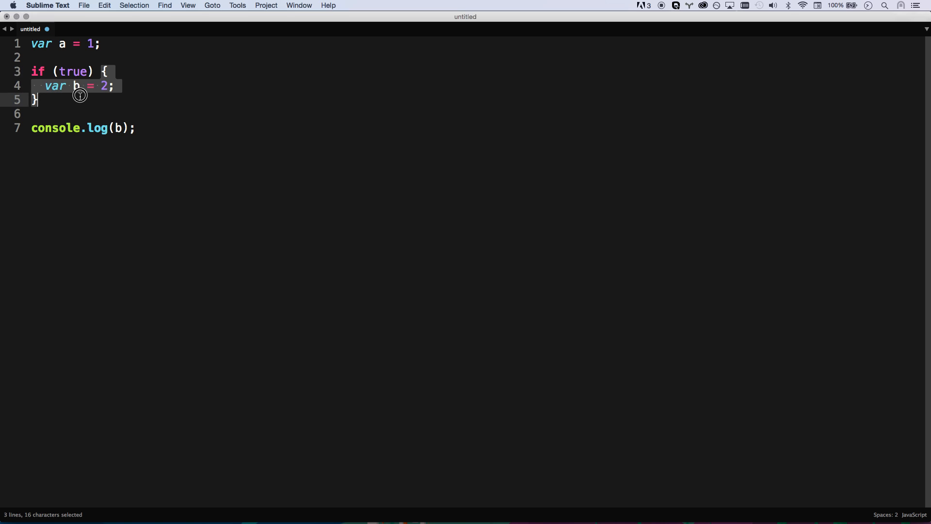
Append a //2 comment after console.log(b);.
left_click(55, 85)
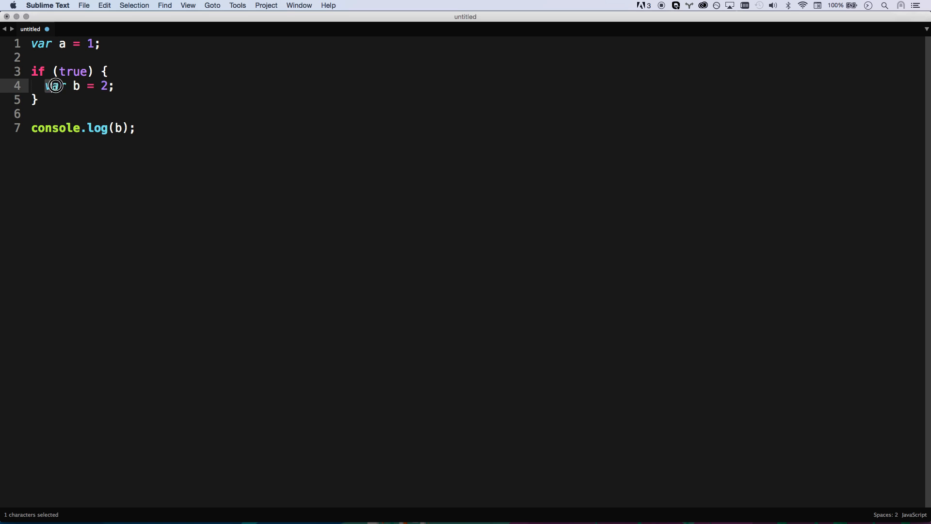
left_click(137, 128)
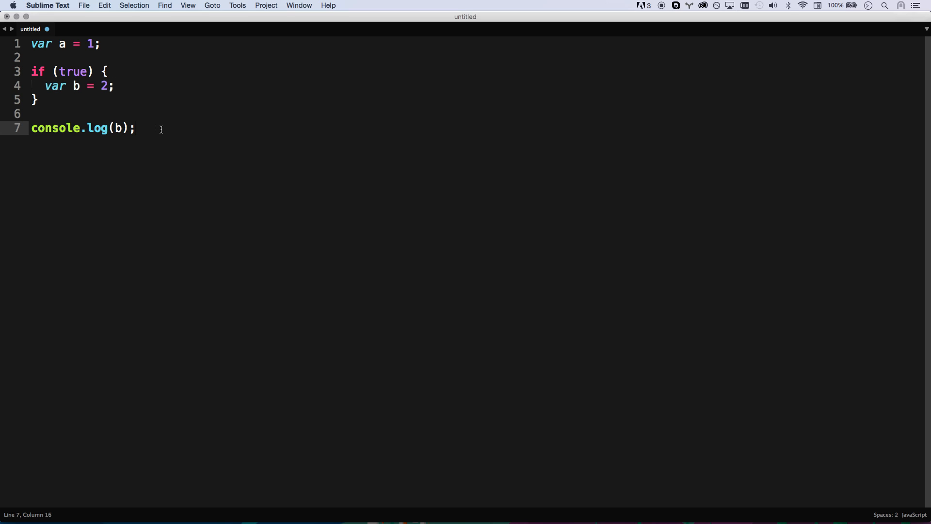
type("//2")
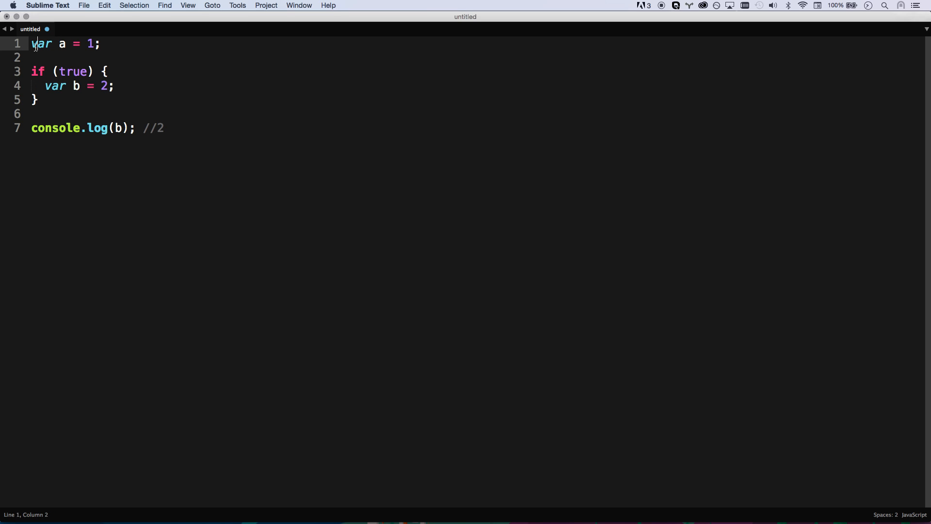
Declare var b; at the top and toggle the inner var keyword on b = 2.
type("var b;")
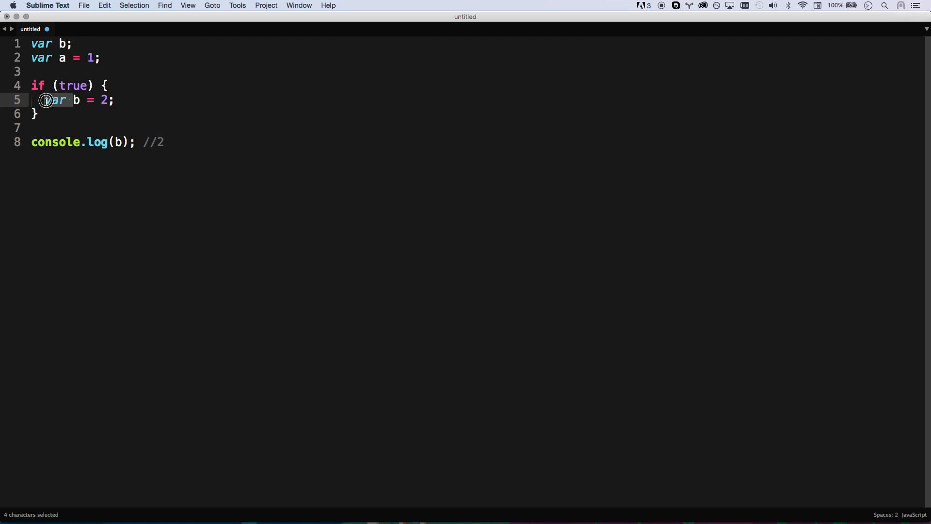
key("Delete")
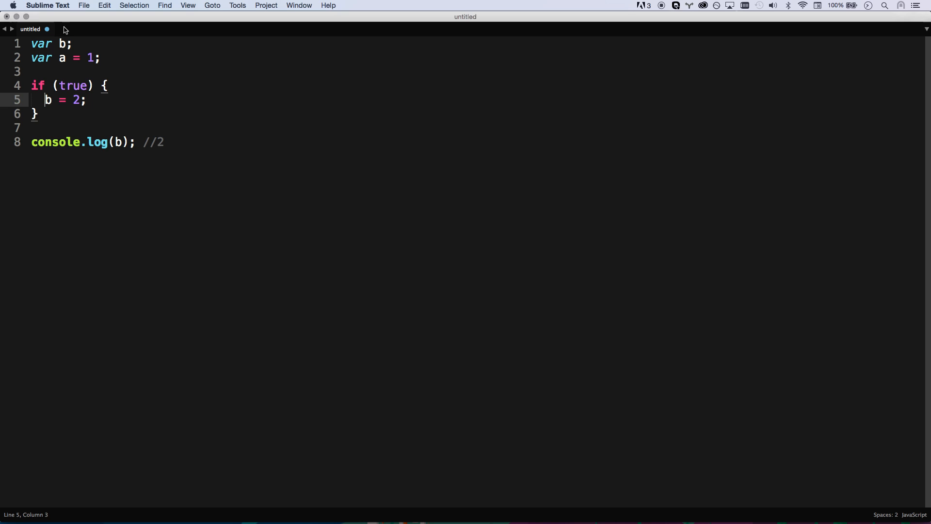
type("var")
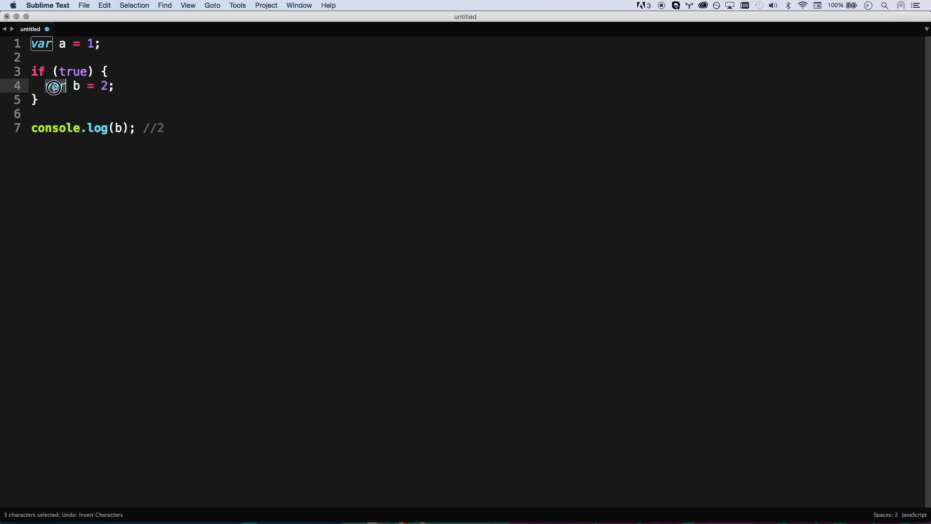
Declare b with let inside the block and change the header to for (20).
type("let")
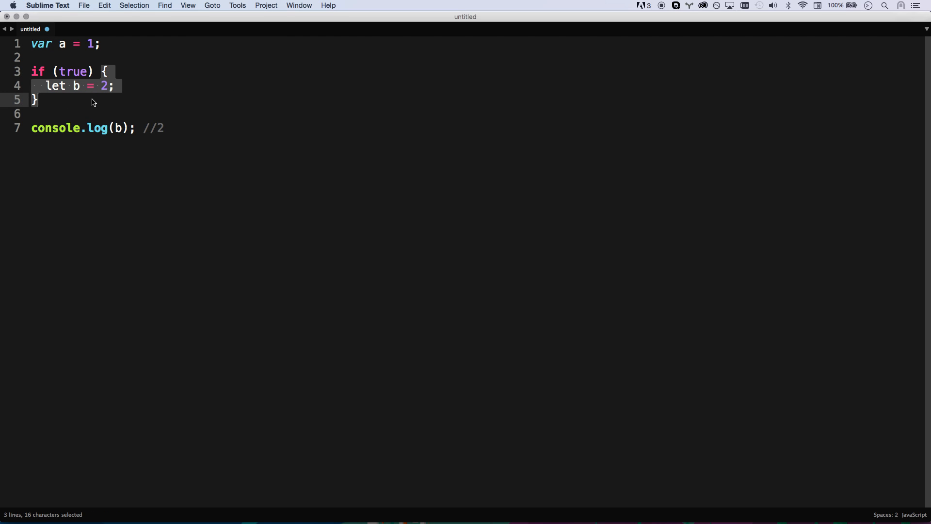
left_click(42, 70)
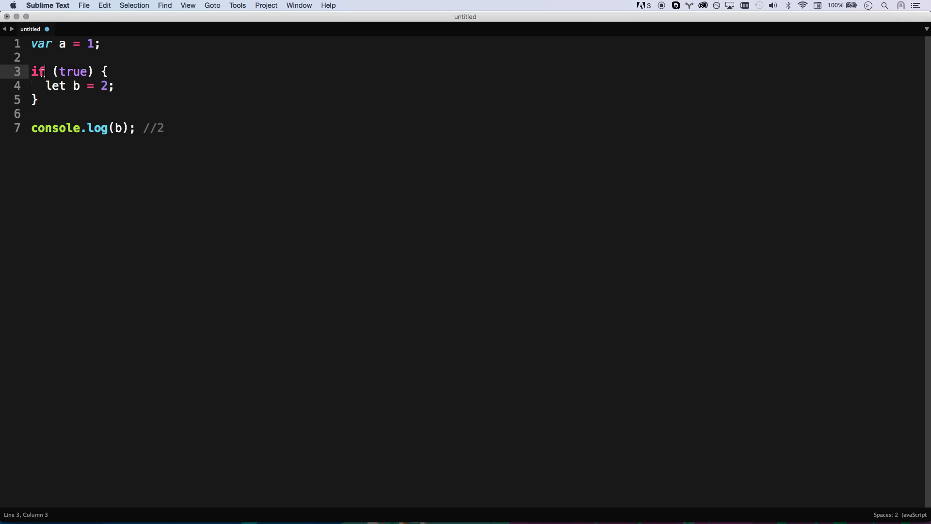
key("Backspace")
type("or")
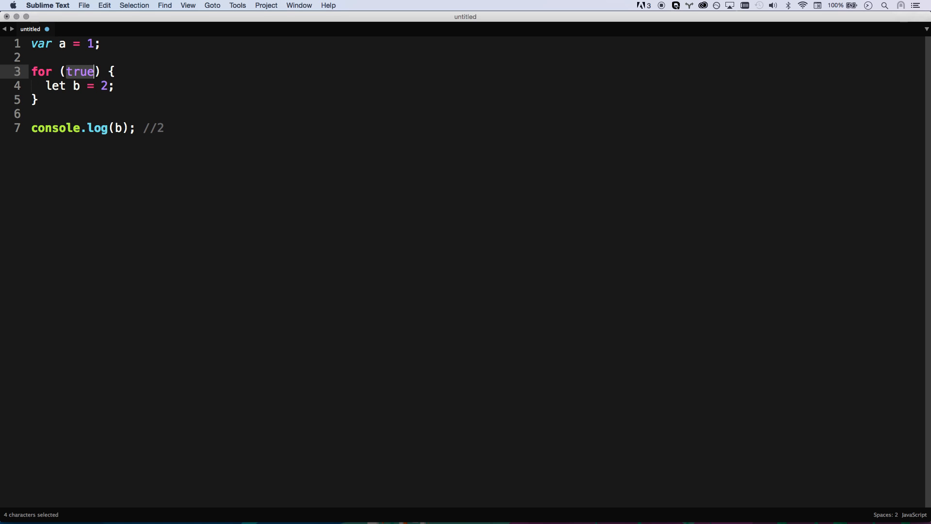
type("20")
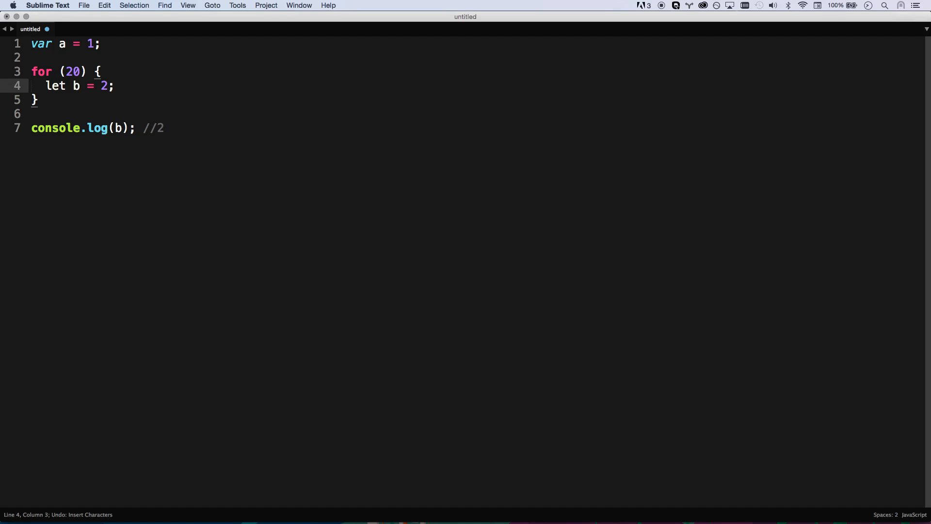
Adjust selections on the let b = 2 line and move to the end of line one.
left_click_drag(46, 86, 106, 86)
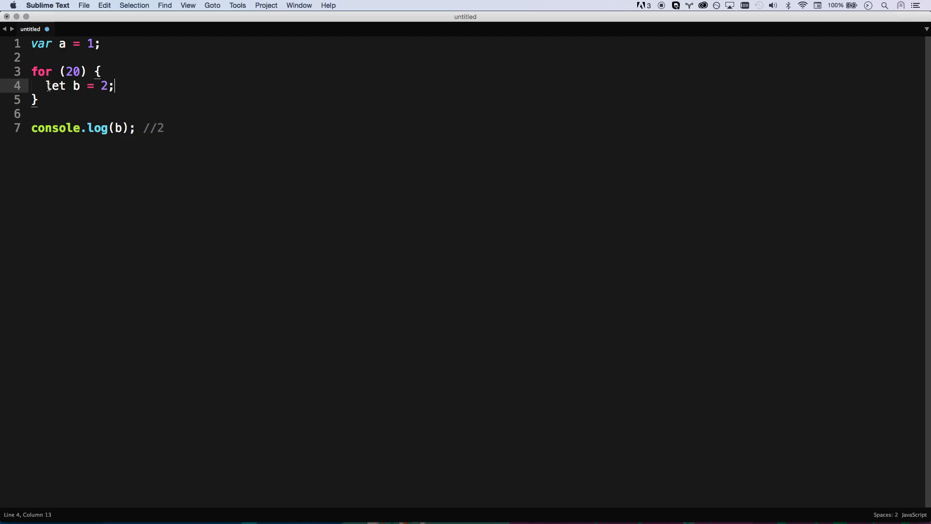
left_click_drag(112, 85, 87, 90)
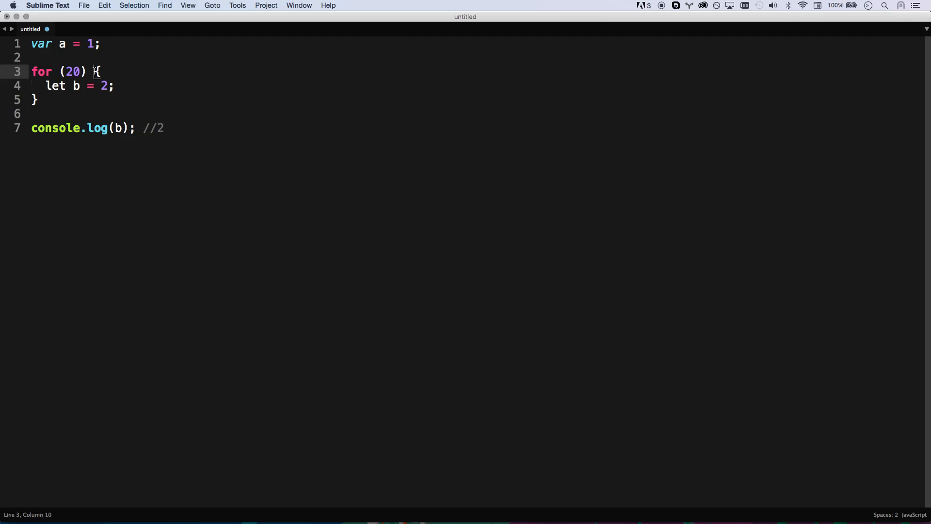
double_click(54, 85)
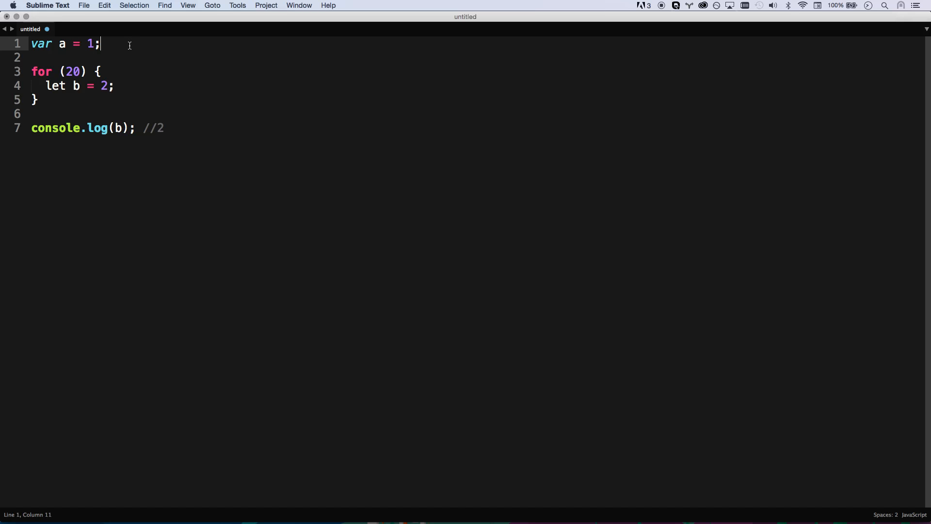
Comment //let is the new var on line one and restore if (true) with var b = 2;.
type("//let is t")
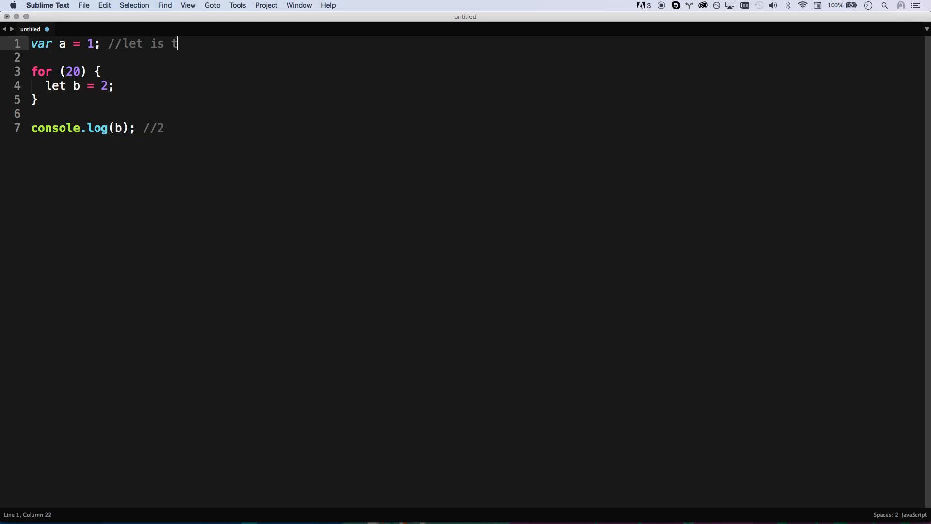
type("he new var")
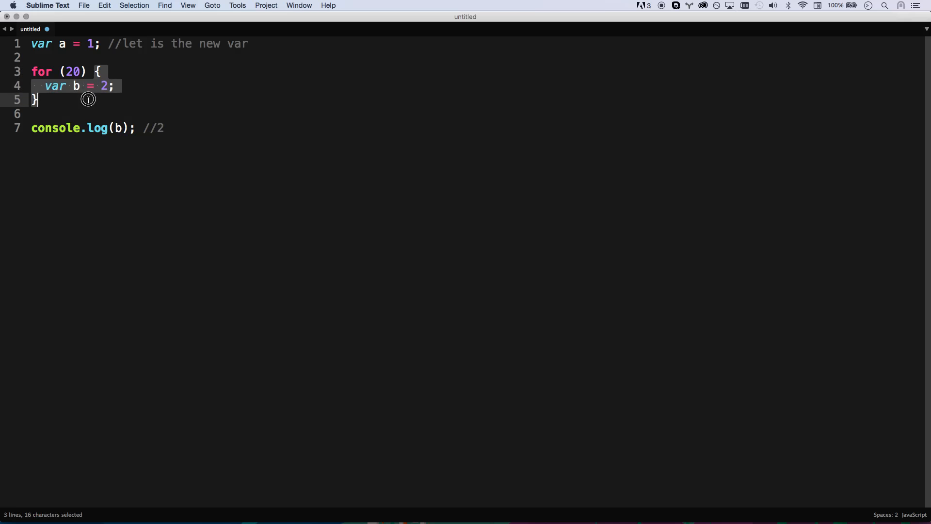
type("if")
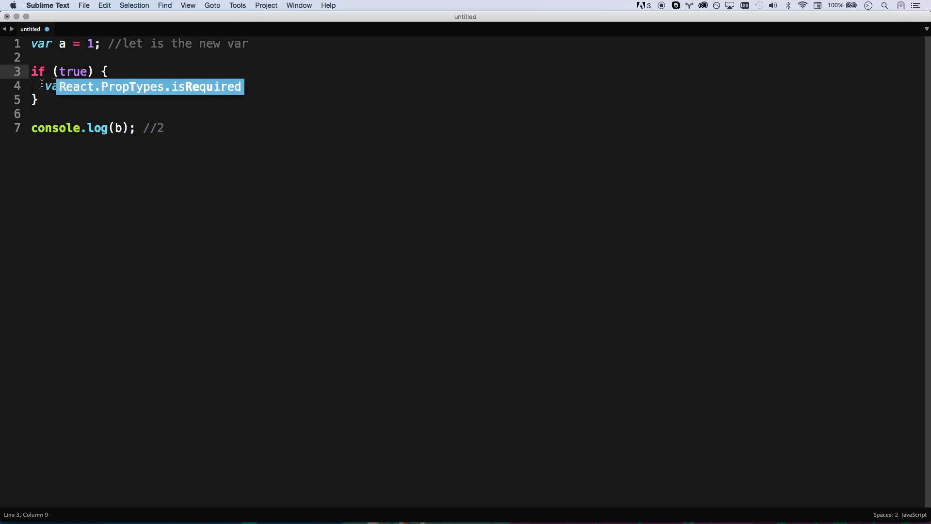
type("var b = 2;")
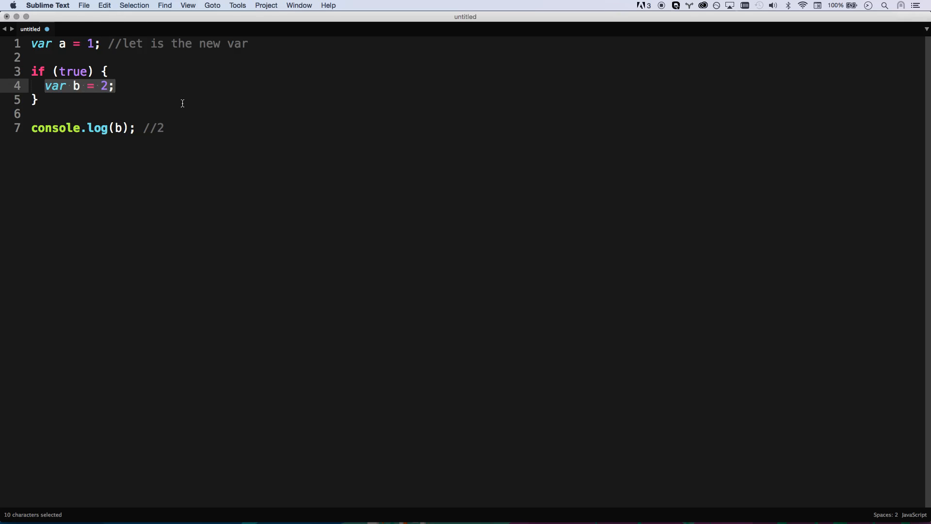
Insert var b; at the top of the file.
left_click(31, 114)
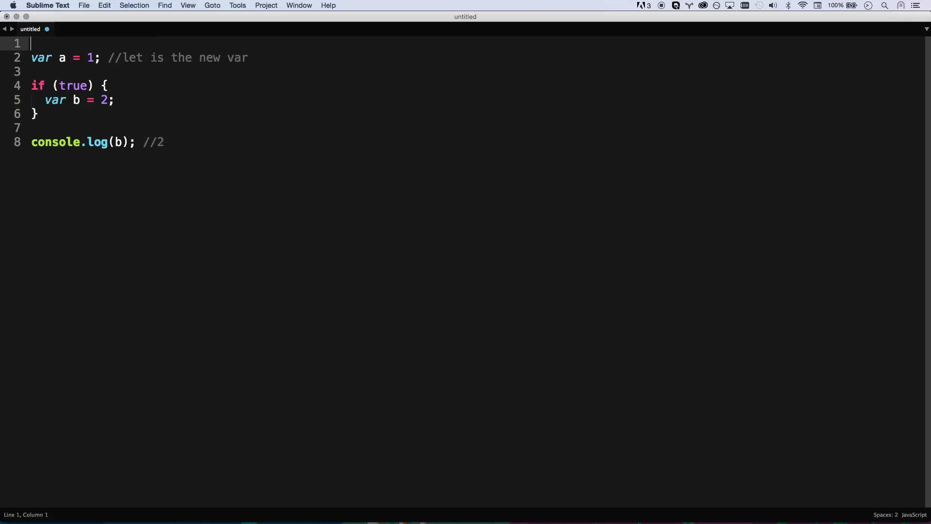
type("var b;")
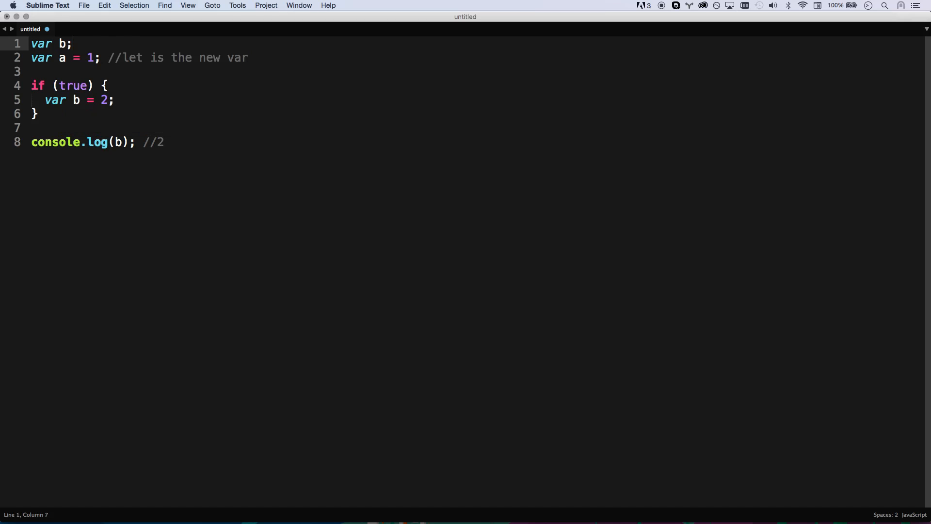
double_click(55, 99)
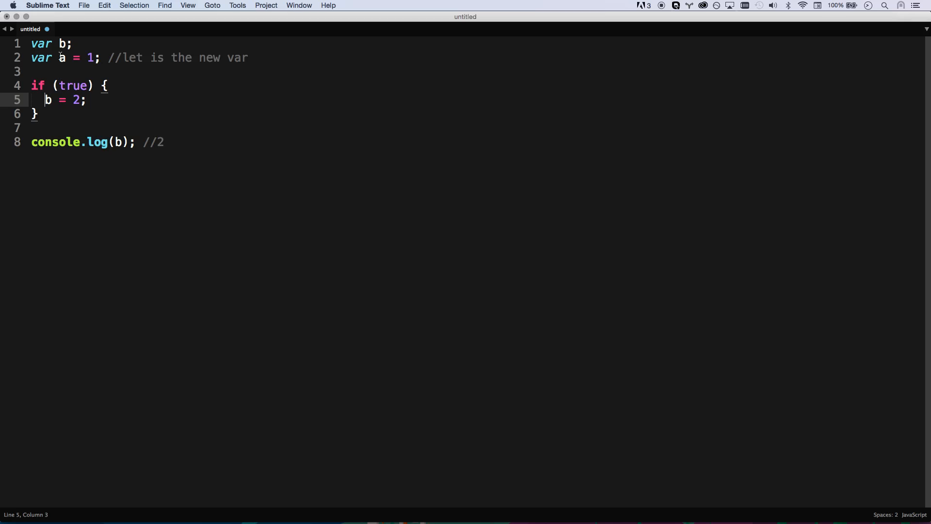
left_click(70, 44)
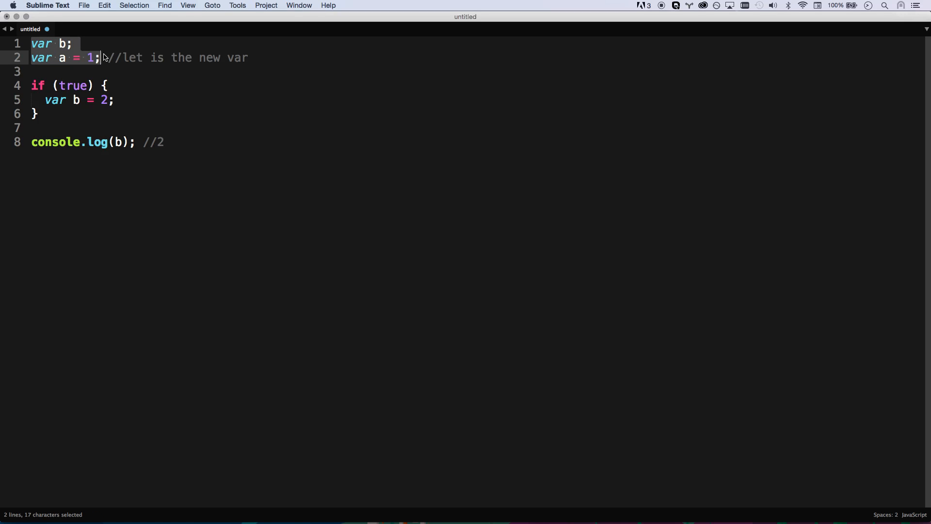
Write const foo = 1, a block with const bar = 2, and console.log(bar) //not defined.
type("const foo = 1;")
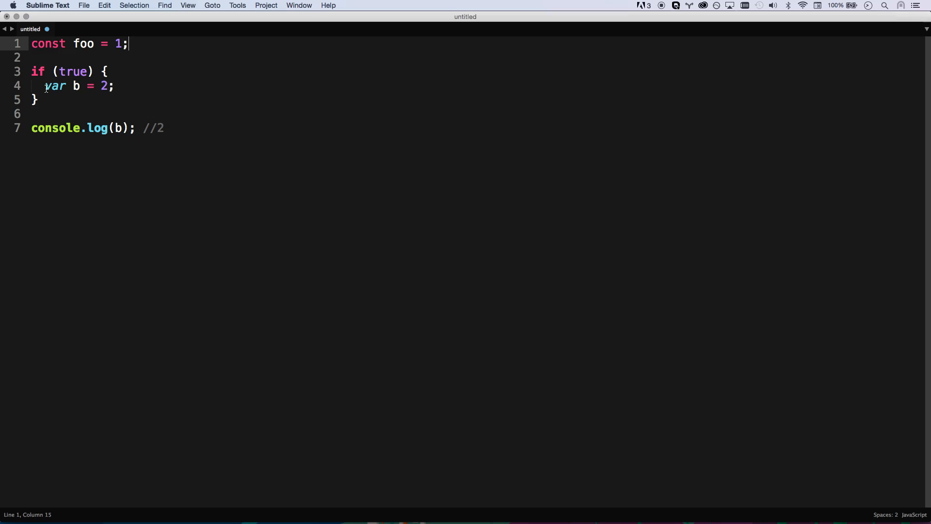
type("cpm")
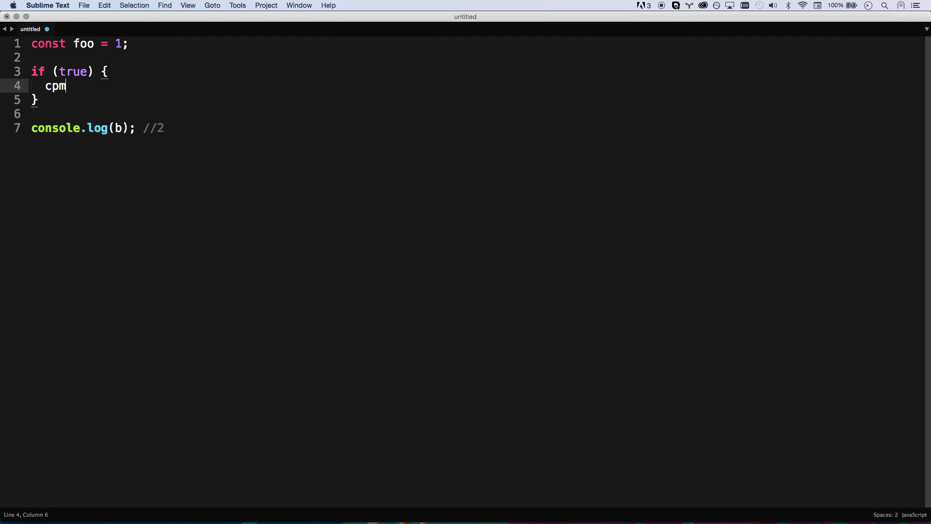
type("const")
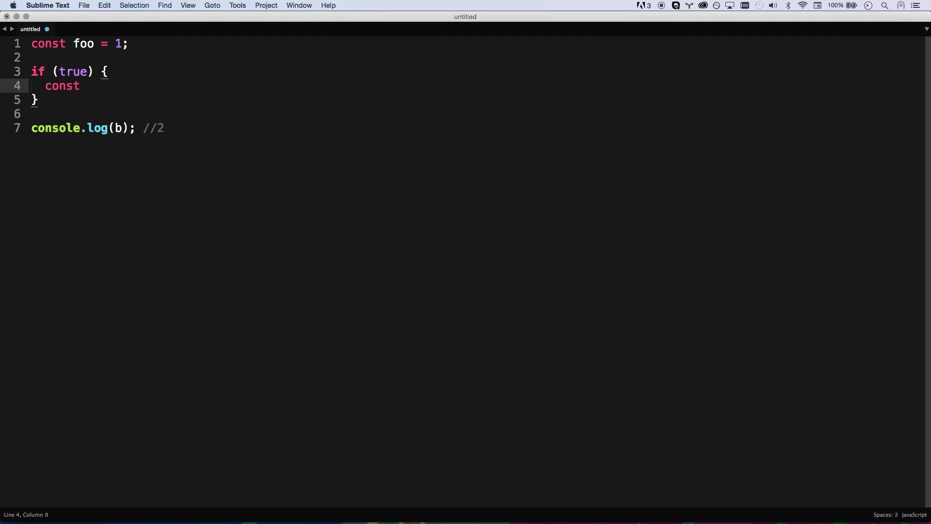
type("bar")
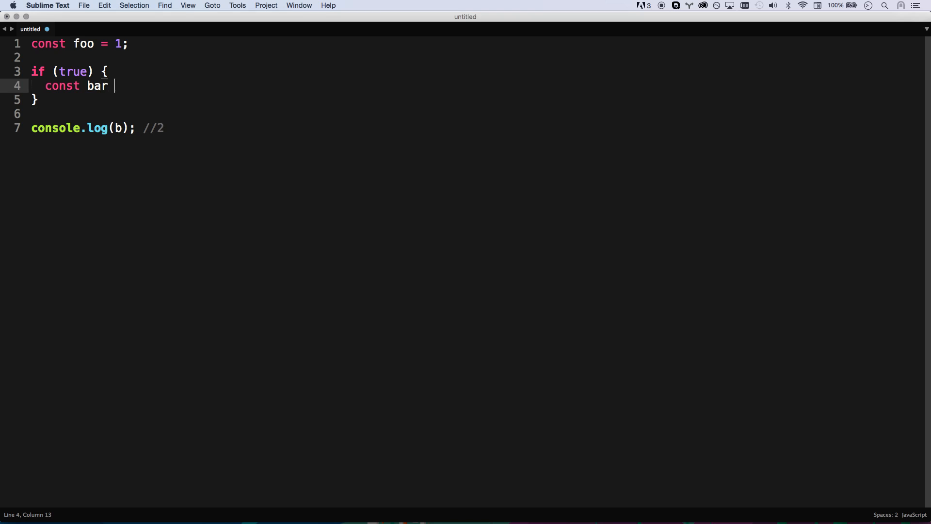
type("= 2;")
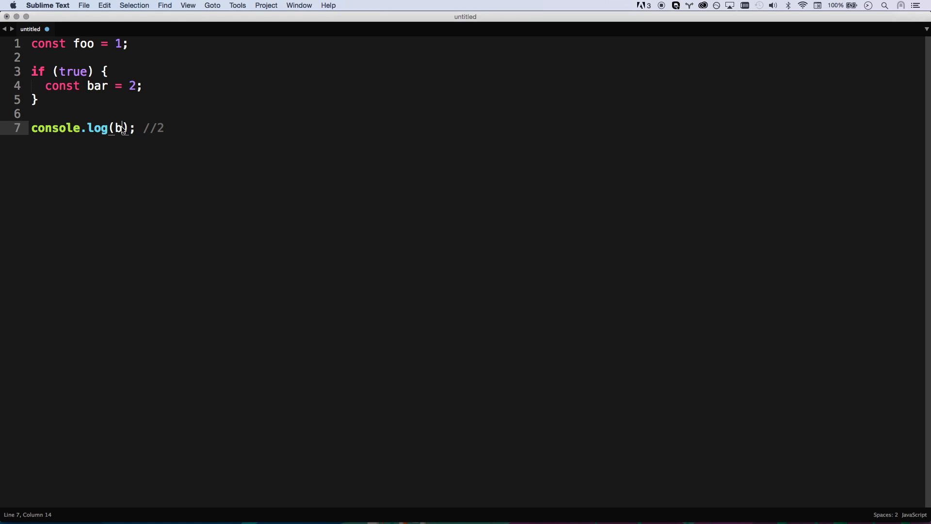
type("ar")
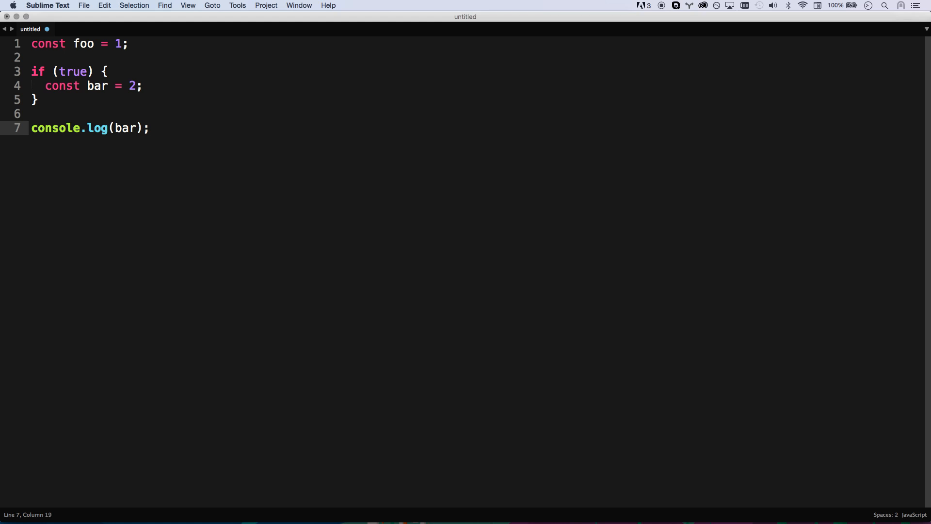
type("//not defined")
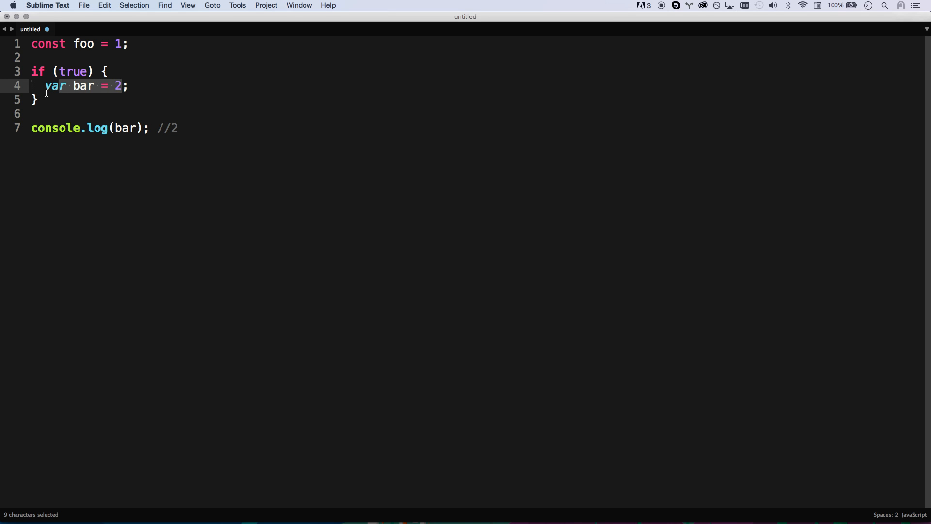
Replace the var keyword declaring bar with const.
double_click(54, 86)
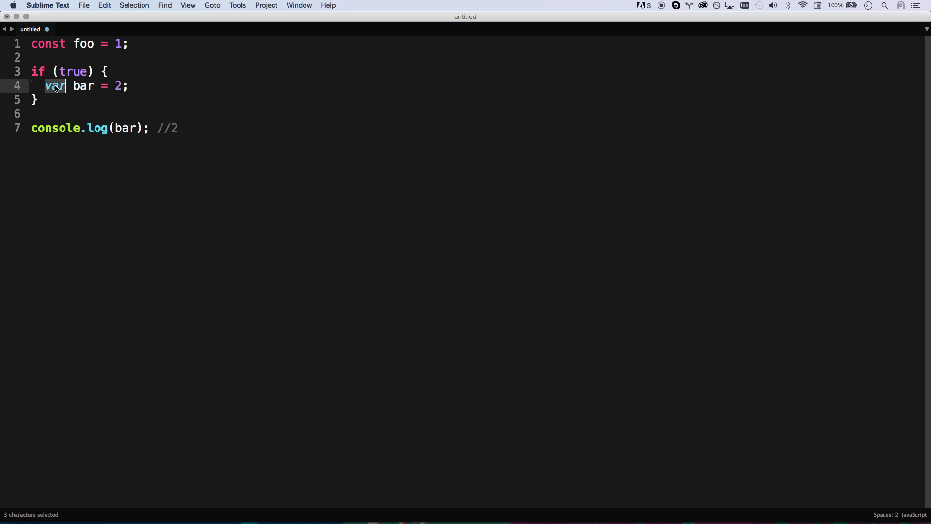
type("const")
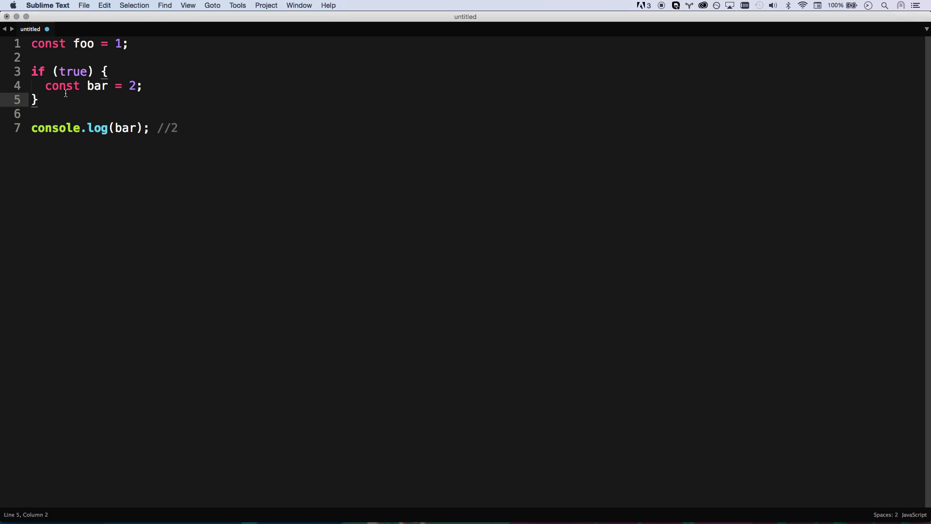
Undo the stray quote, add bar = 3; and select bar's value for replacement.
type("'")
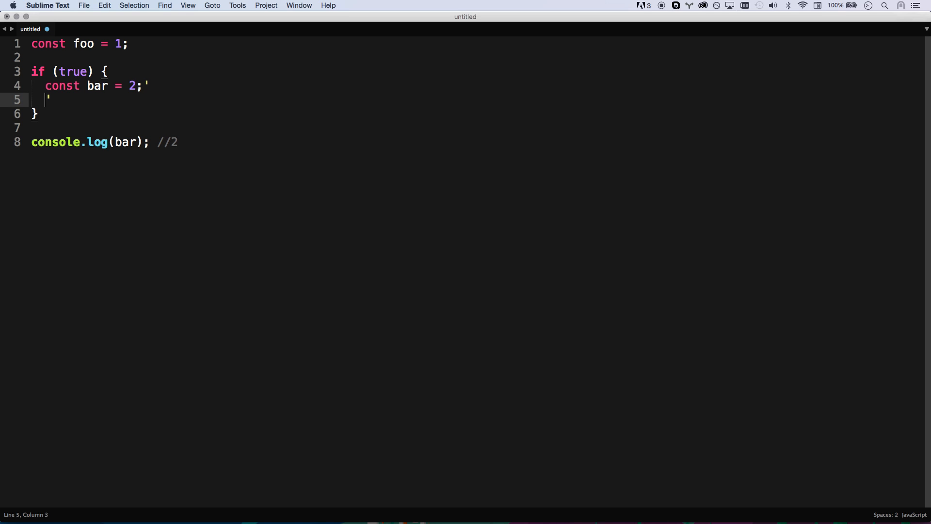
key("cmd+z")
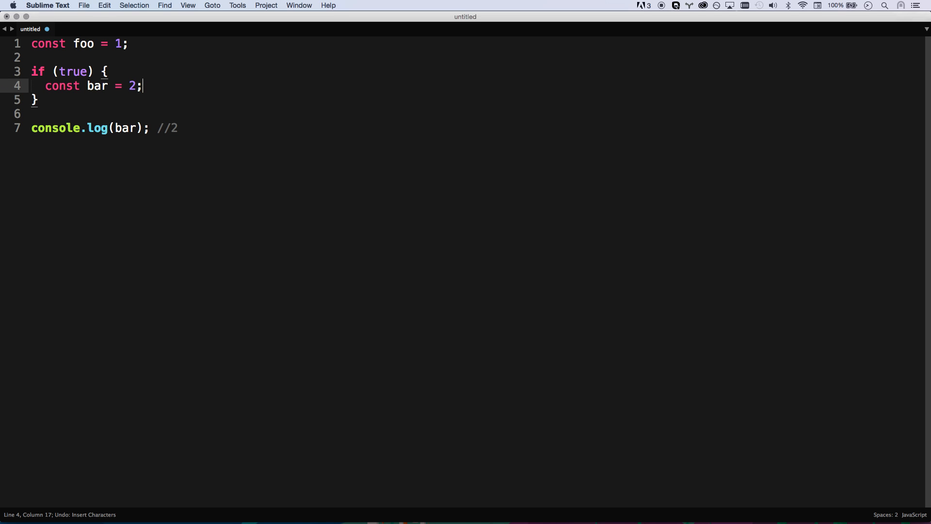
type("bar = 3;")
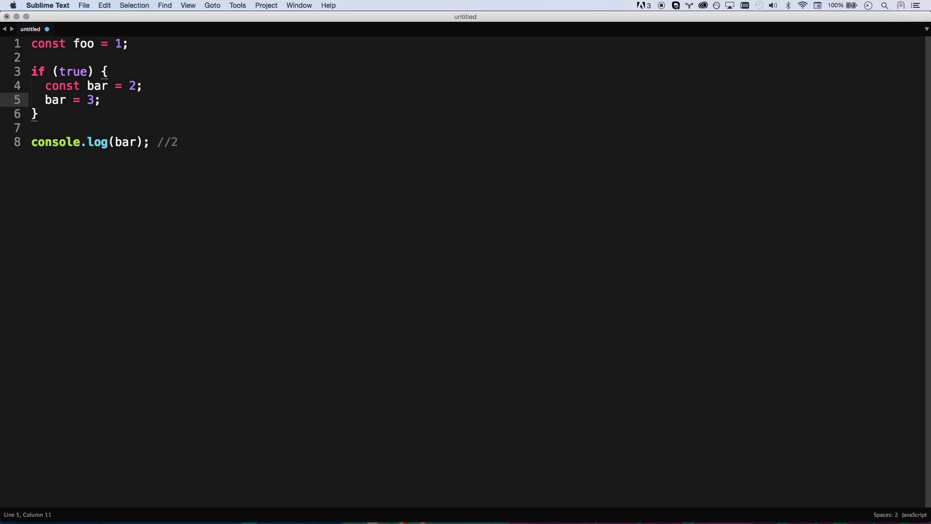
left_click(122, 86)
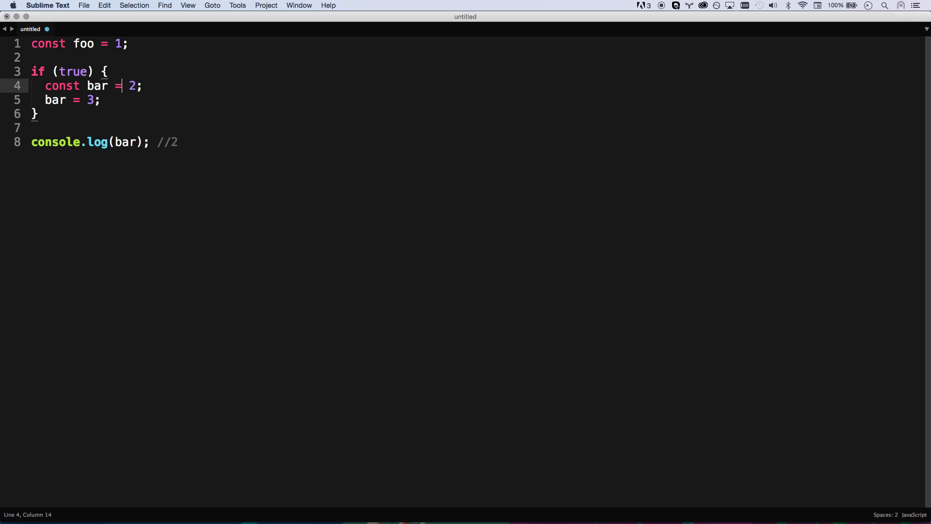
left_click_drag(126, 85, 112, 99)
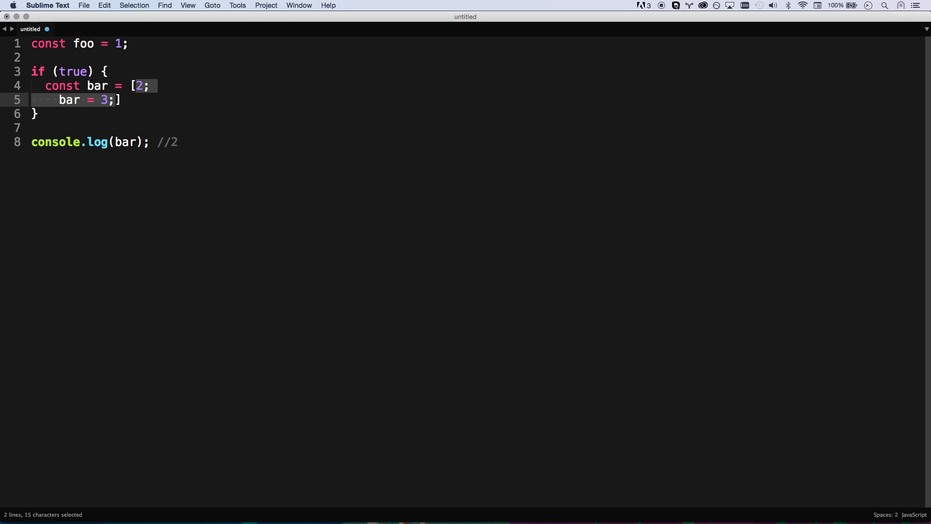
Make bar an object { a: 1 } and follow it with bar.a = 2;.
type("{")
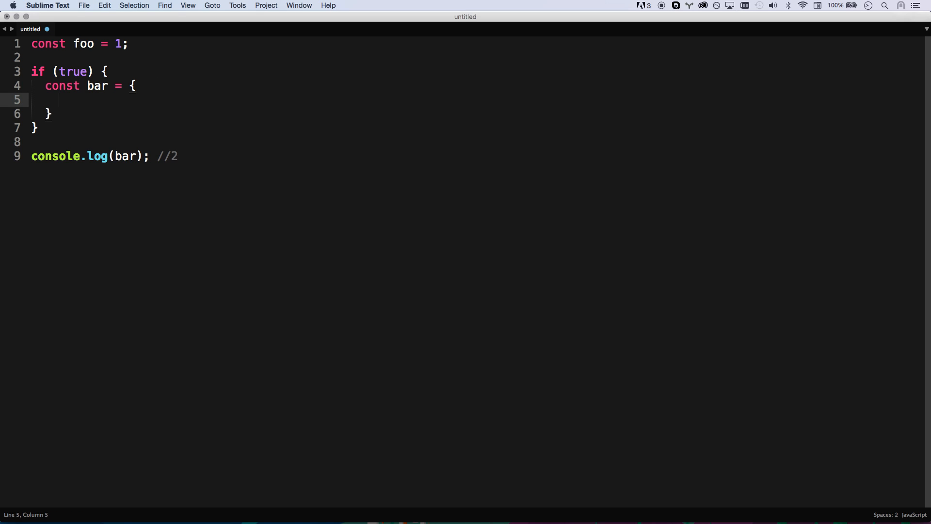
type("a =")
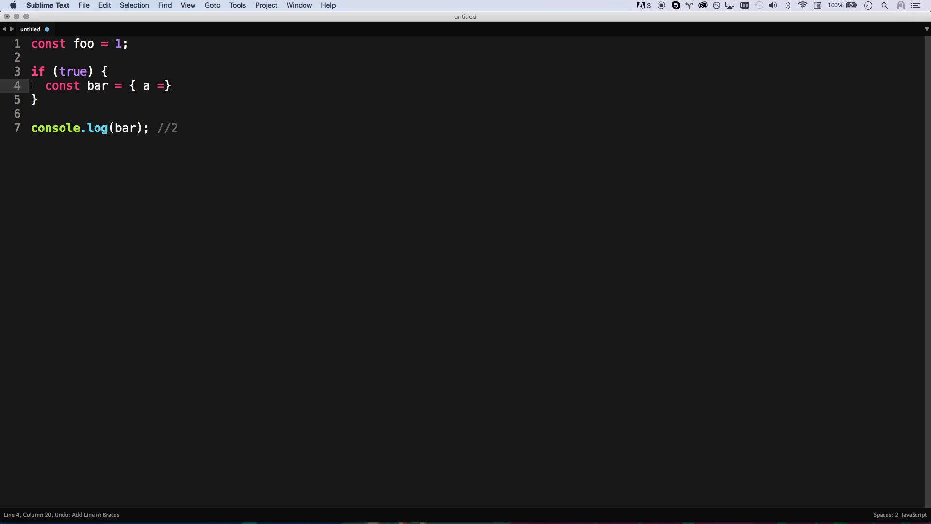
type(": 2")
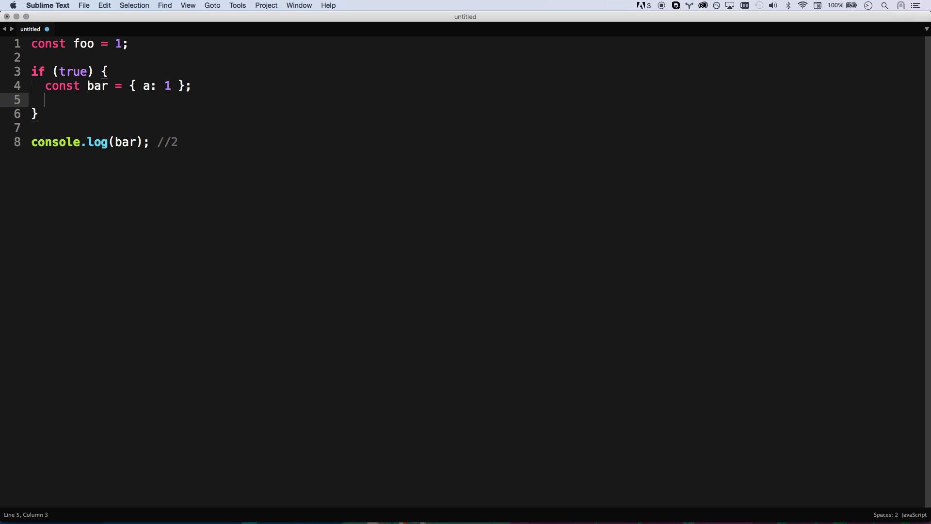
type("bar.a = 2;")
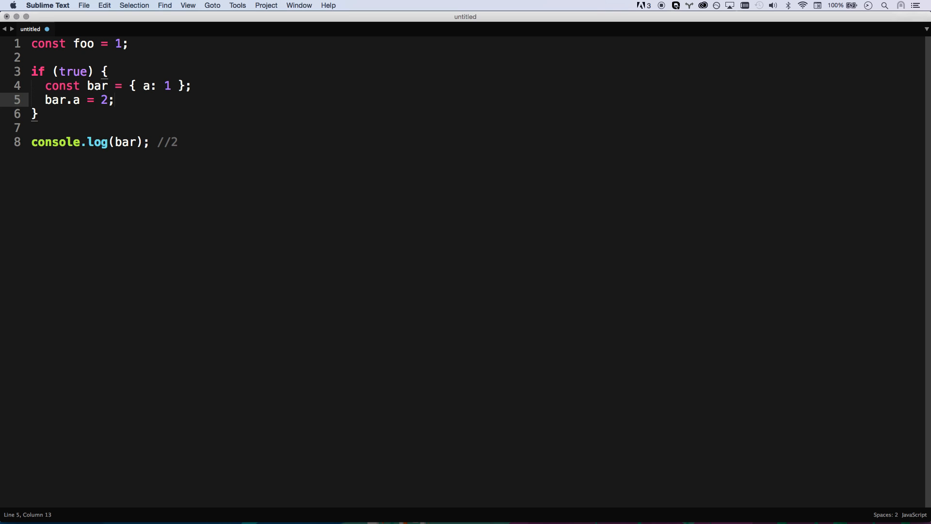
mouse_move(143, 9)
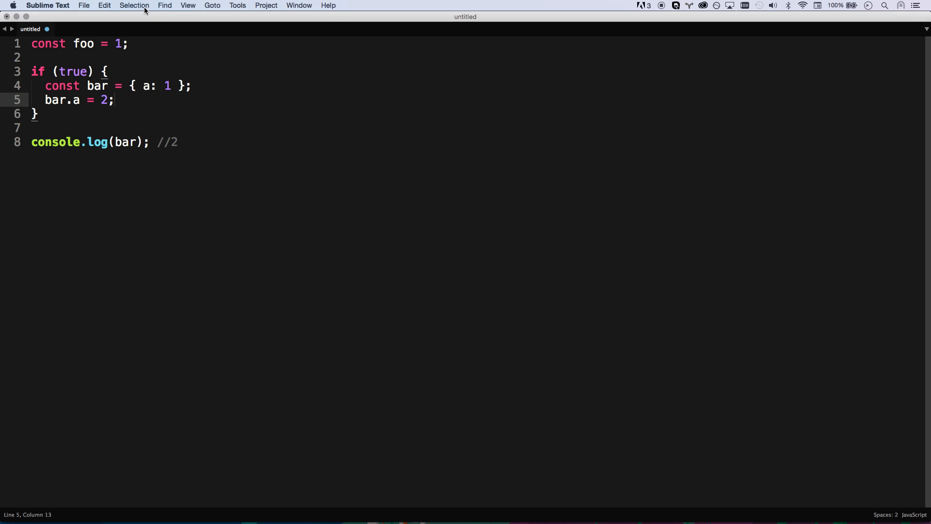
Declare foo on line one with let instead of const.
left_click(58, 43)
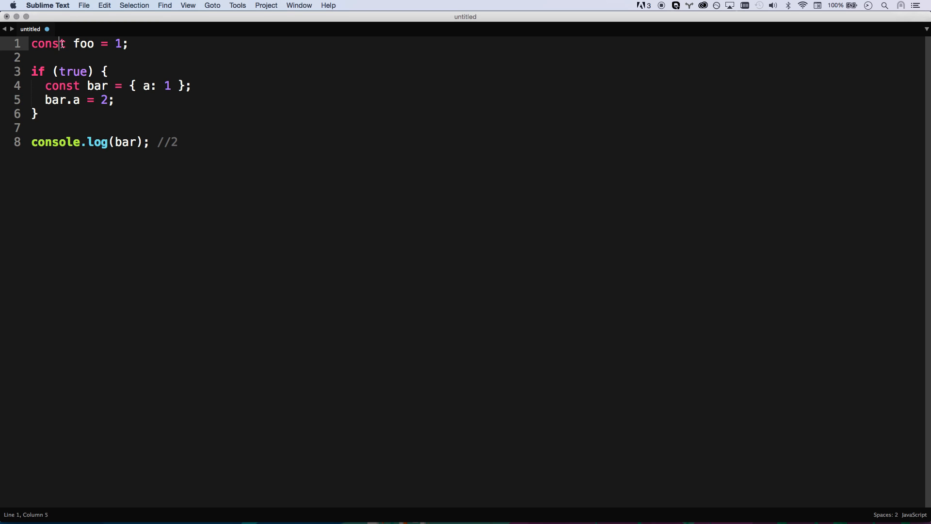
double_click(48, 44)
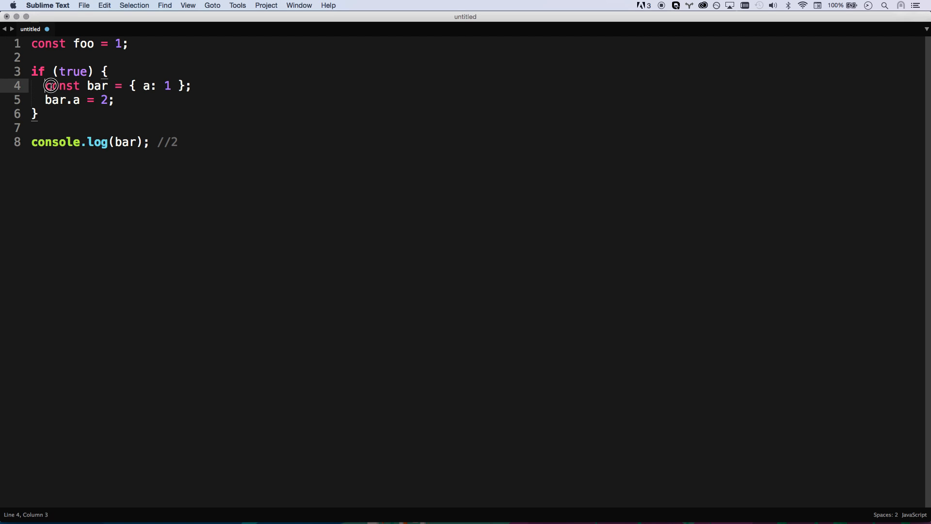
double_click(49, 43)
type("le")
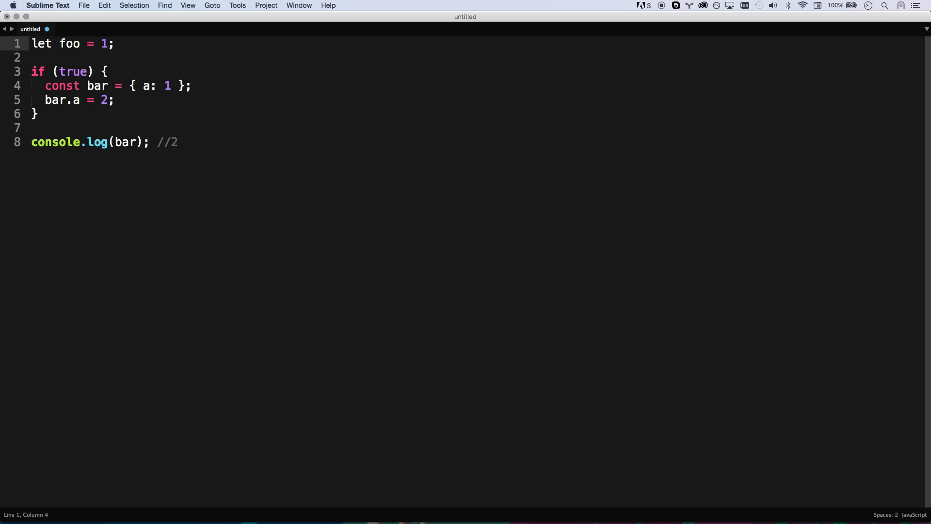
double_click(70, 44)
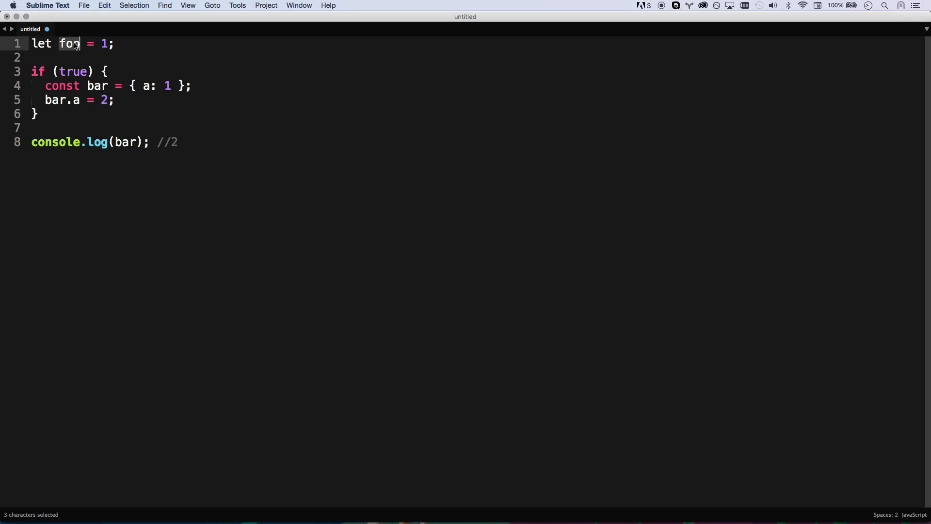
type("const")
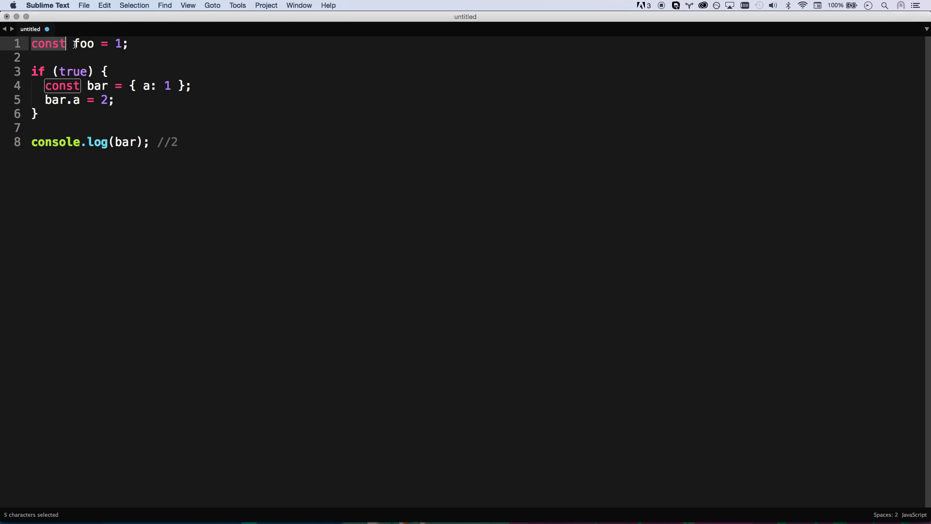
type("let")
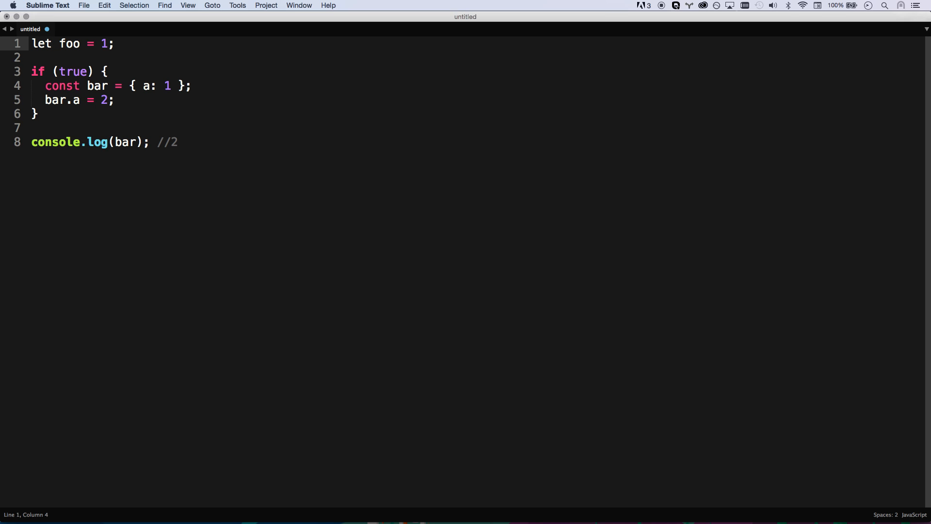
left_click(87, 43)
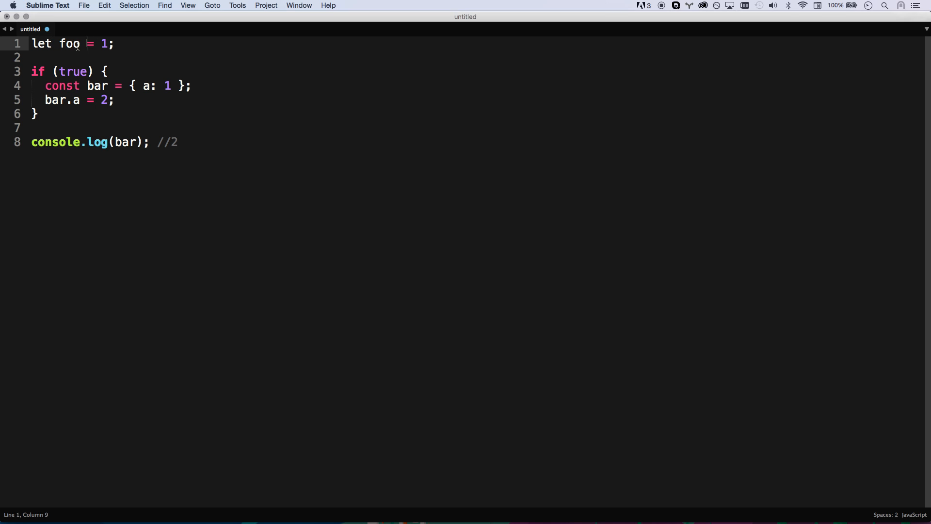
double_click(68, 43)
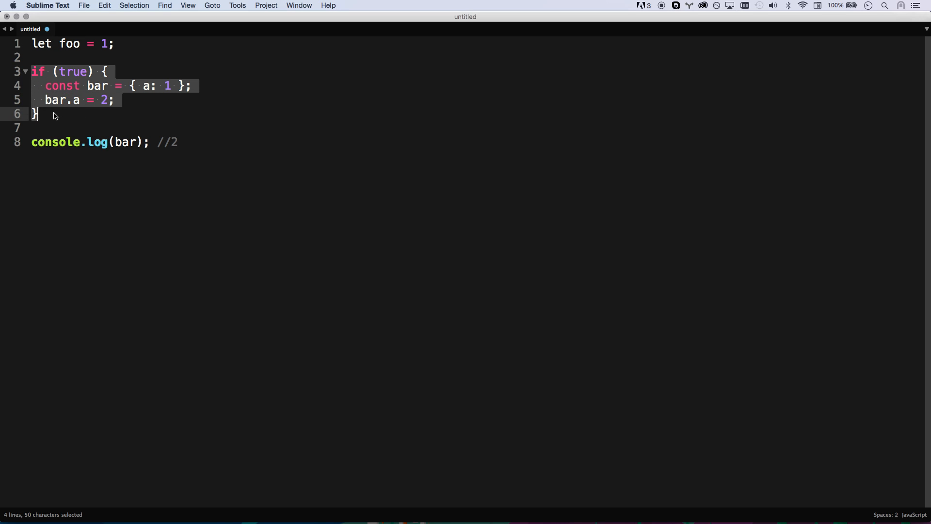
Delete all the code, leaving the file empty.
key("delete")
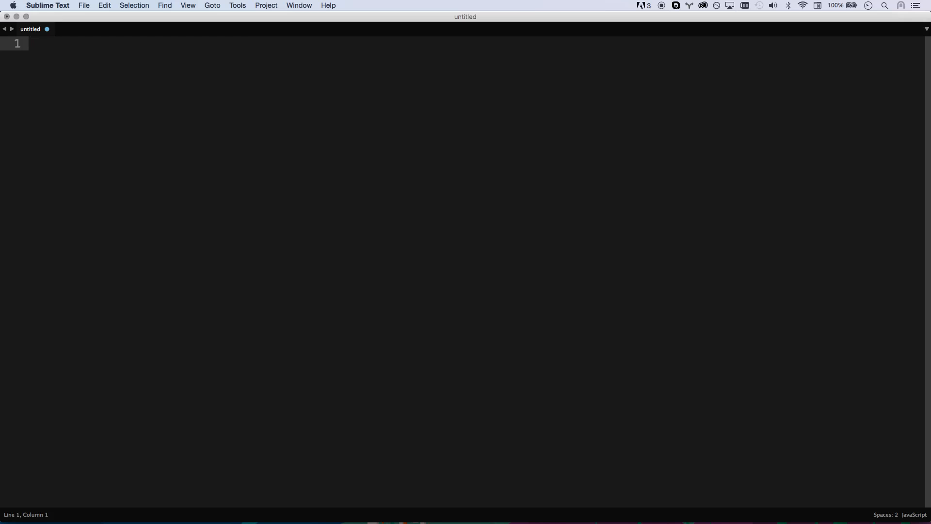
mouse_move(111, 65)
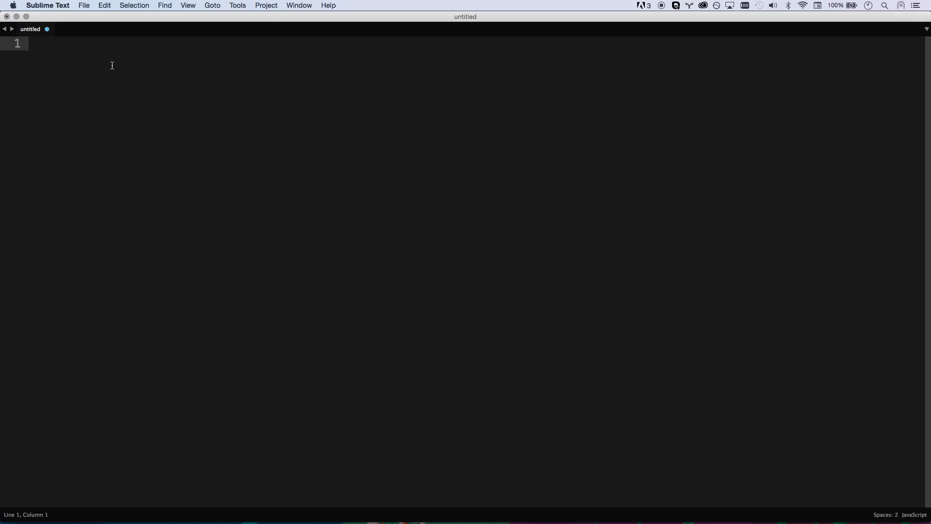
mouse_move(109, 57)
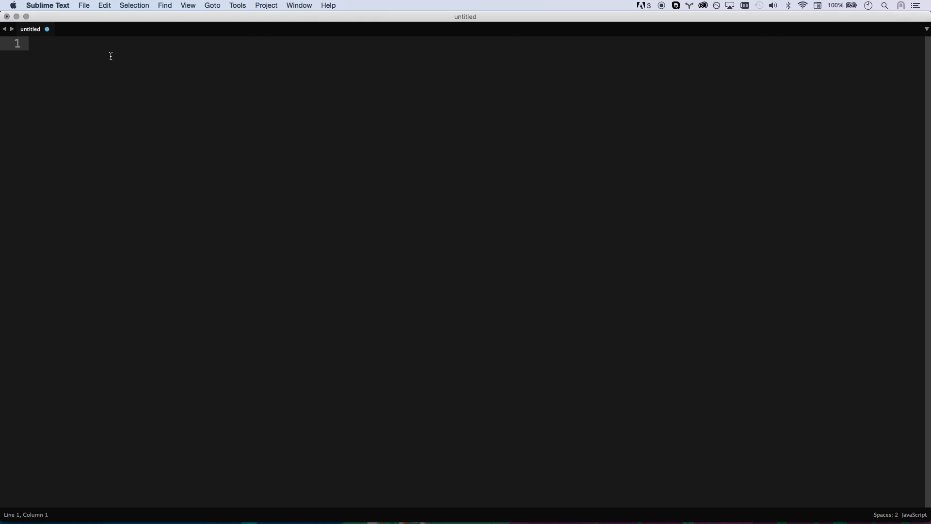
type("v")
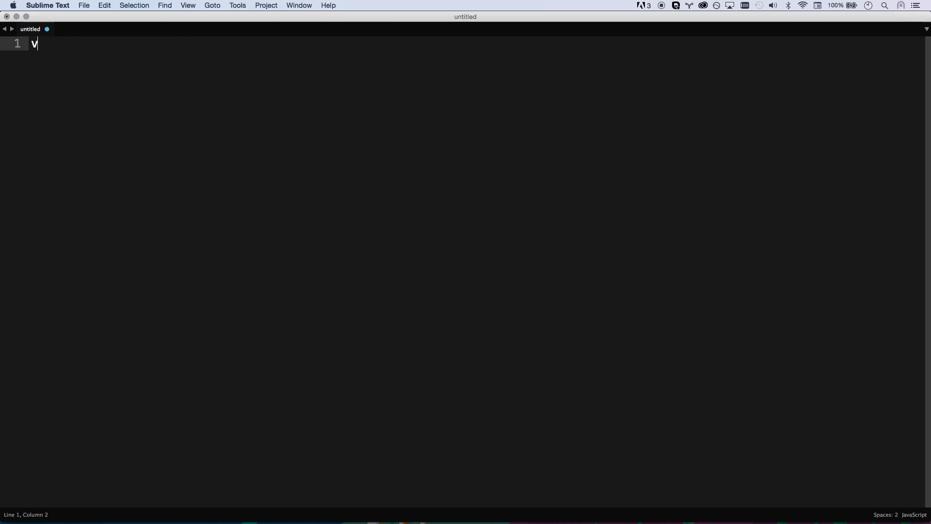
key("Backspace")
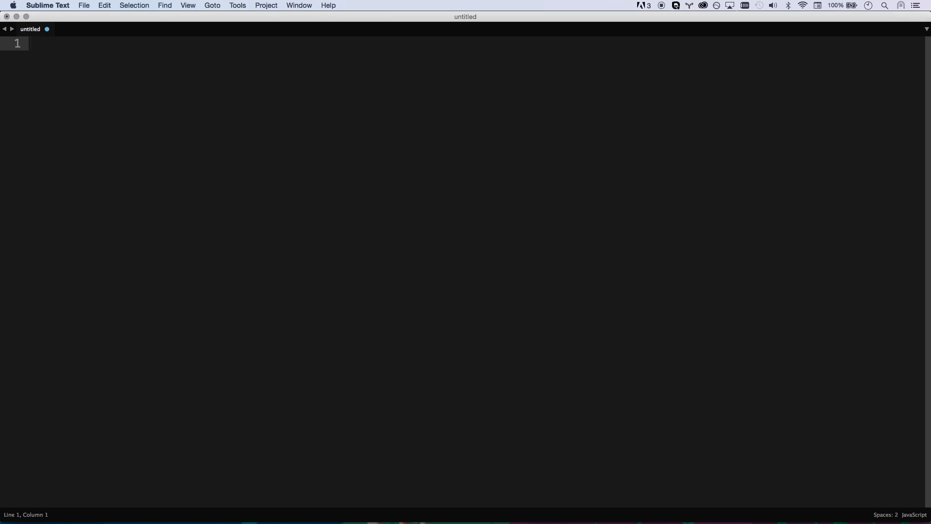
Define function Parent() with //const and empty prototype methods foo and bar.
type("function Parent() {")
type("//const")
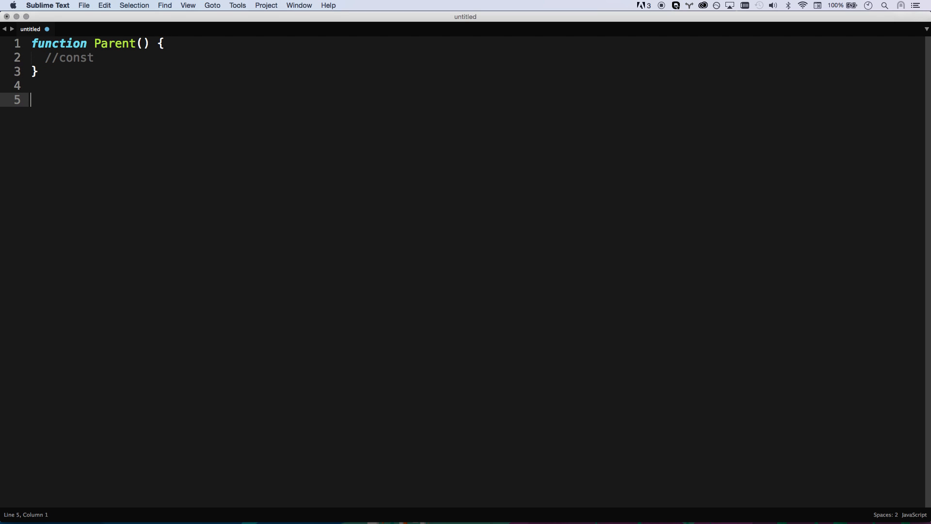
type("Parent.prototype.")
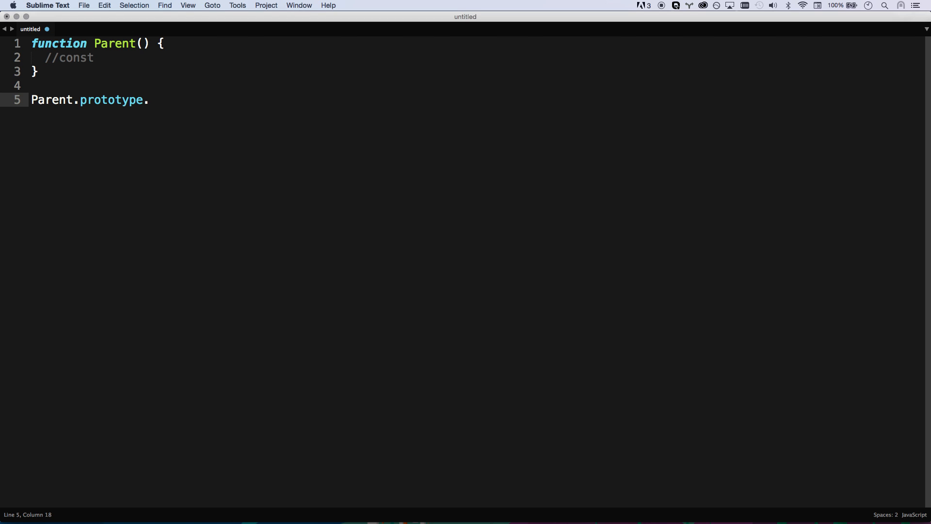
type("foo = function() {")
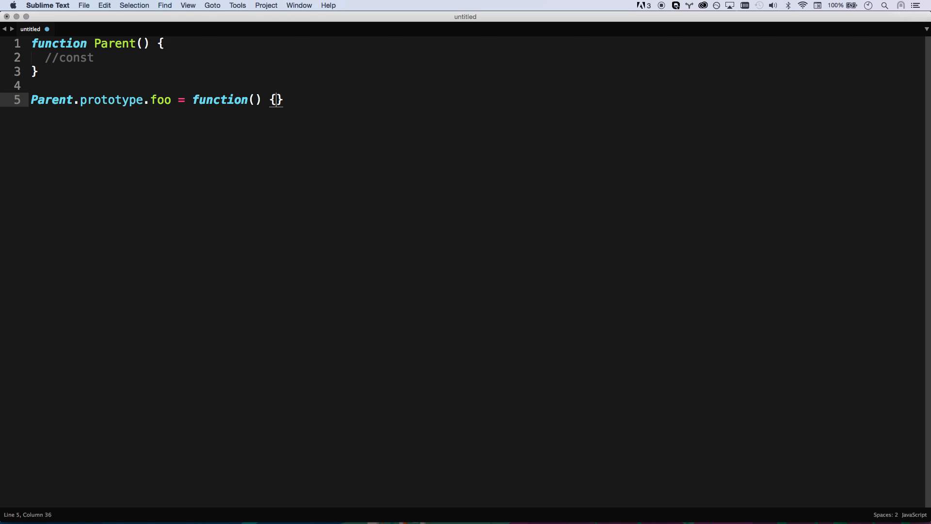
key("cmd+shift+d")
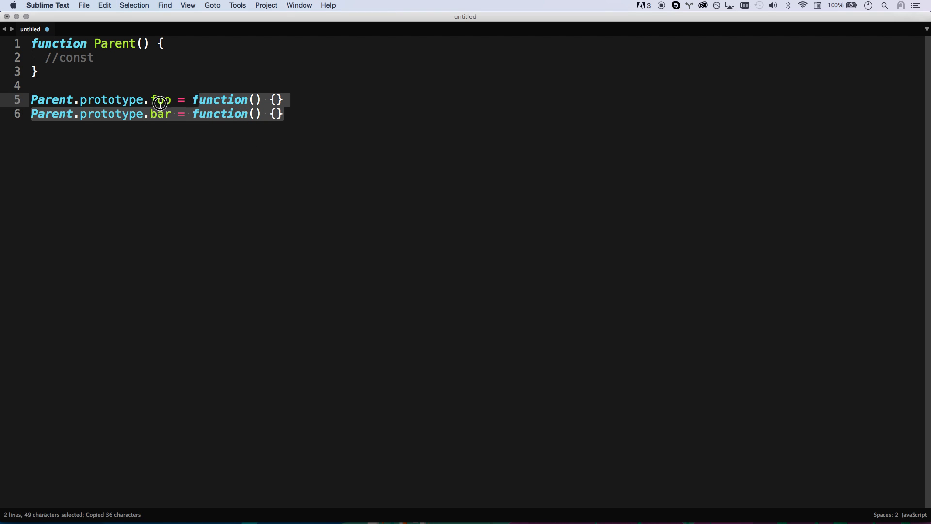
Write class Parent with constructor(), foo() and bar() methods.
type("c")
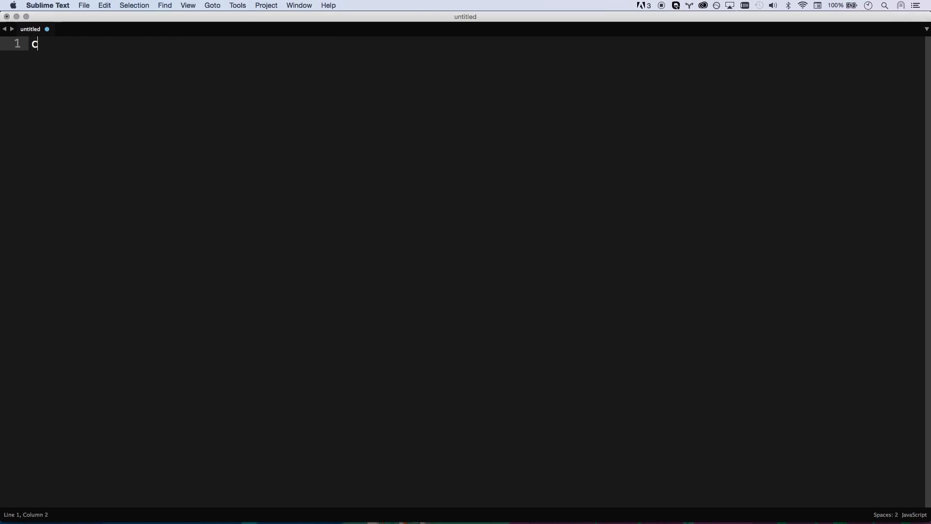
type("lass Parent {")
type("con")
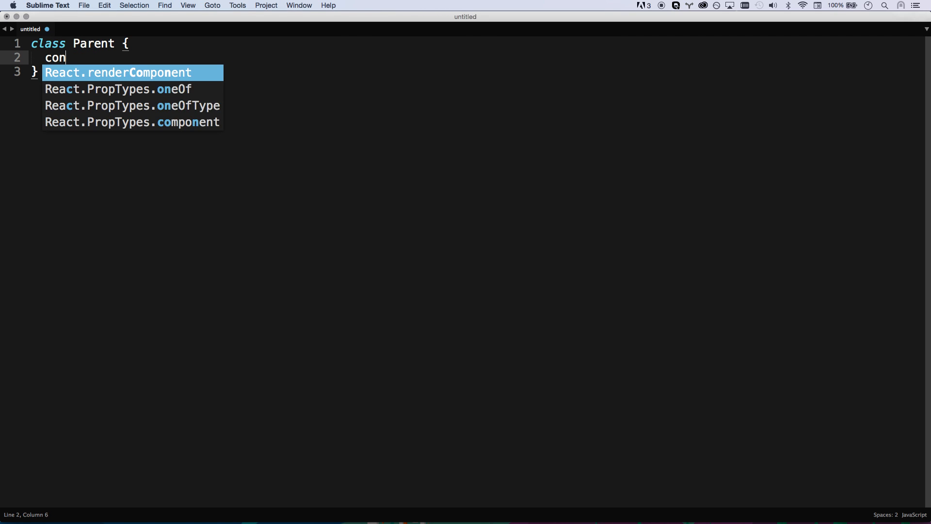
type("structor() {")
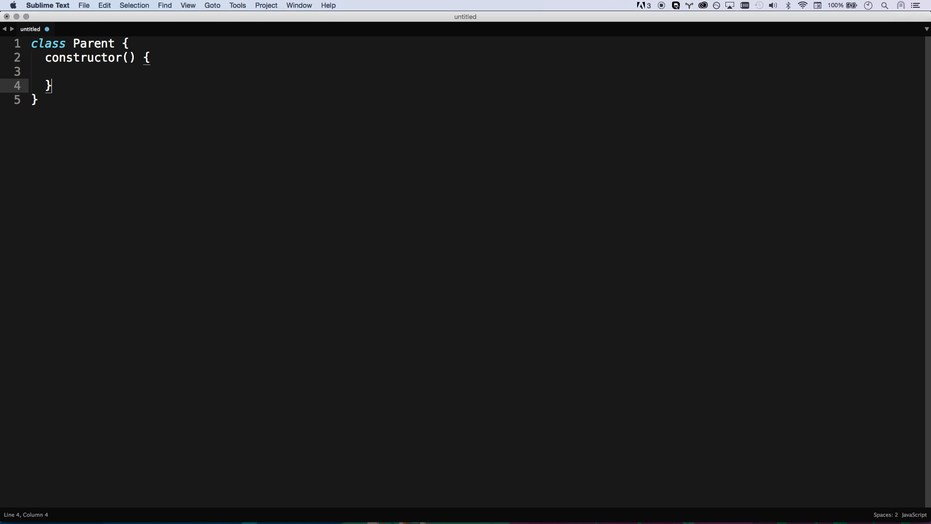
type("foo() {")
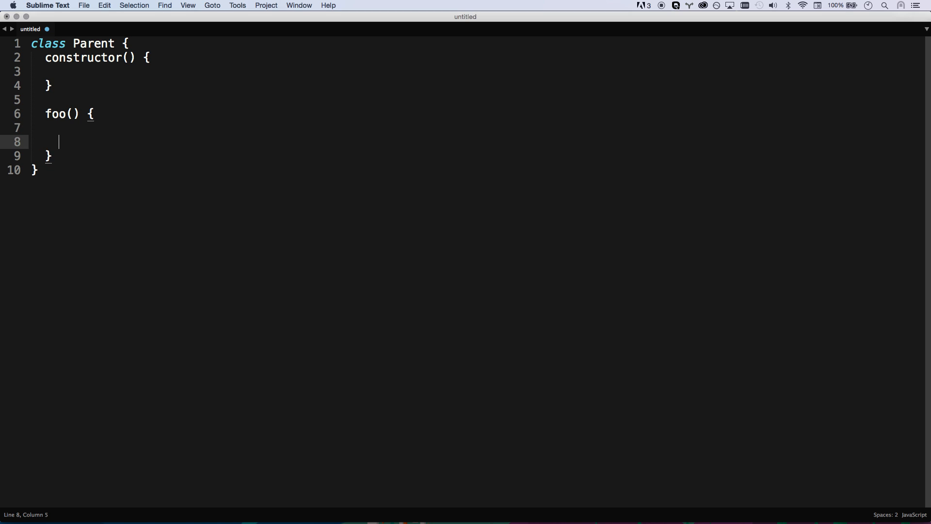
type("bar")
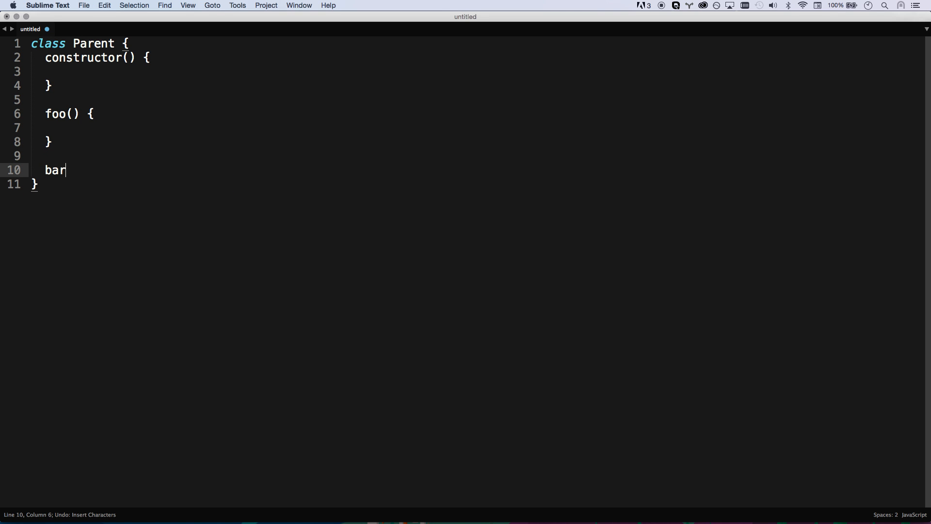
type("() {")
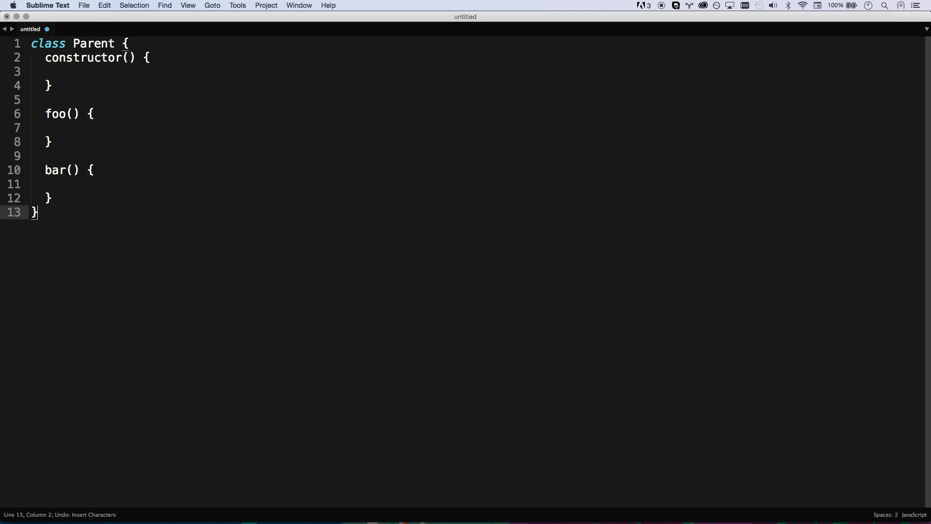
Create var parent = new Parent(); and call parent.foo();.
type("varp")
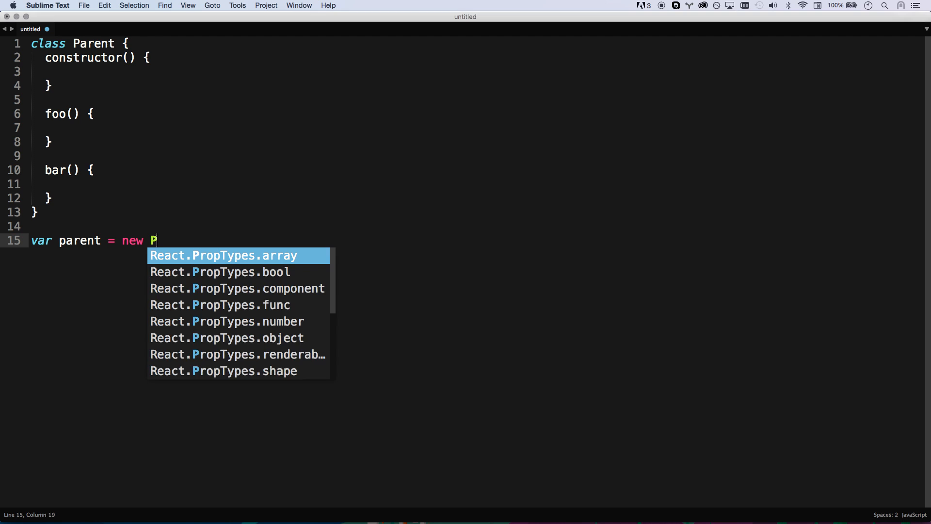
type("arent();")
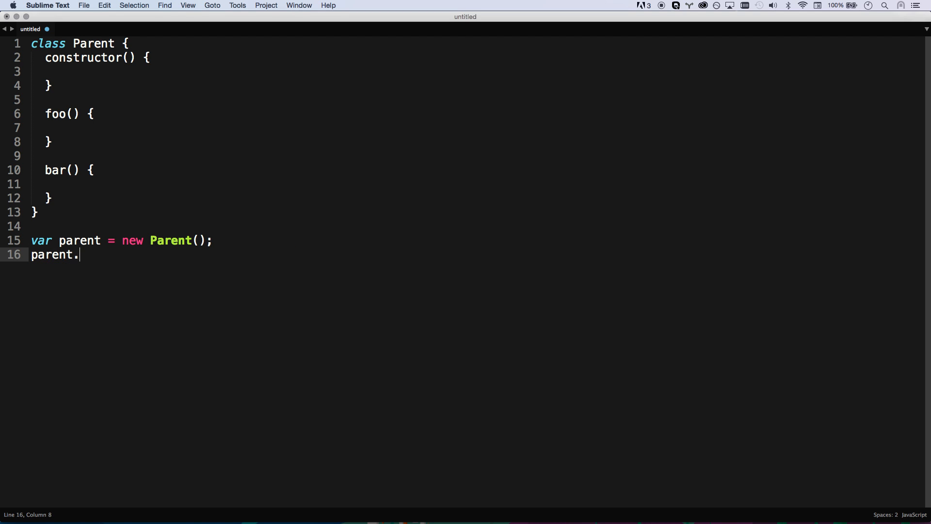
type("foo();")
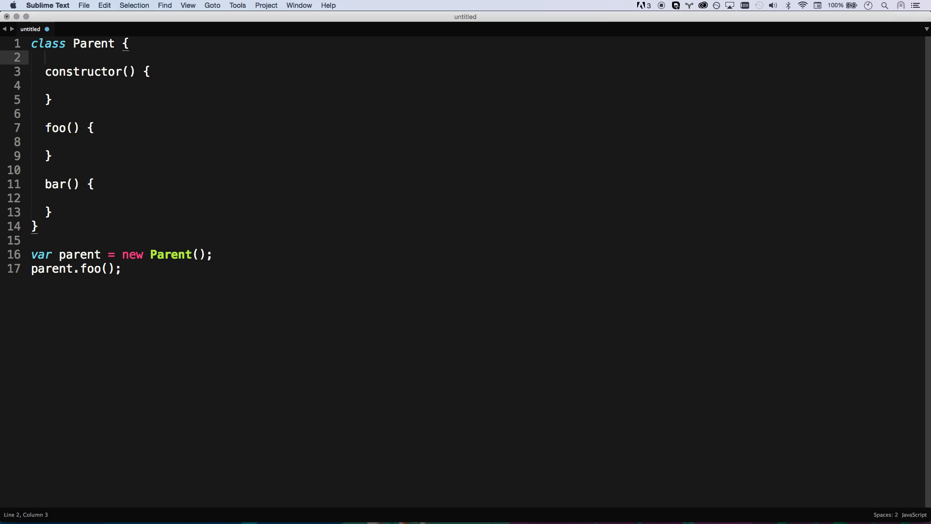
Declare an age = 34; field on a new first line of the Parent class.
key("enter")
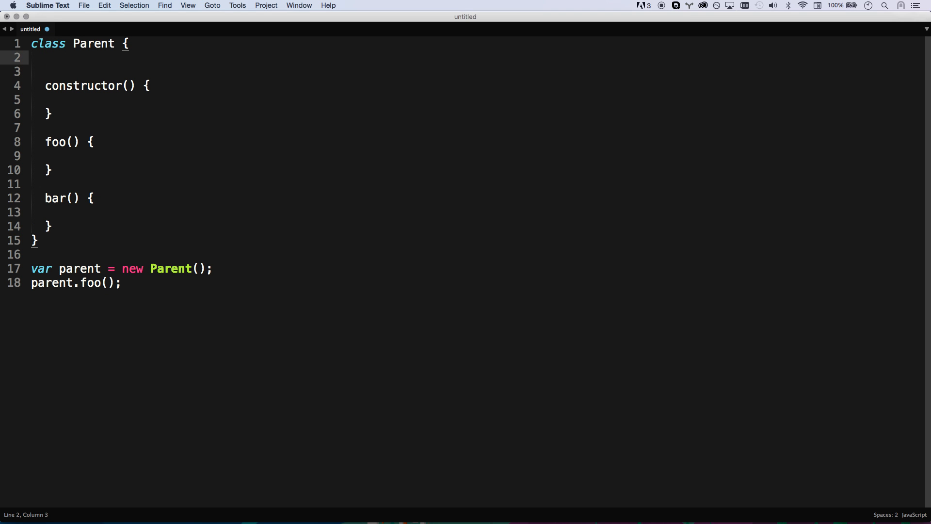
type("age")
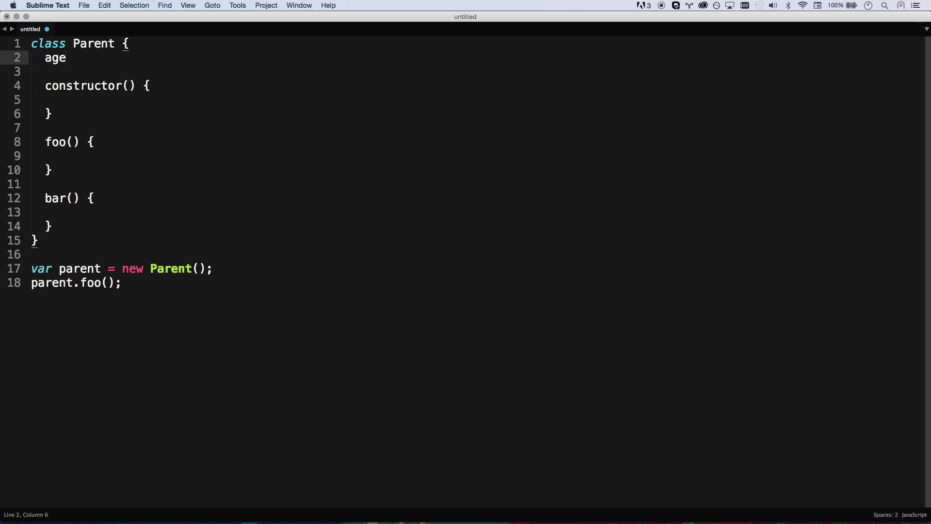
type("= 34;")
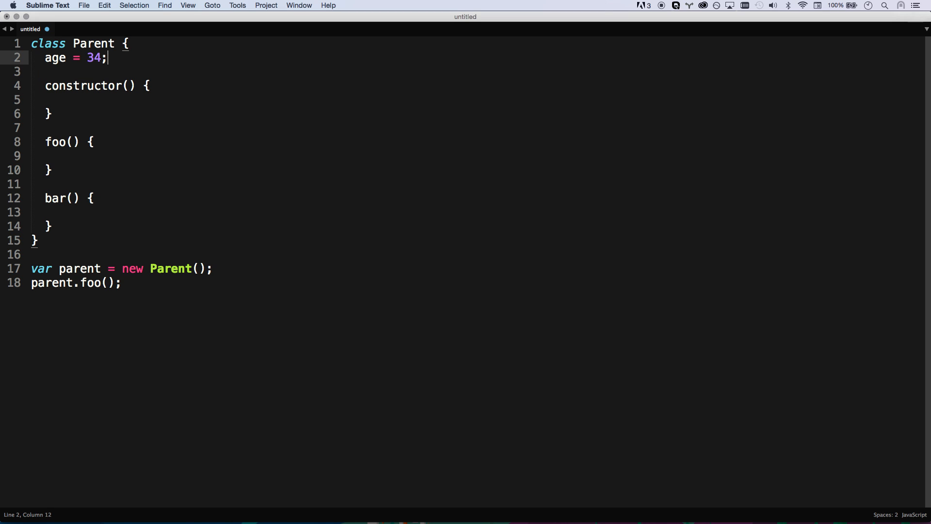
Replace the parent.foo() call with parent.age = //34.
type("parent.age")
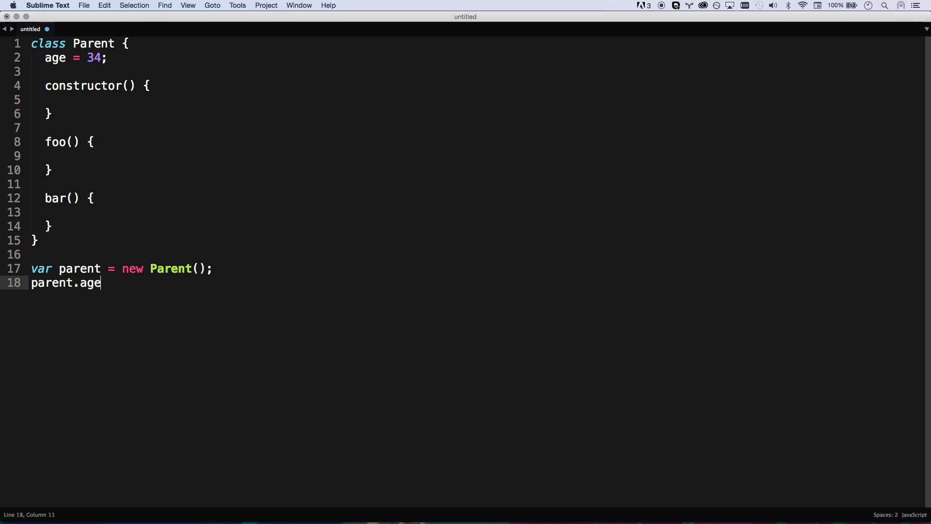
type("=")
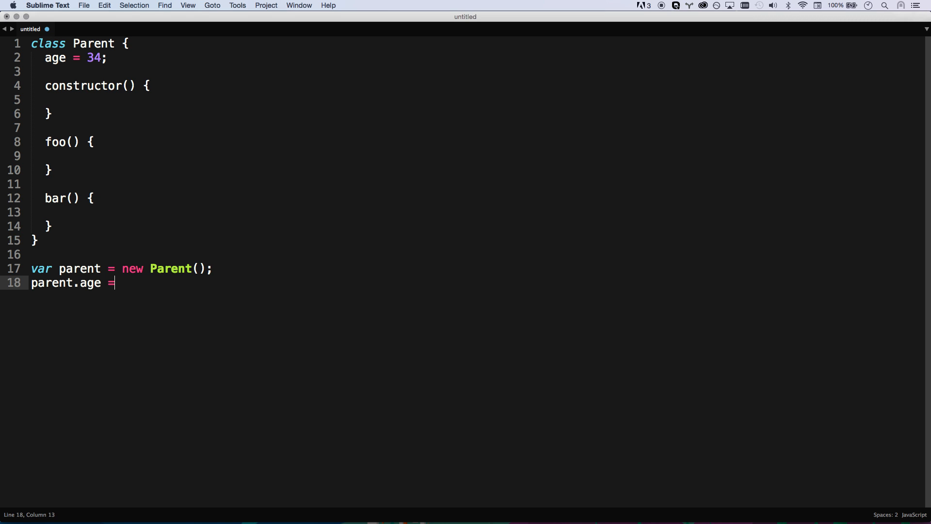
type("//34")
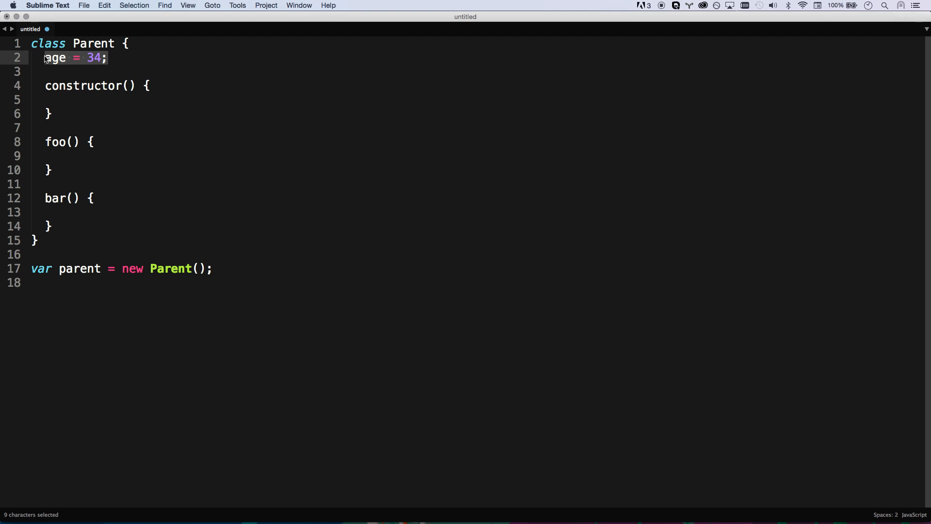
Remove the age field, make foo static, and add a Parent.foo() call on the class.
key("Delete")
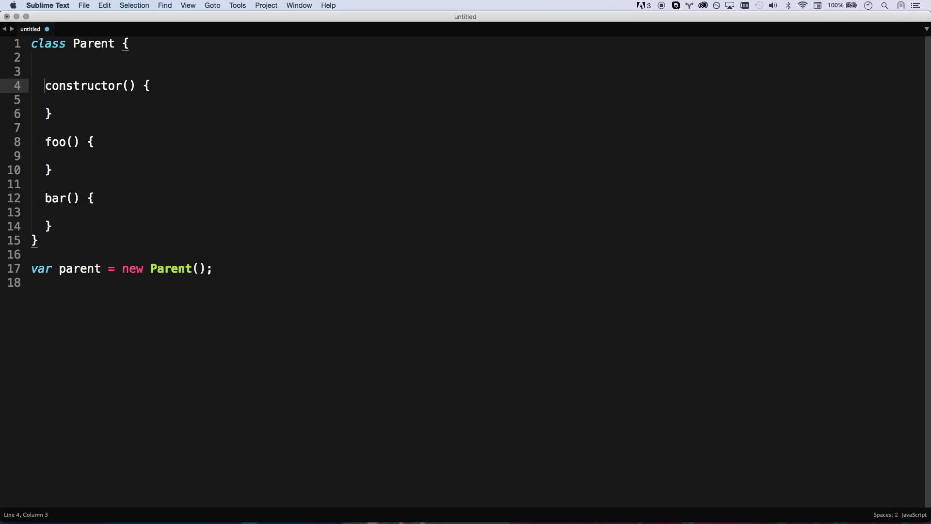
type("static")
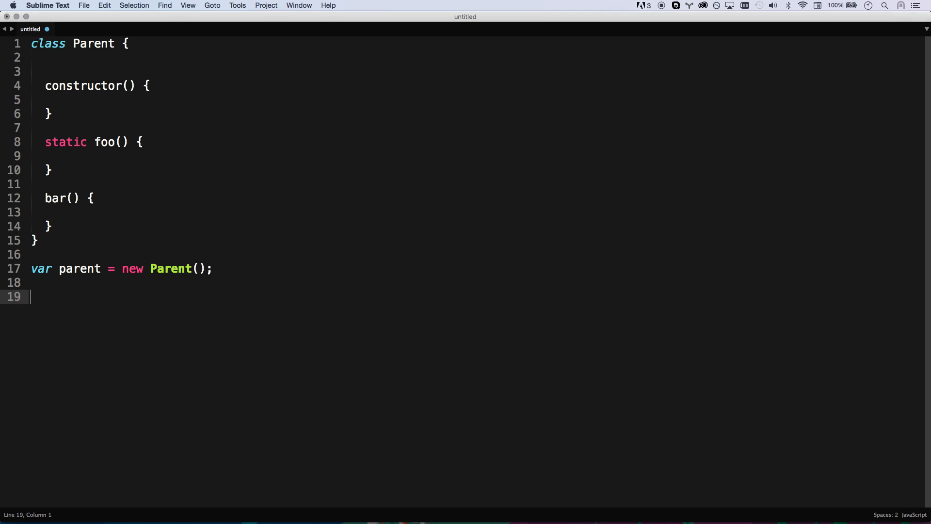
type("P")
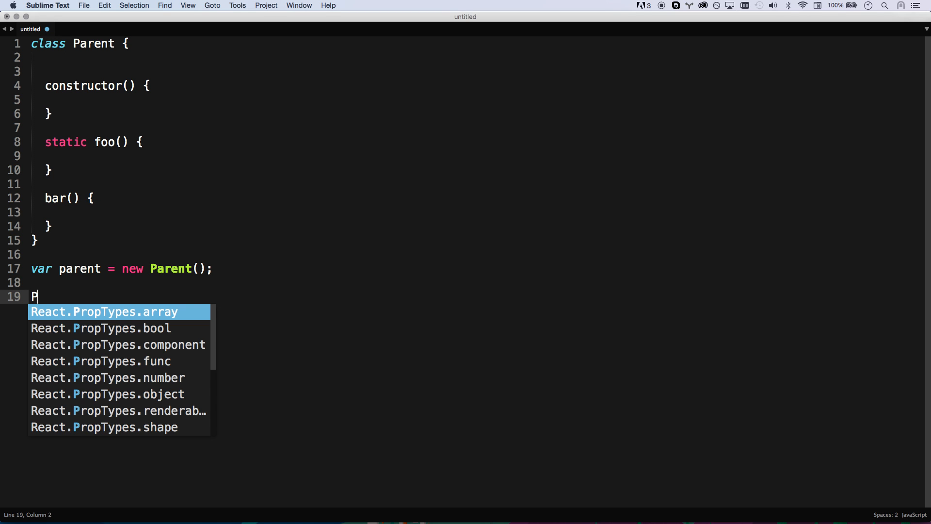
type("arent.foo")
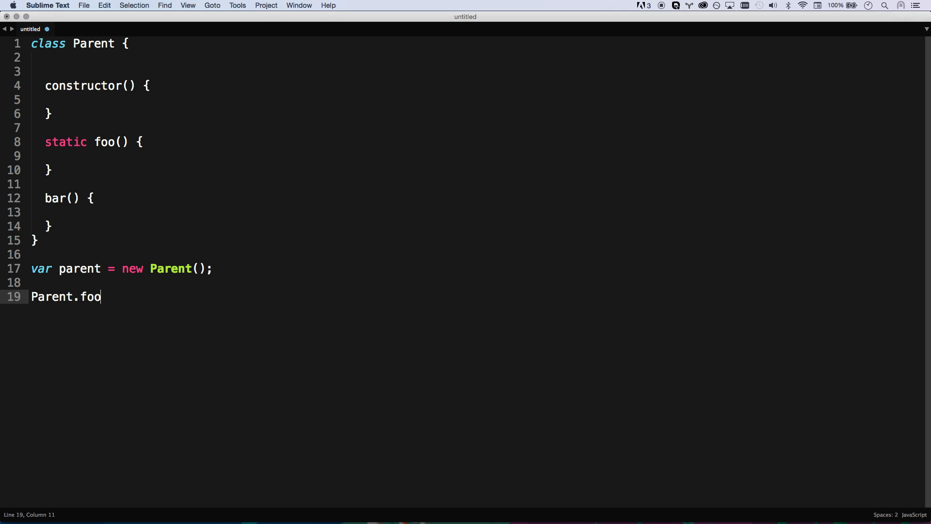
type("()")
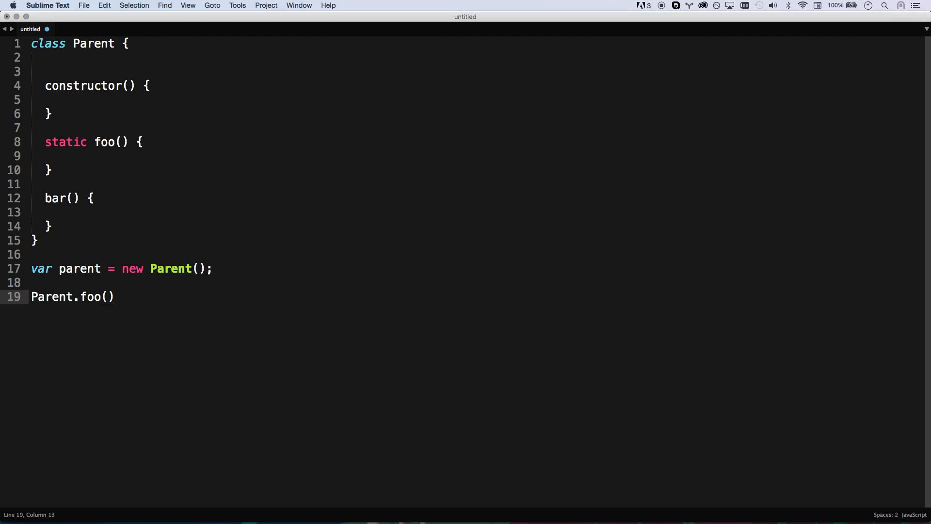
mouse_move(31, 299)
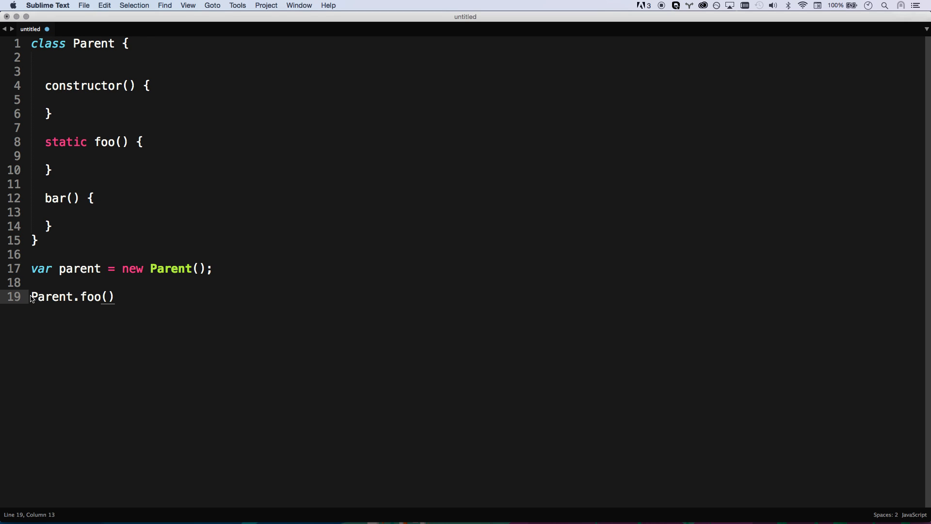
double_click(93, 43)
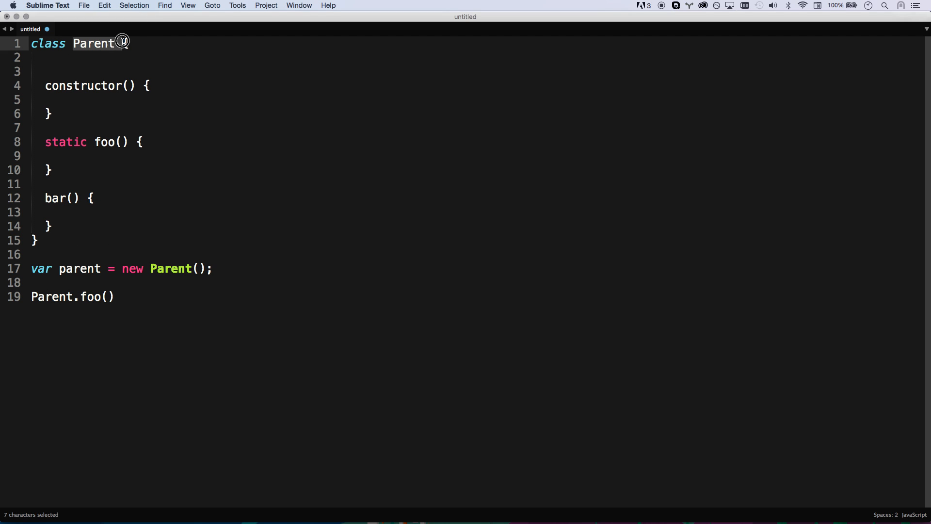
left_click(35, 297)
type("p")
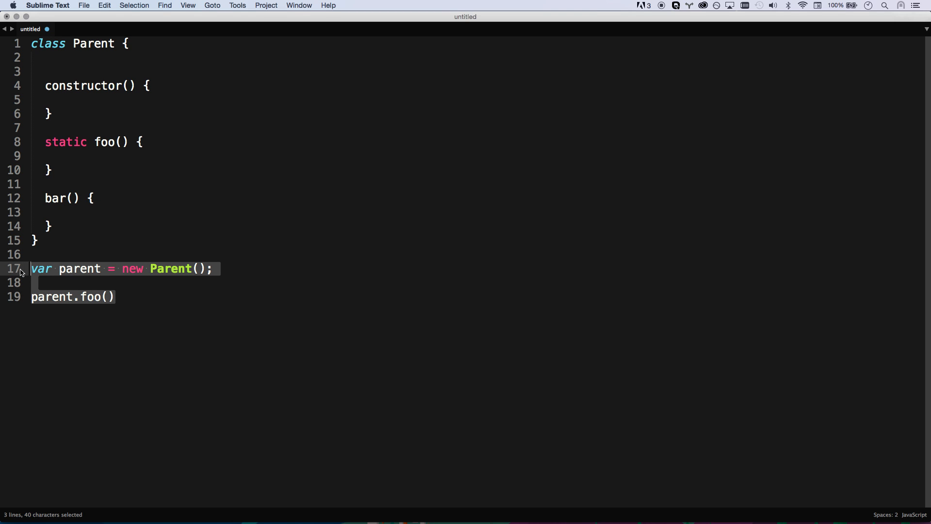
Replace the call lines with a Child class having a constructor and a baz() method.
key("Delete")
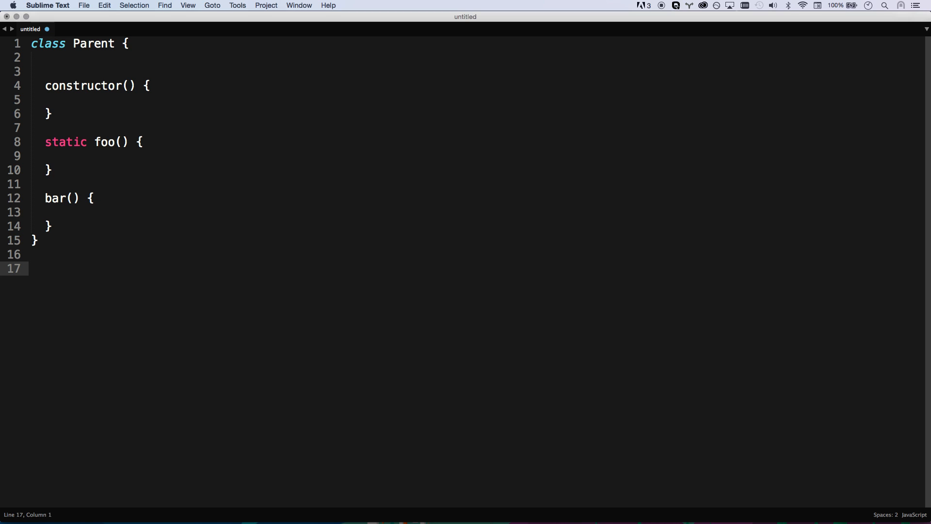
type("c")
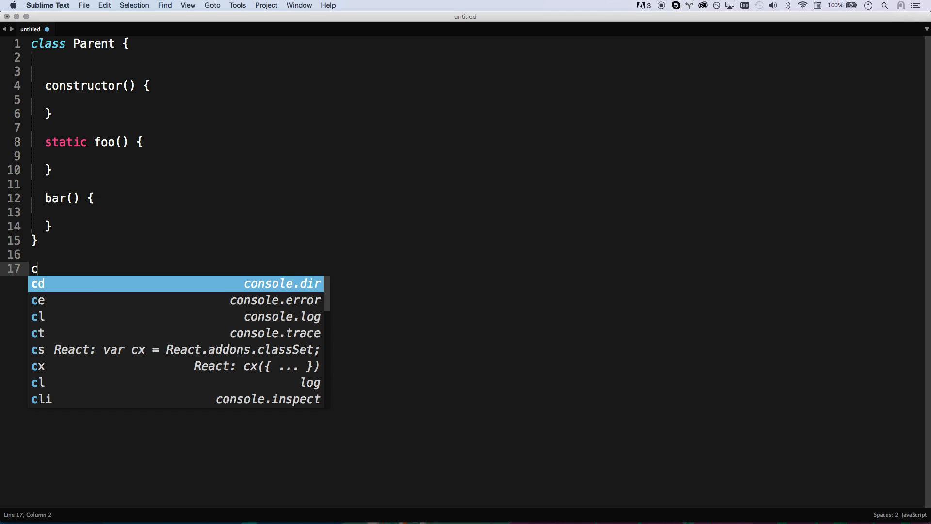
type("lass Child extends Parent {")
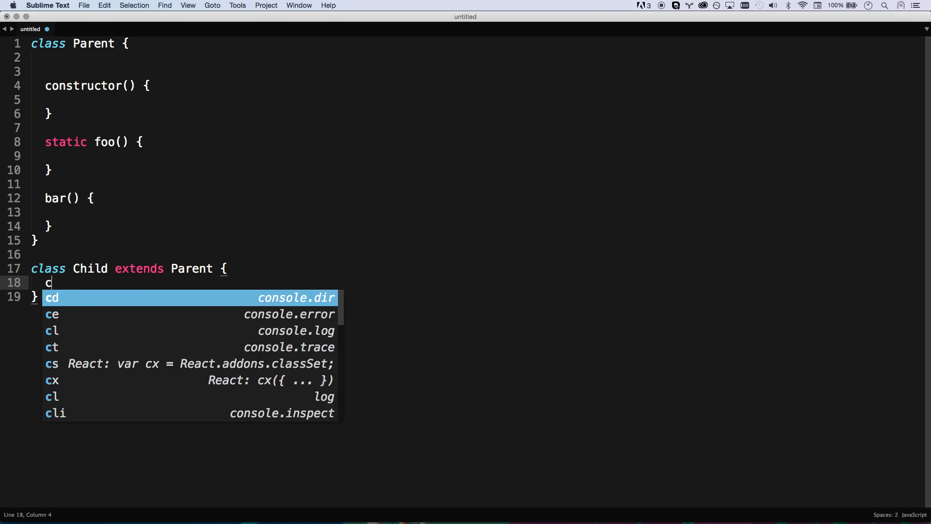
type("onstructor() {")
type("super()")
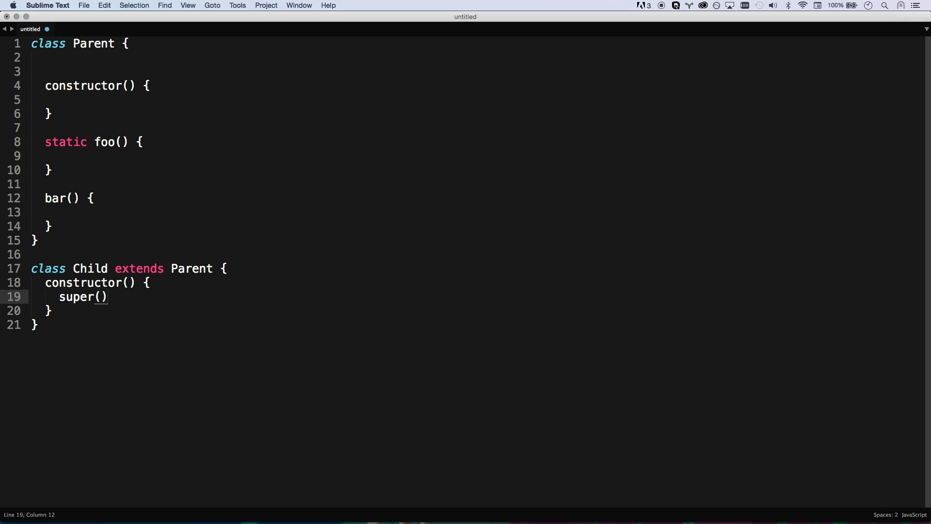
key("enter")
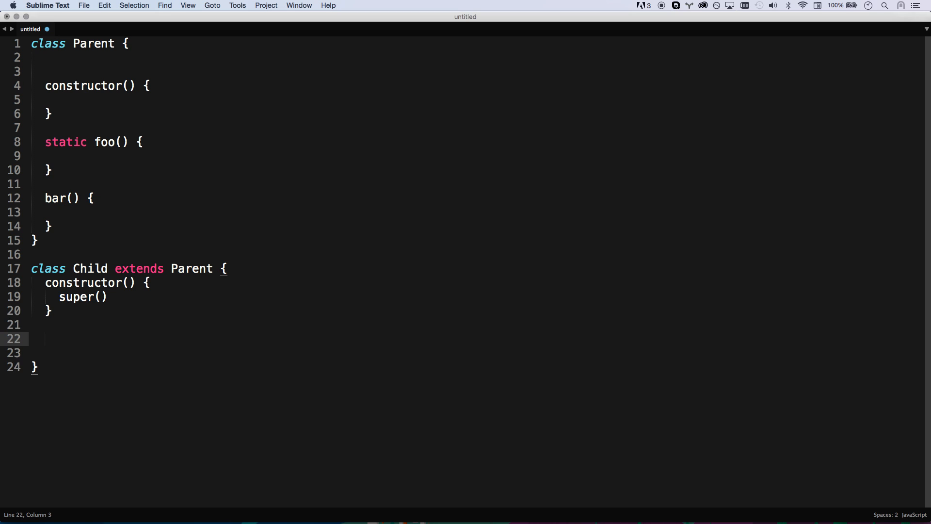
type("baz")
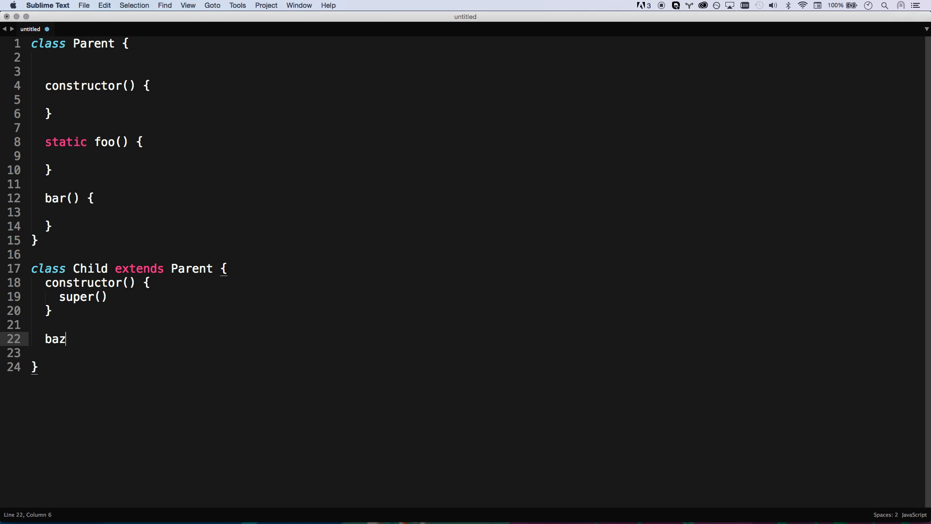
type("() {")
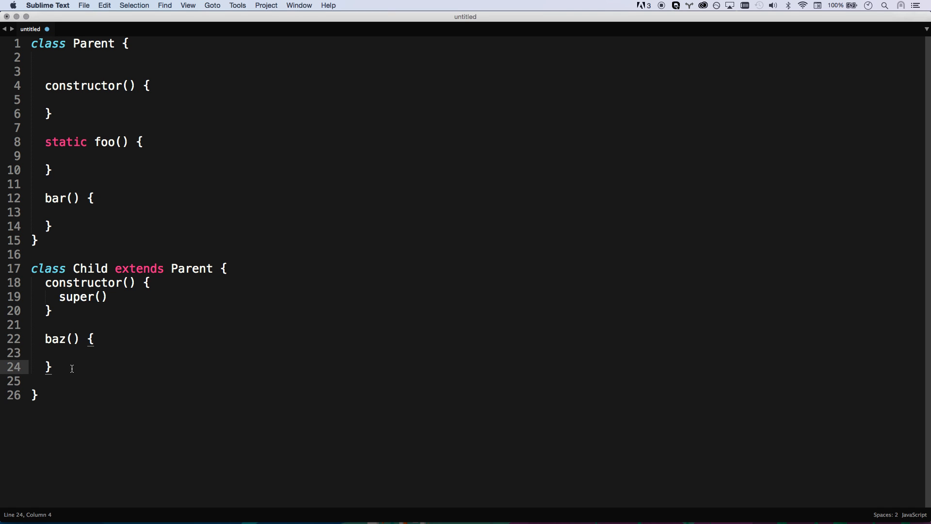
End the file with var child = new Child(); followed by child.foo();.
type("v")
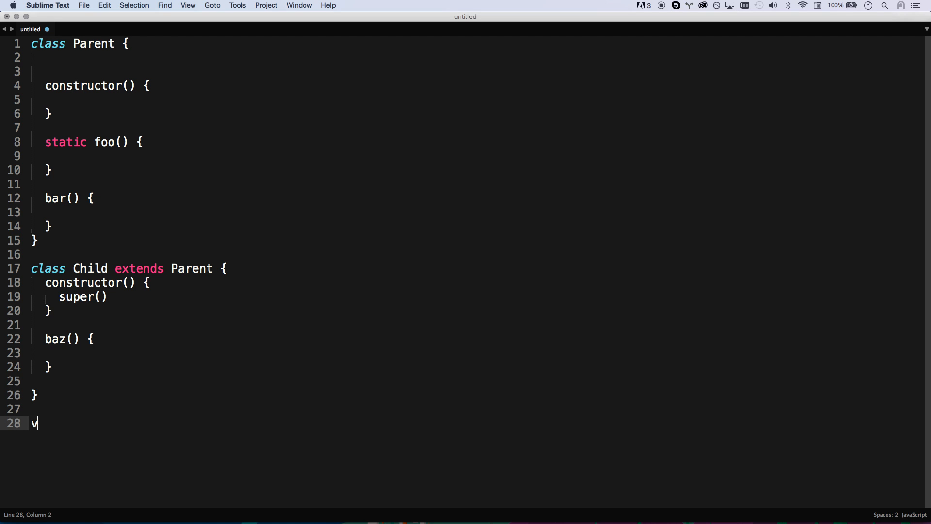
type("ar child = new")
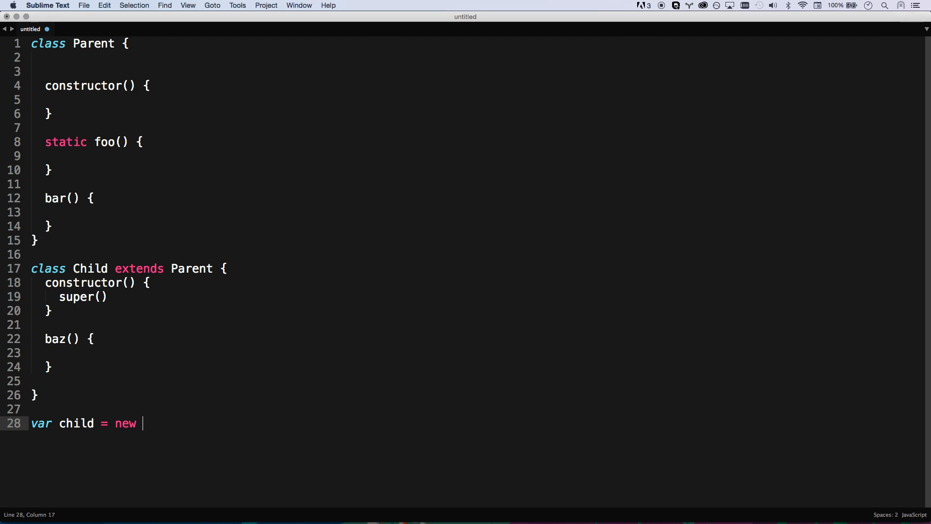
type("Child")
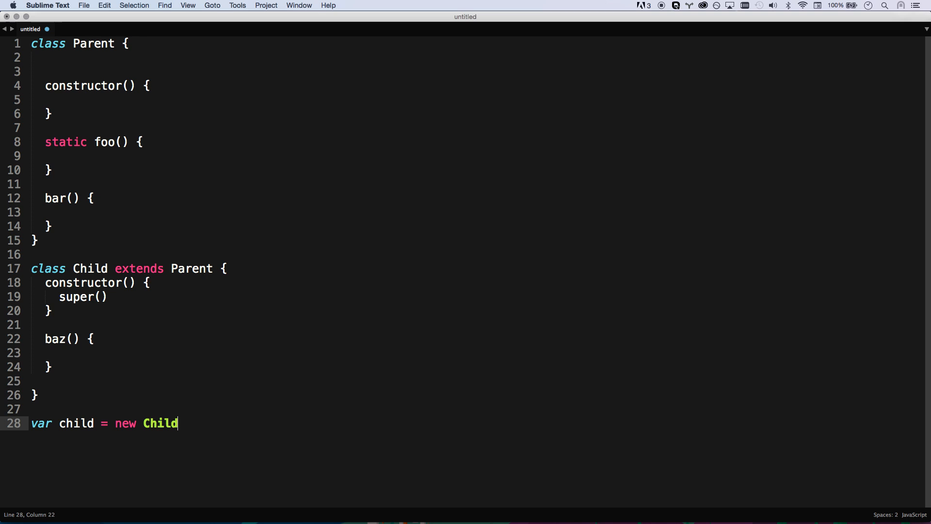
type("();")
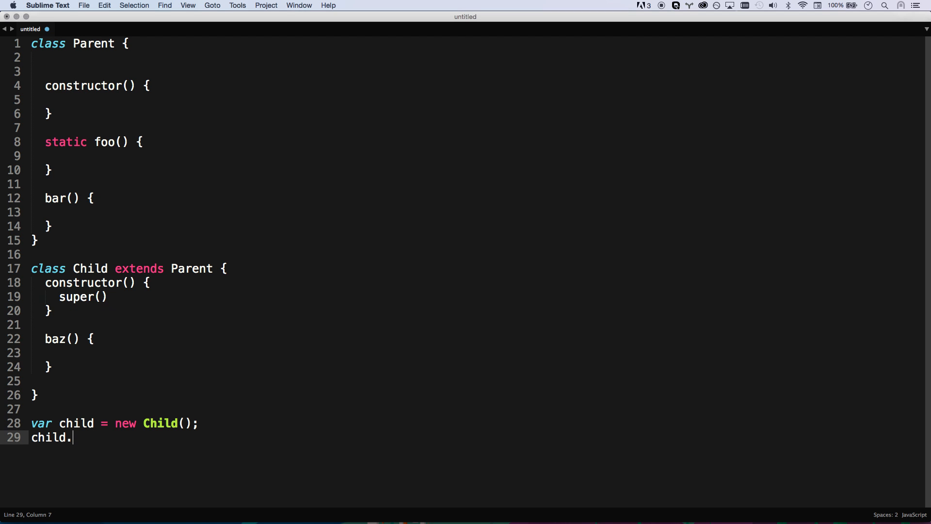
type("foo();")
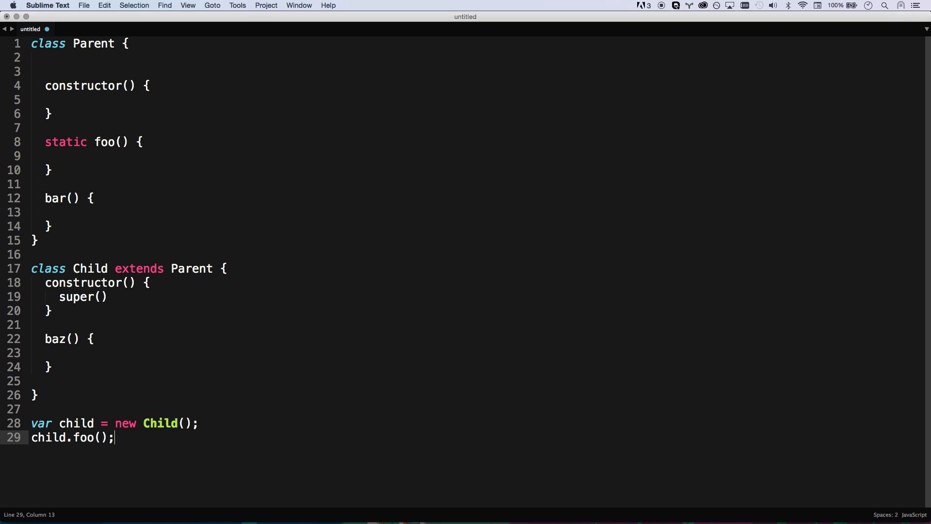
mouse_move(59, 154)
type("bar")
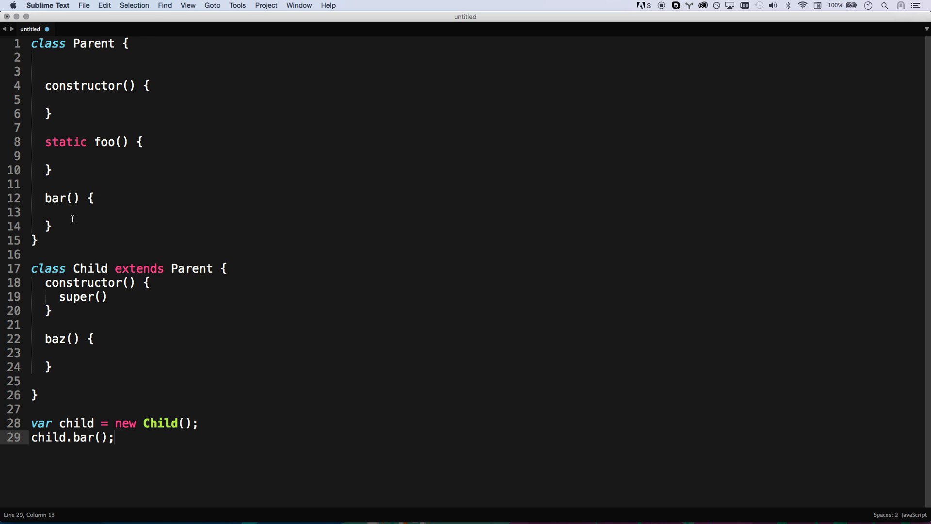
Clear the class example and start over with an //arrow functions comment and a var.
key("cmd+a")
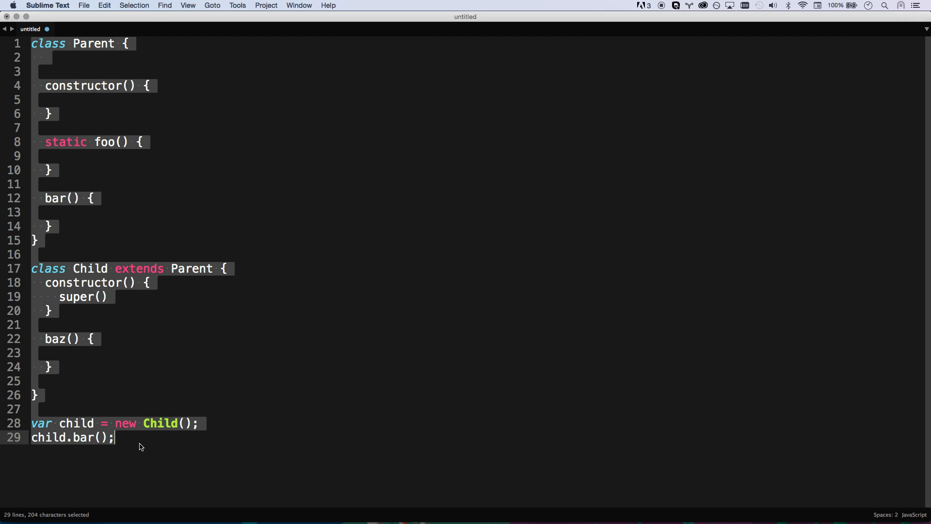
key("delete")
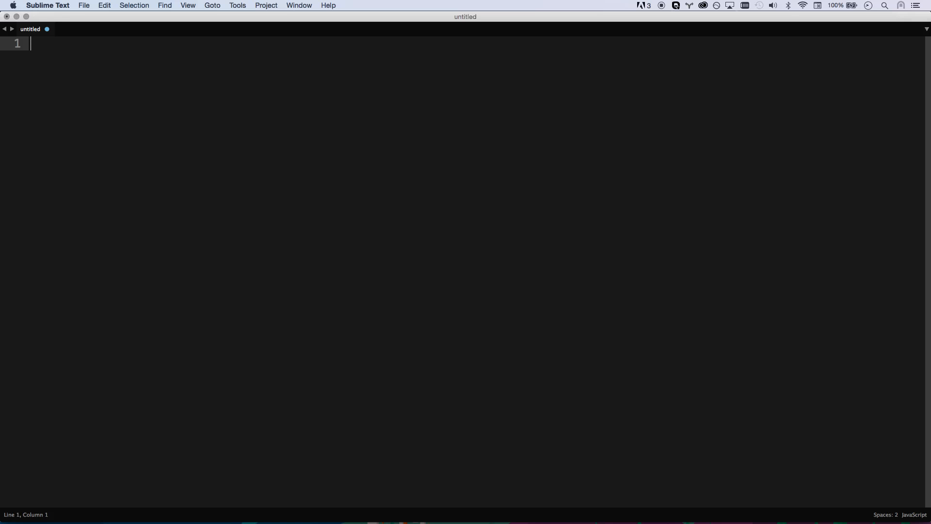
mouse_move(80, 71)
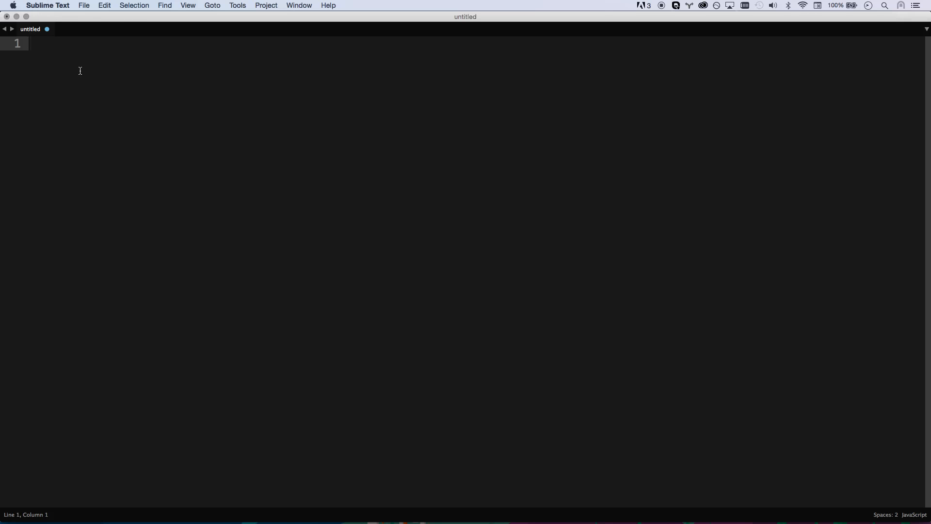
type("//generator fun")
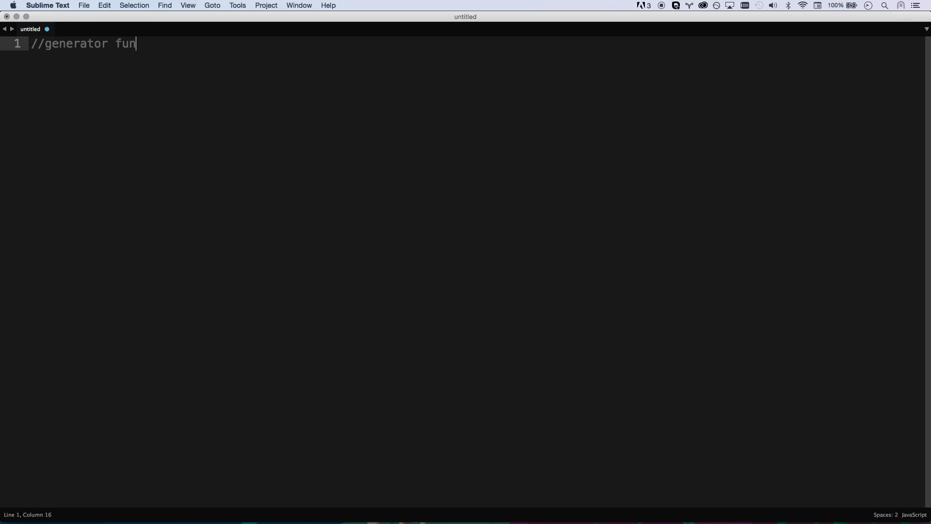
type("ctions")
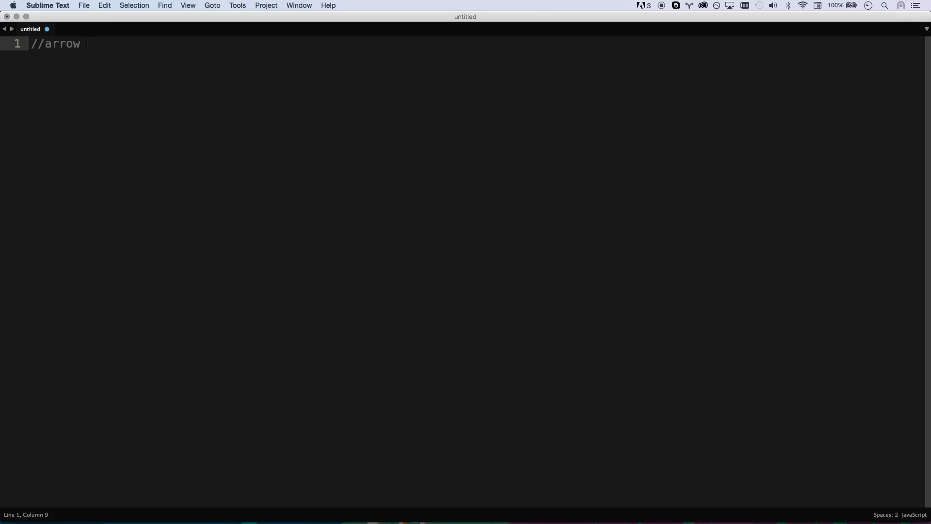
type("functions")
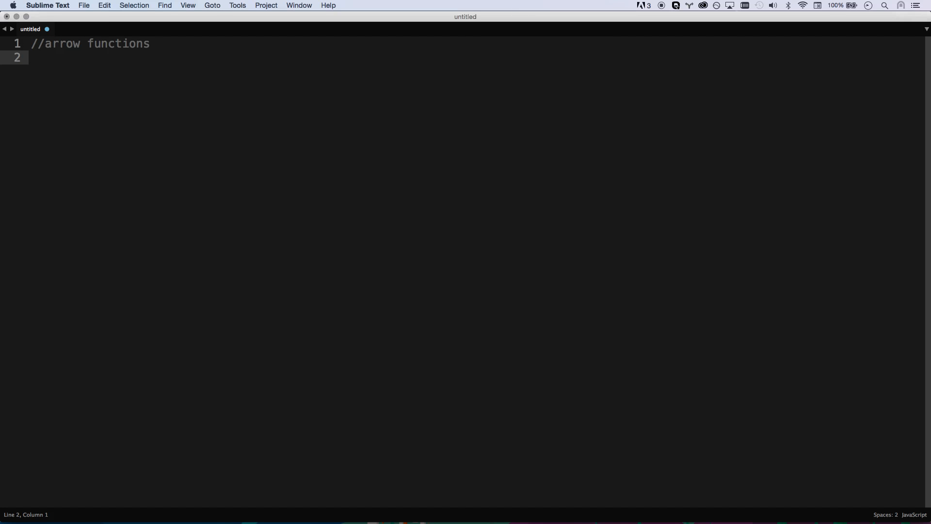
type("var")
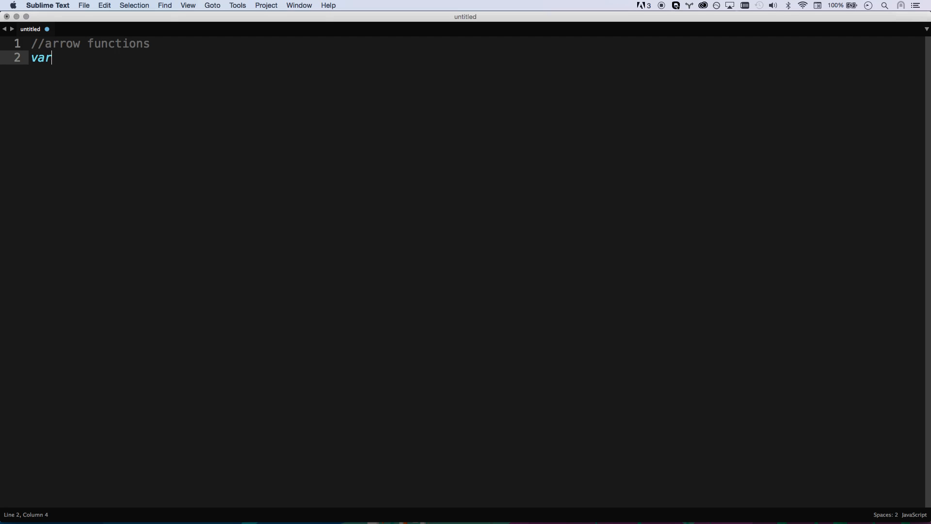
Write foo as a function expression returning a + b, then an (a, b) => arrow version below.
type("foo = function(a, b) {")
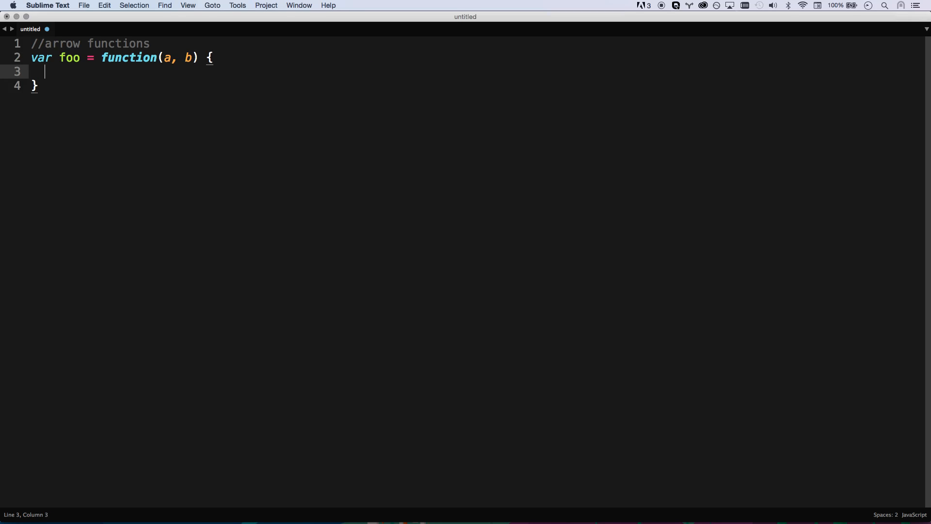
type("return a + b")
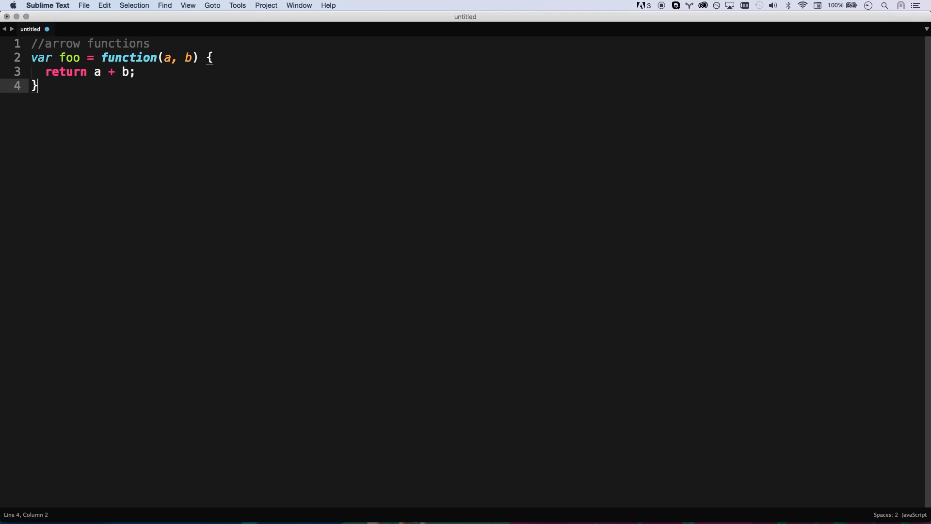
type(";")
type("var foo =")
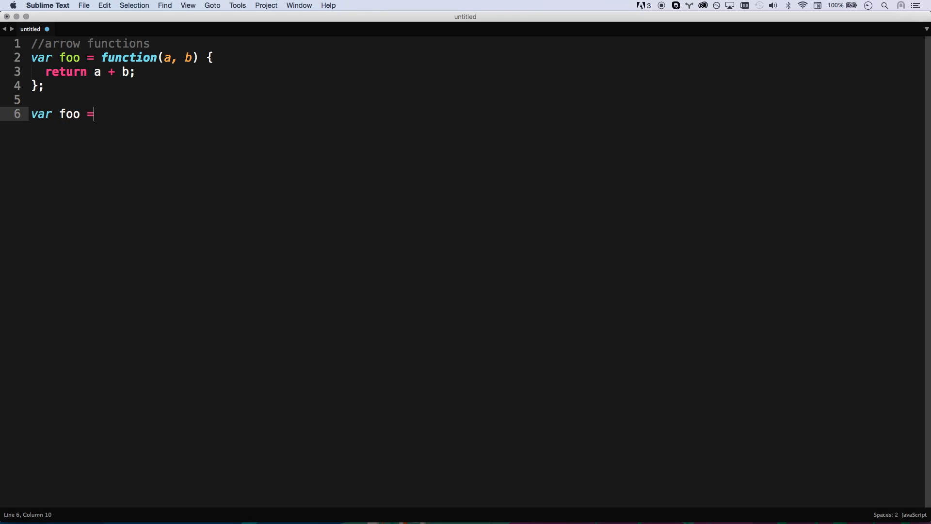
type("(a, b) => {")
type("return")
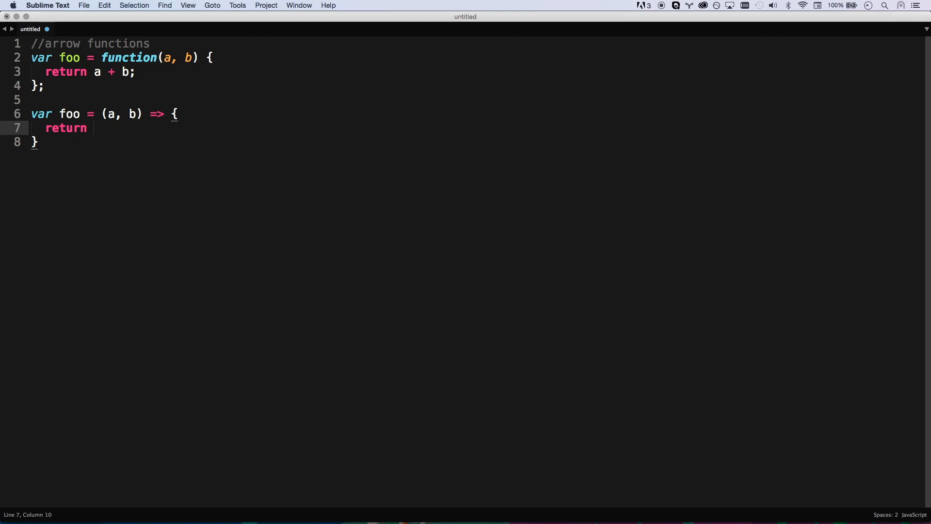
type("a + b;")
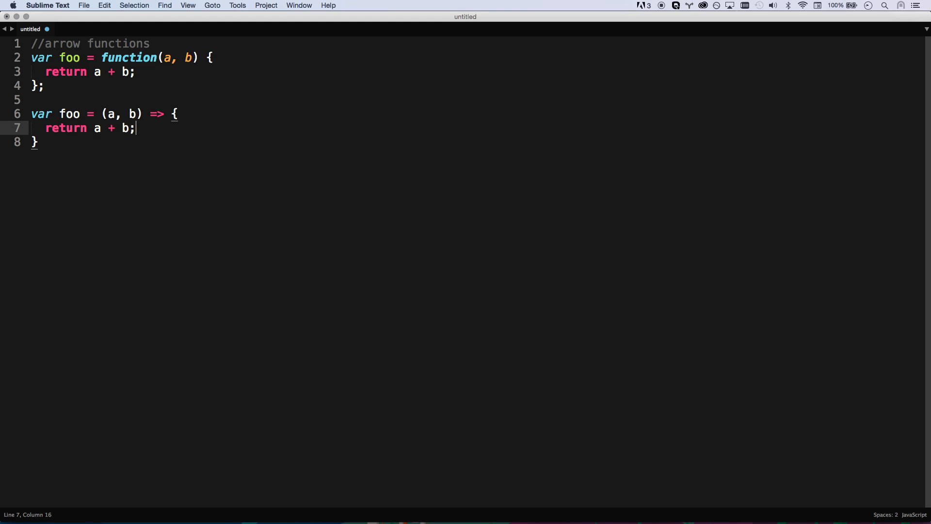
Convert the first foo to => syntax too and select both definitions.
double_click(128, 57)
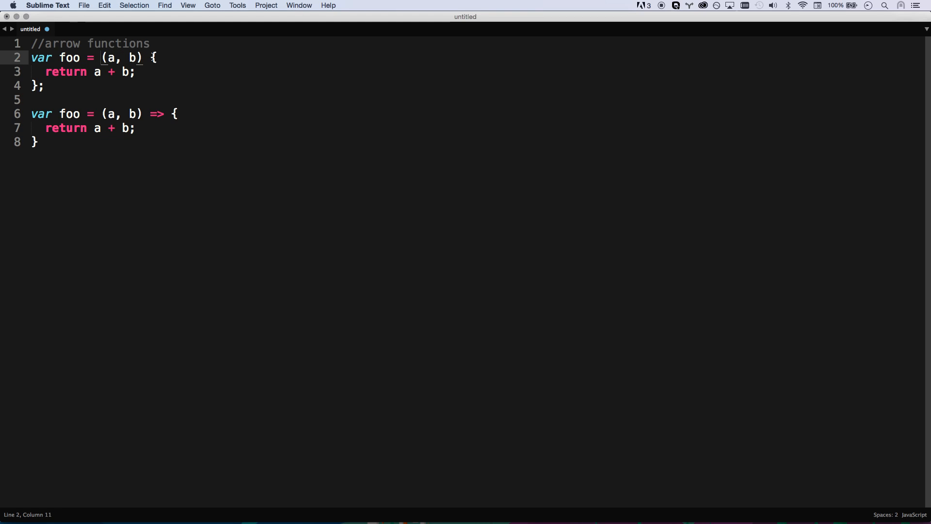
type("=>")
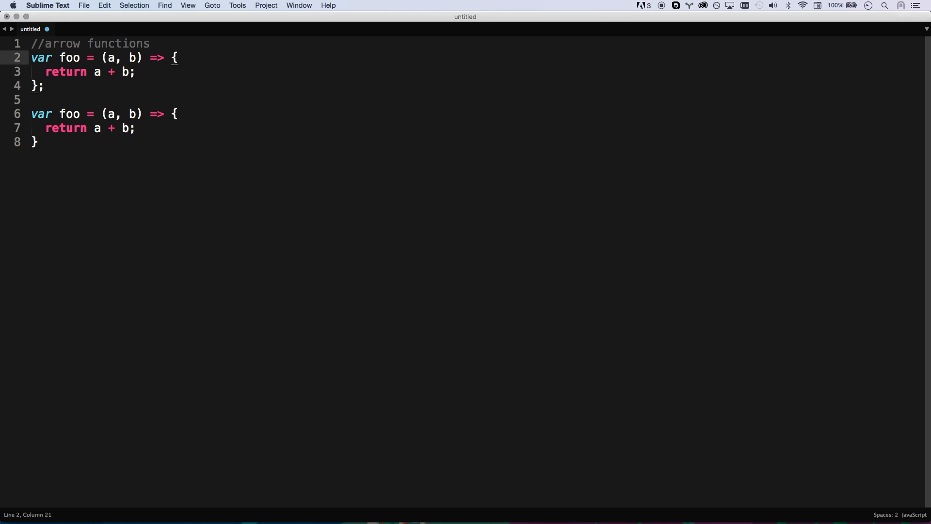
left_click_drag(31, 57, 43, 85)
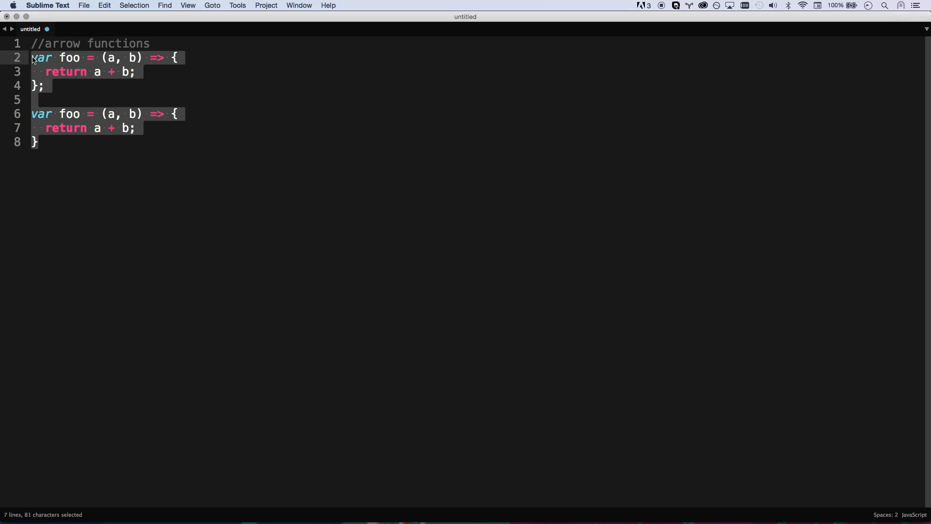
Replace the foo definitions with do.something((a, b) => { return a + b; }) on one line.
key("Delete")
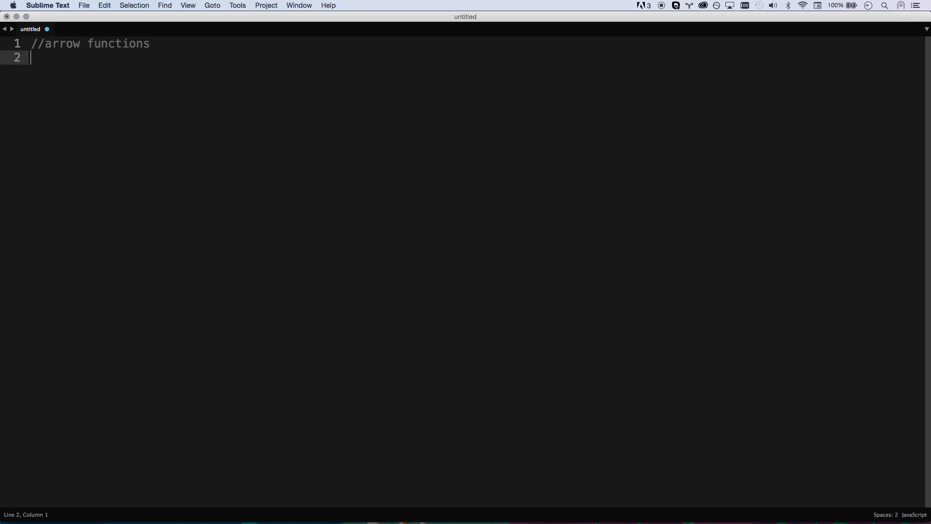
type("do.something(function(a,")
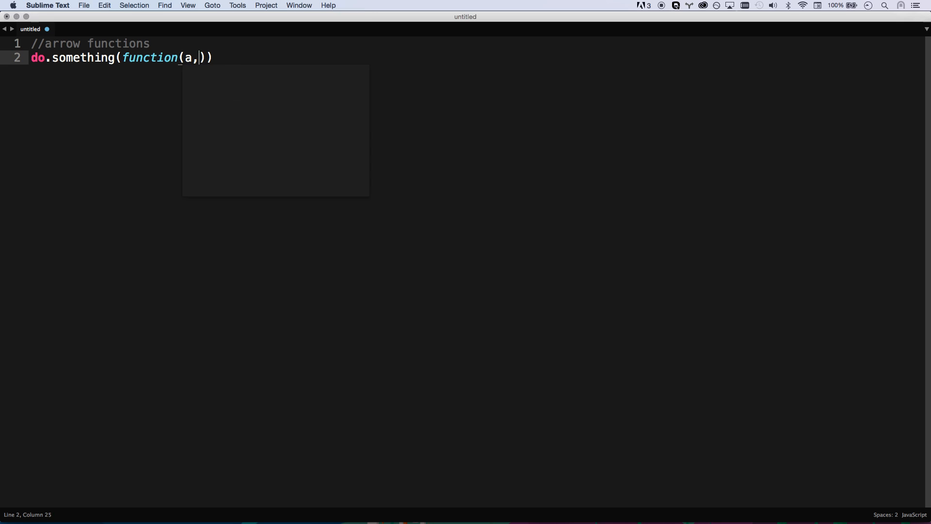
type("b) {")
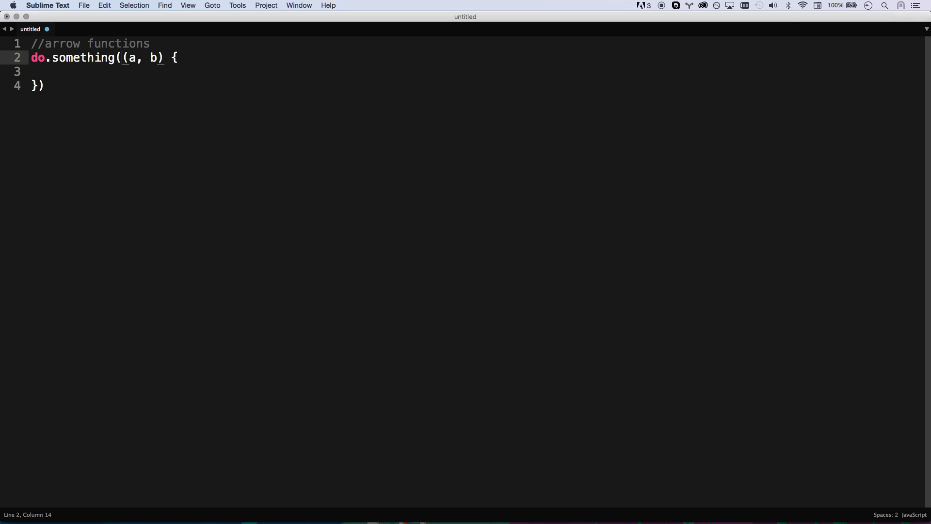
type("function")
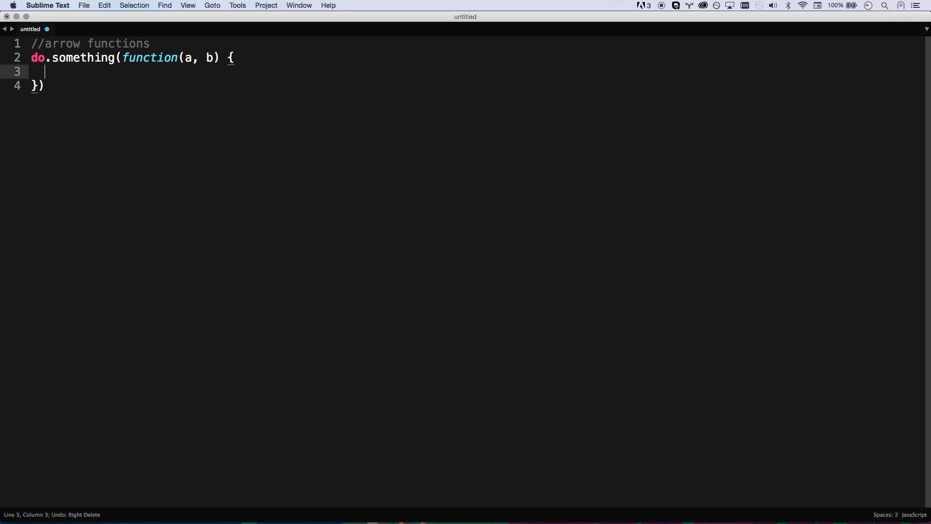
type("return a")
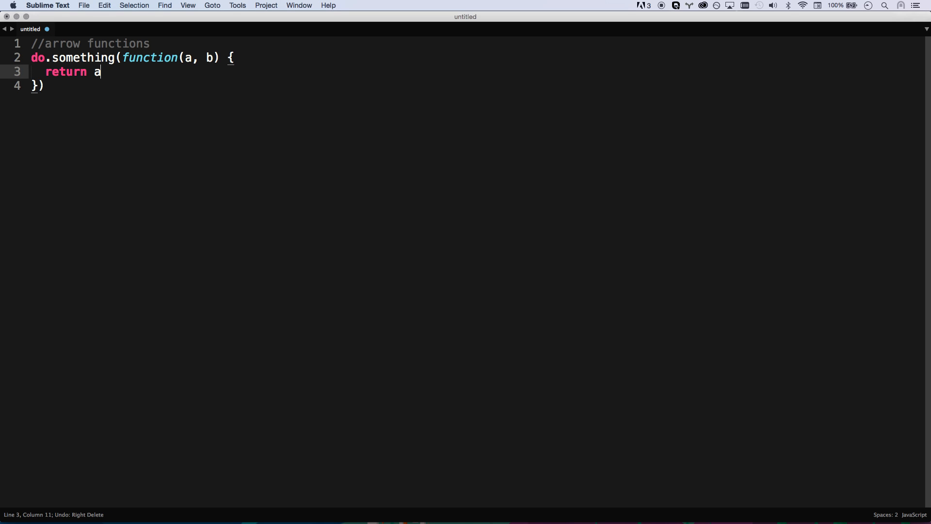
type("+ b;")
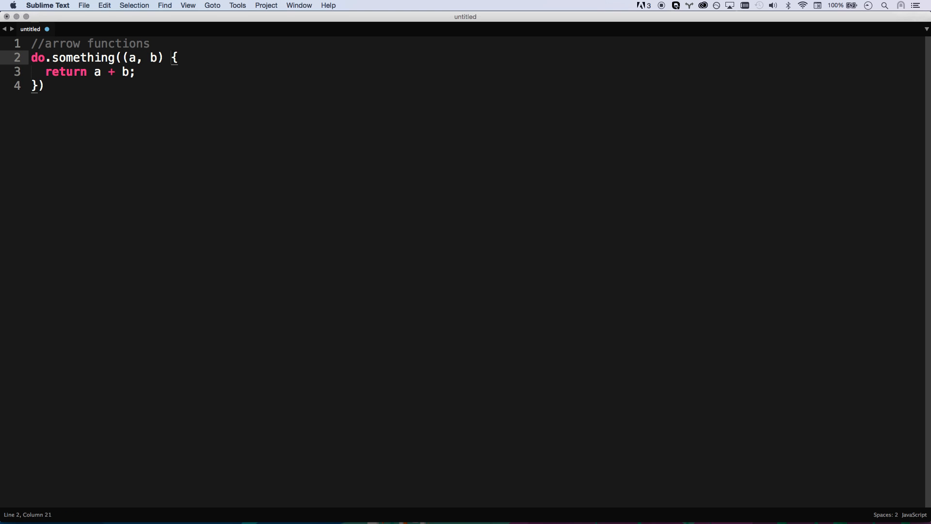
type("=>")
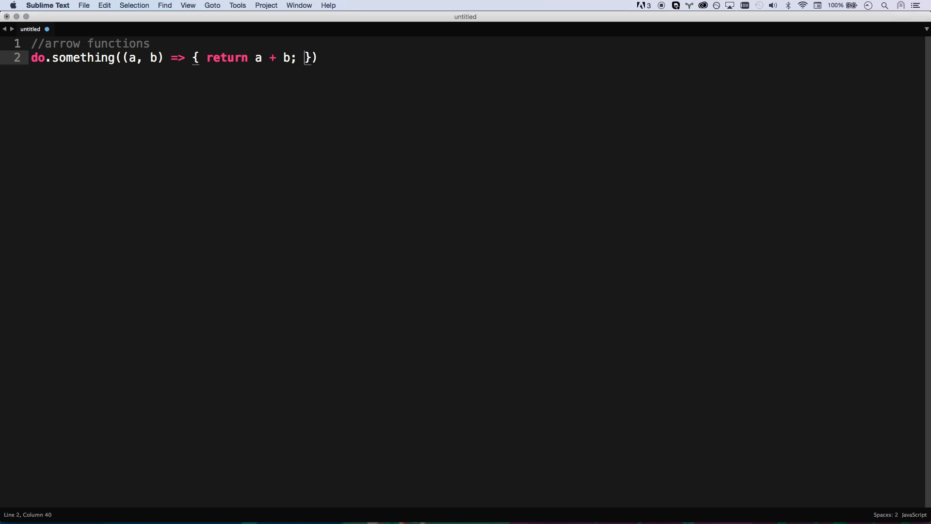
mouse_move(120, 68)
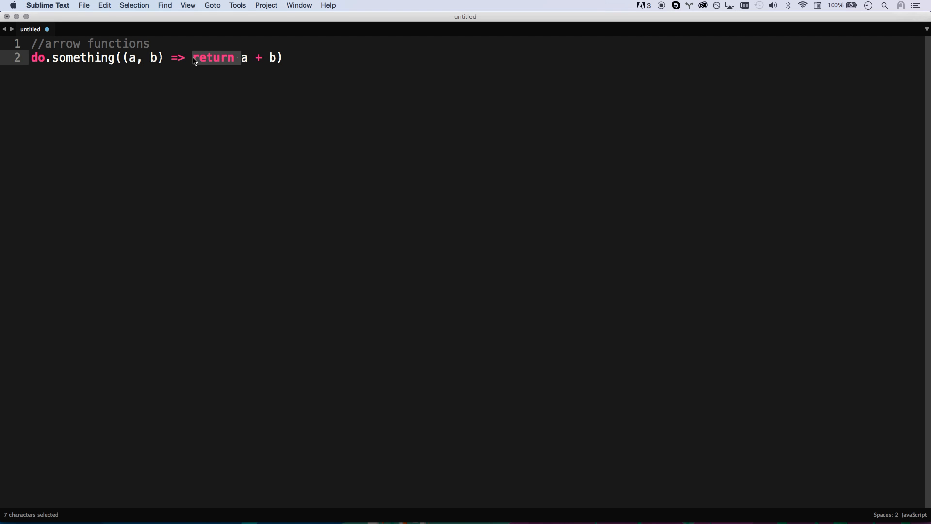
Shorten the callback to a single-parameter arrow reading do.something(a => a++).
key("Delete")
type("; }")
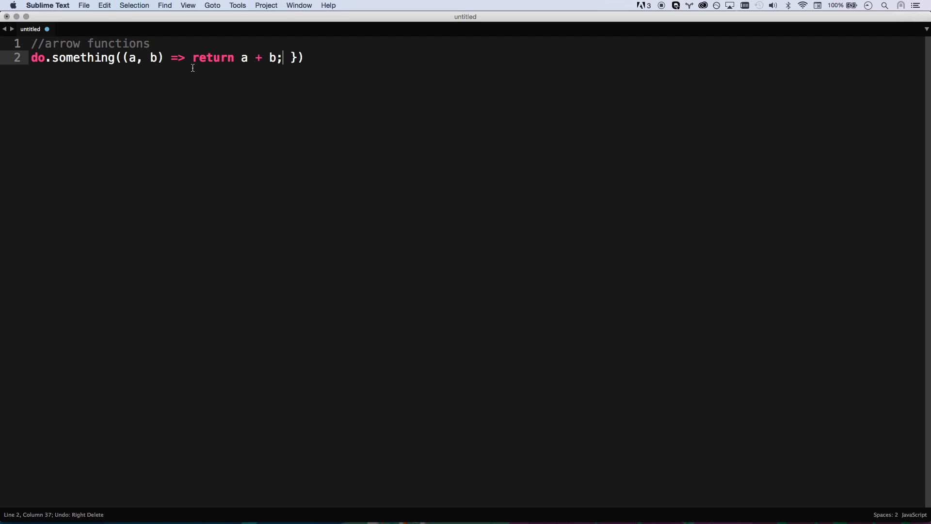
type("{")
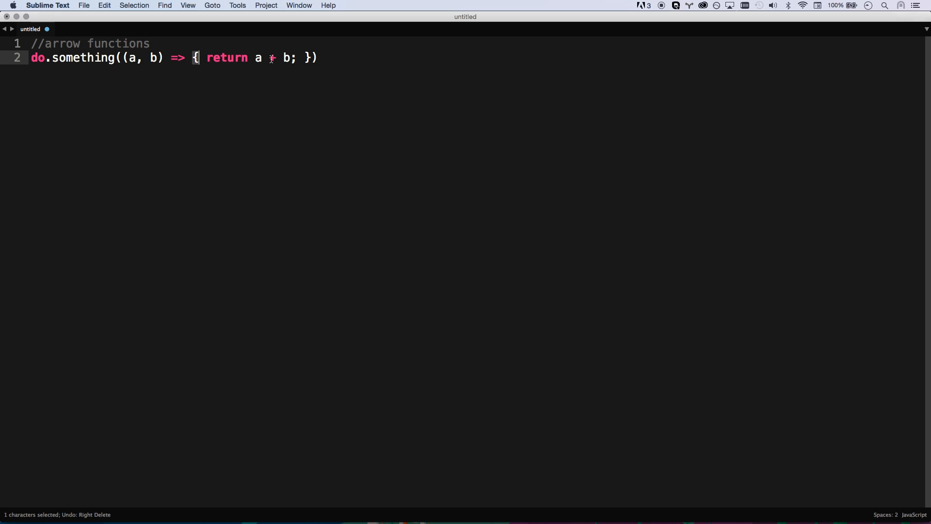
double_click(227, 57)
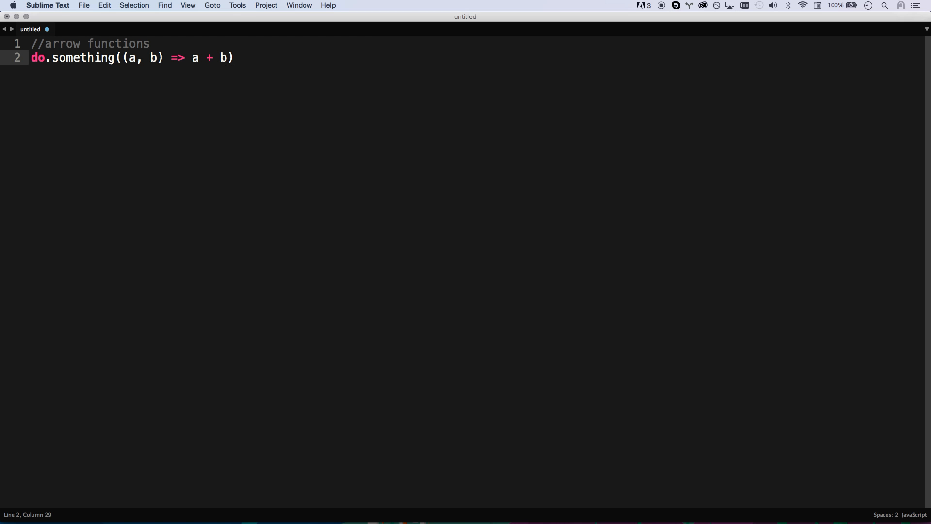
left_click_drag(191, 58, 228, 58)
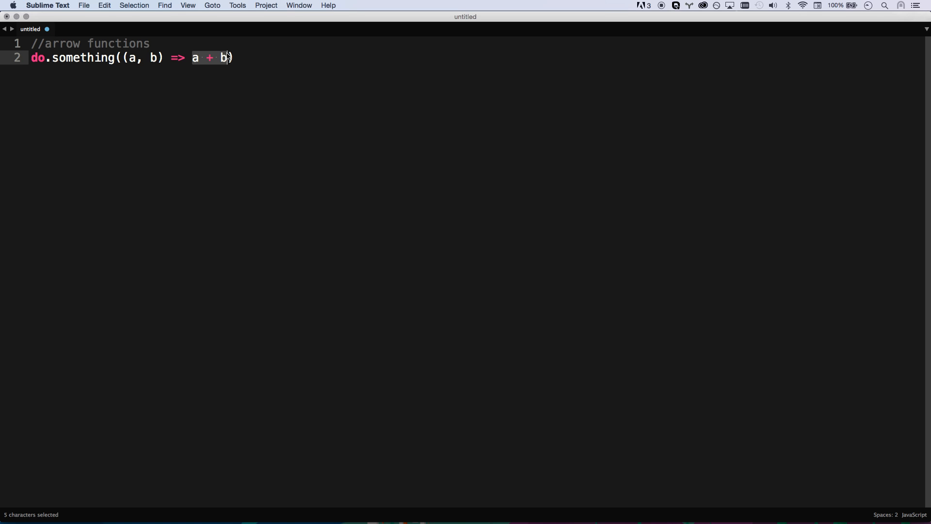
left_click(232, 57)
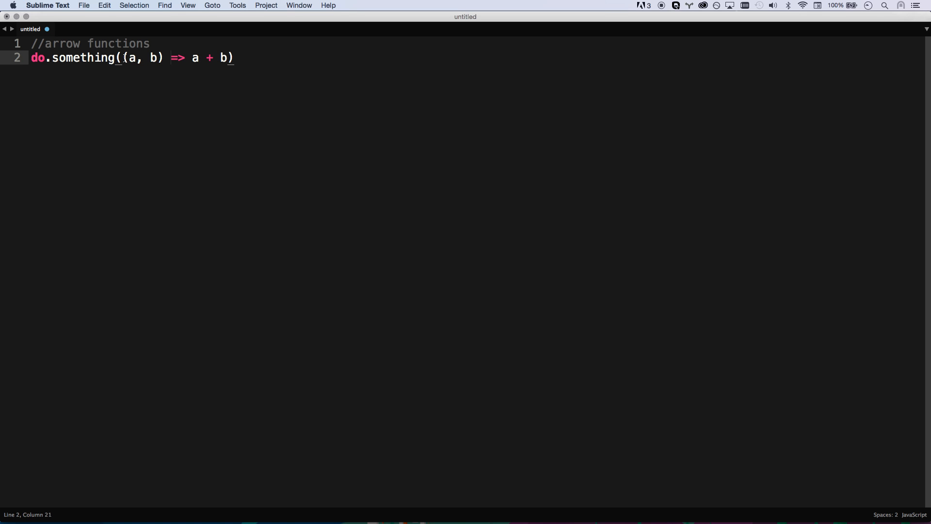
left_click_drag(121, 57, 165, 57)
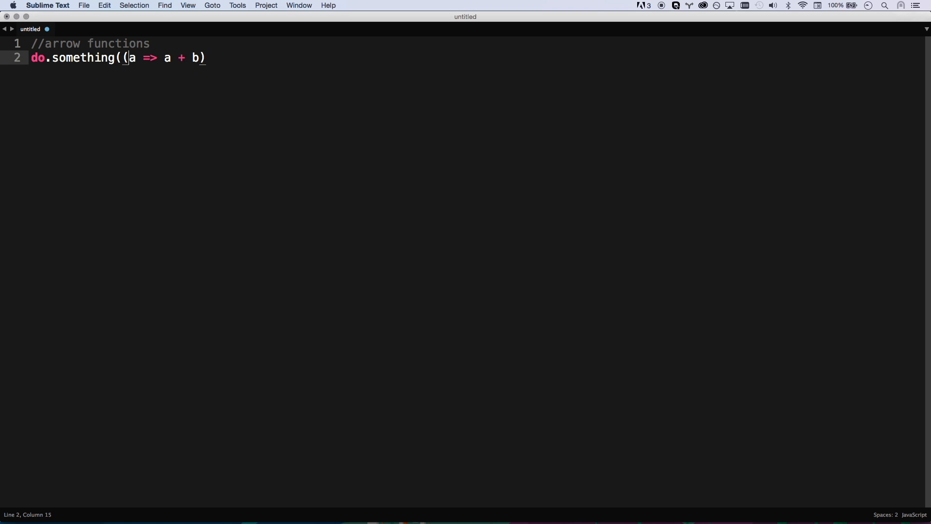
key("backspace")
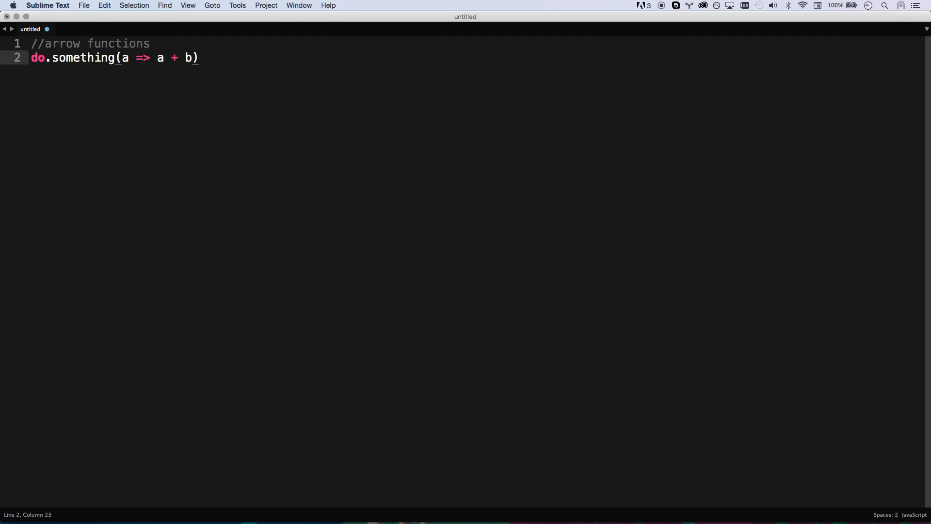
key("backspace")
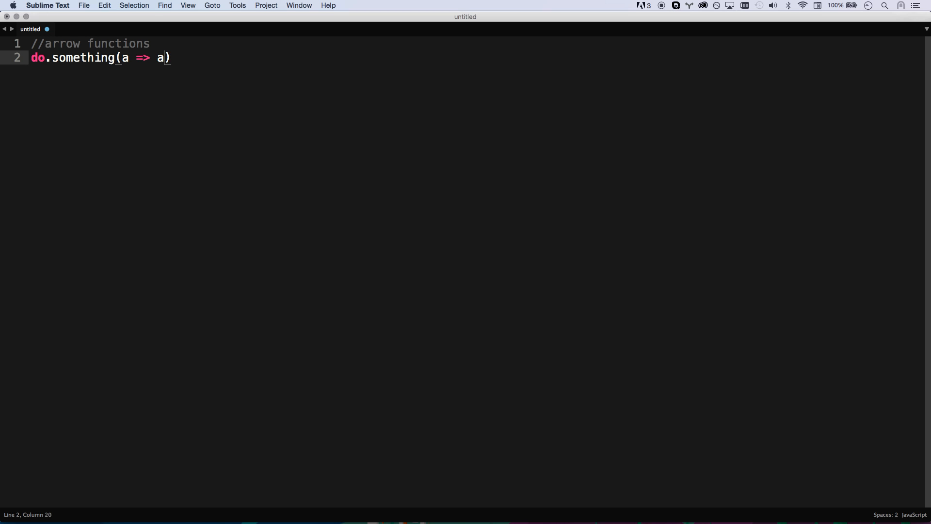
type("++")
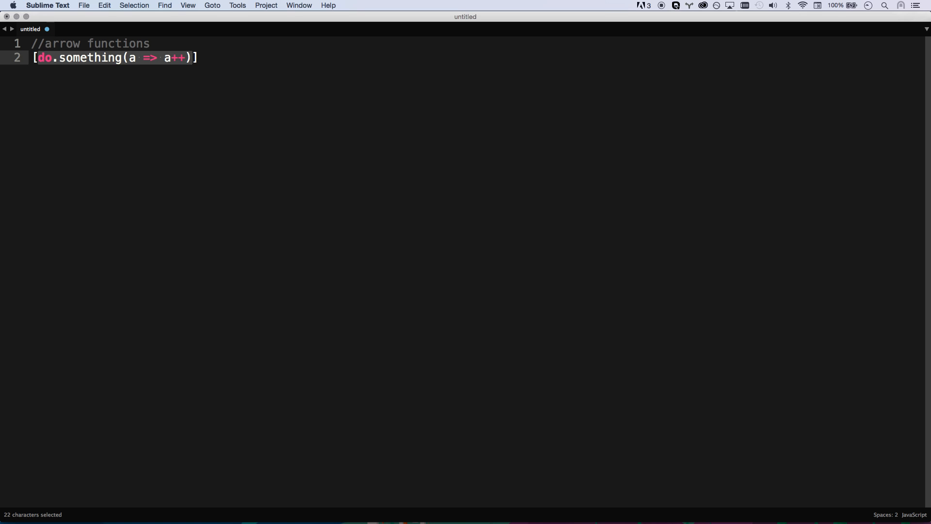
Rewrite line 2 as [0,1,2].map(val => val++); //[1, 2, 3]; and select it.
type("0,1,2]")
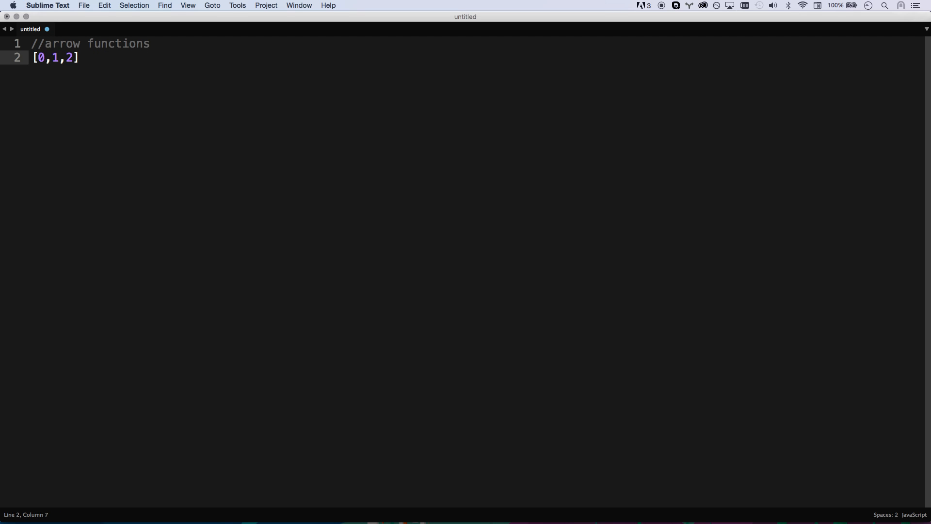
type(".map()")
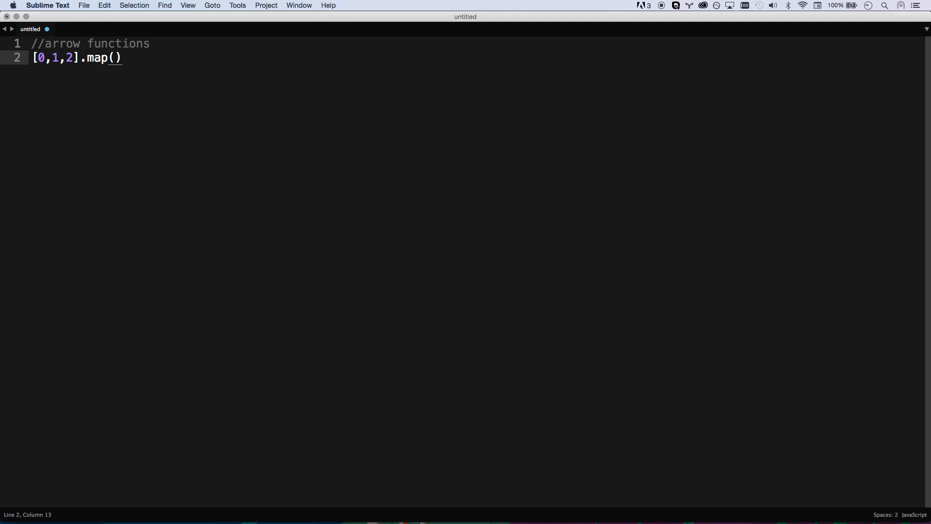
type("val")
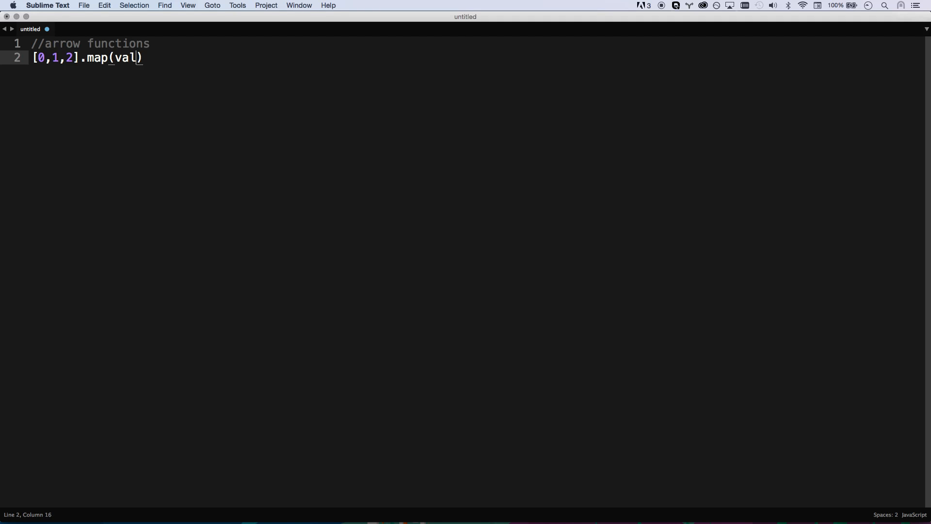
type("=>")
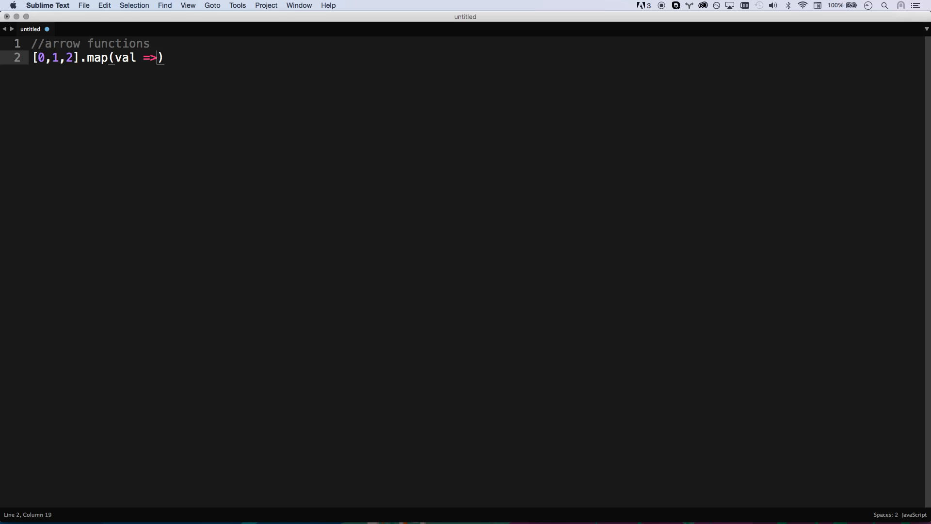
type("val++")
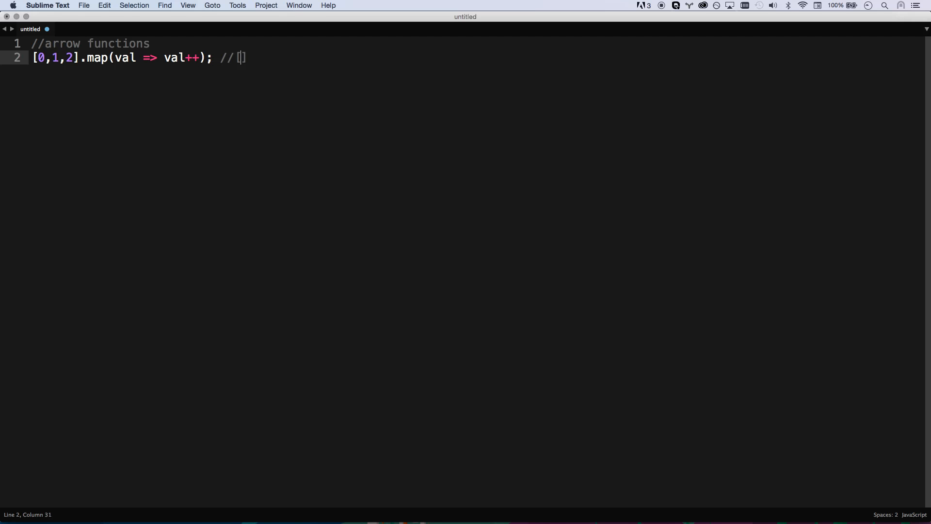
type("1, 2, 3]")
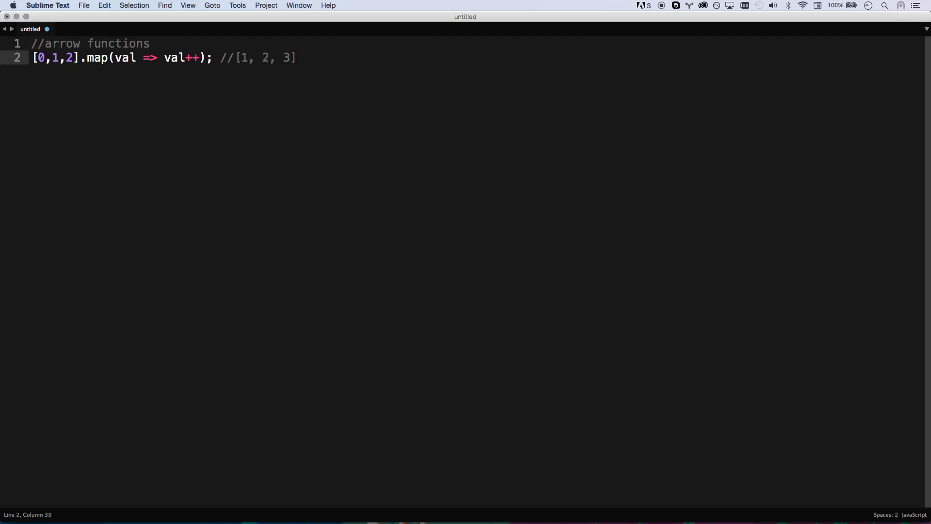
type(";")
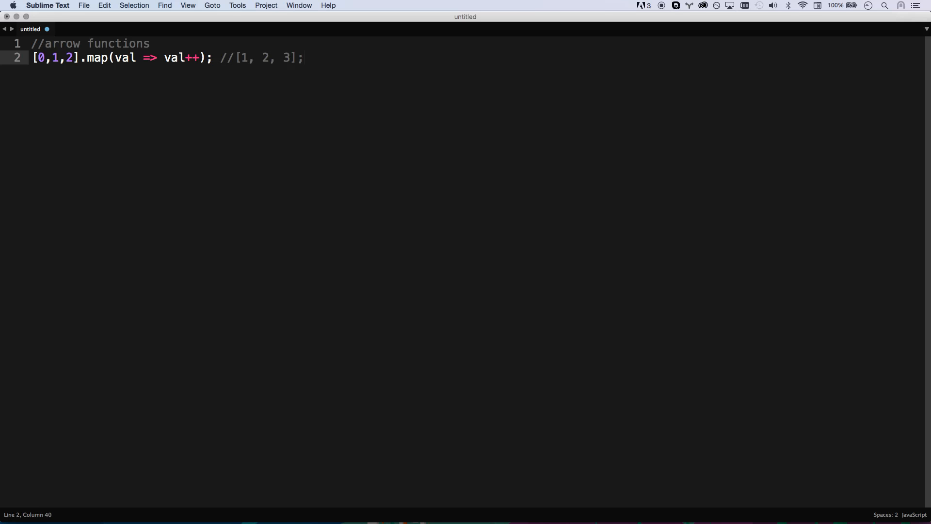
double_click(97, 57)
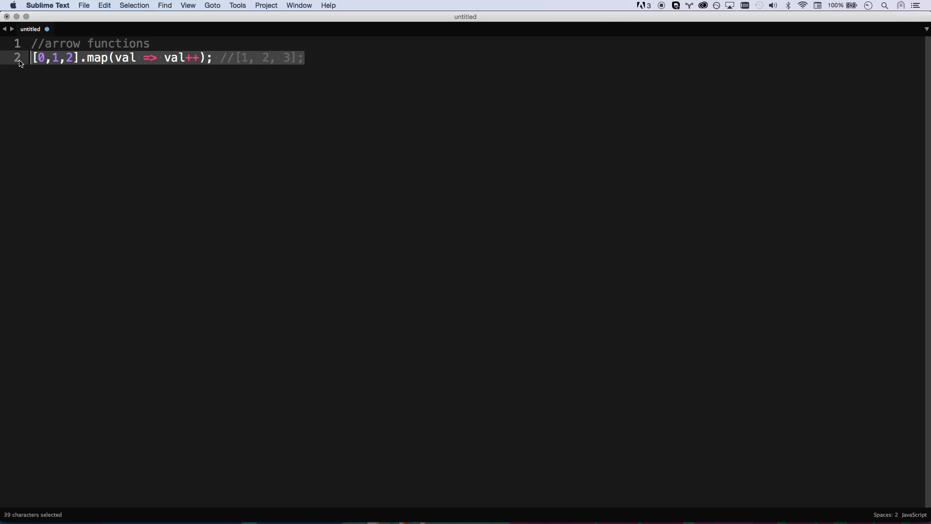
Define var module = { age: 30, foo: function() { console.log(this.age); } }.
type("function")
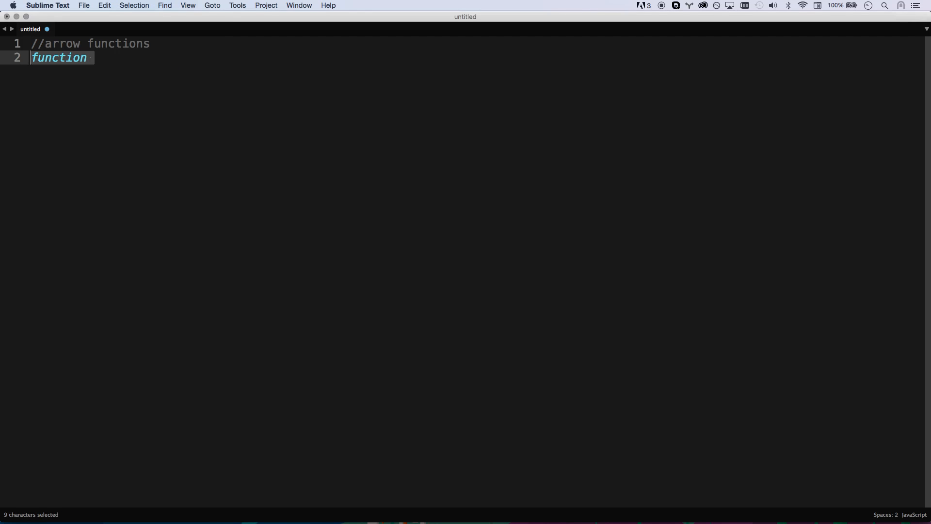
type("var")
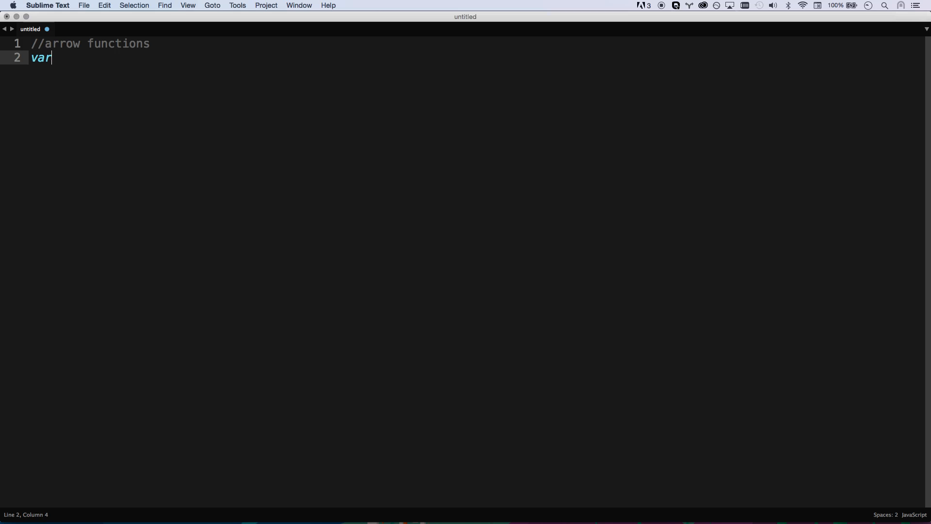
type("module = {")
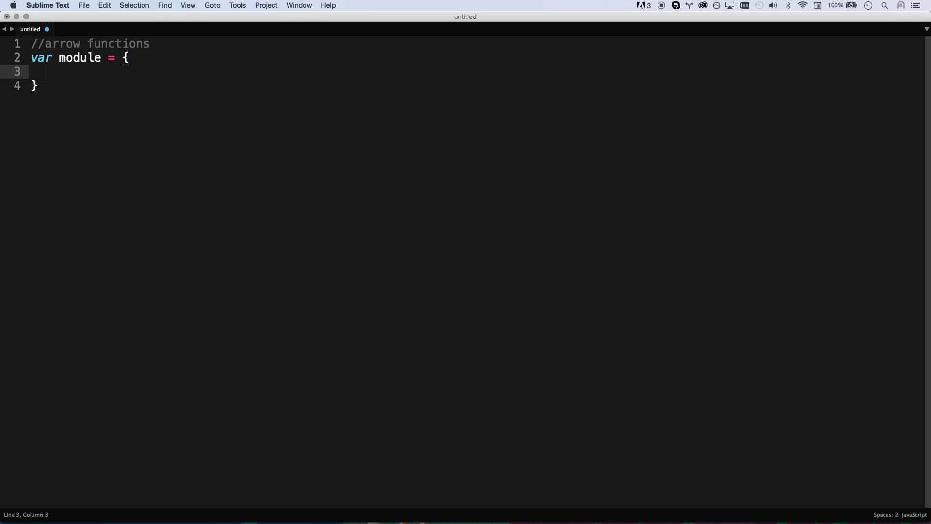
type("age: 30,")
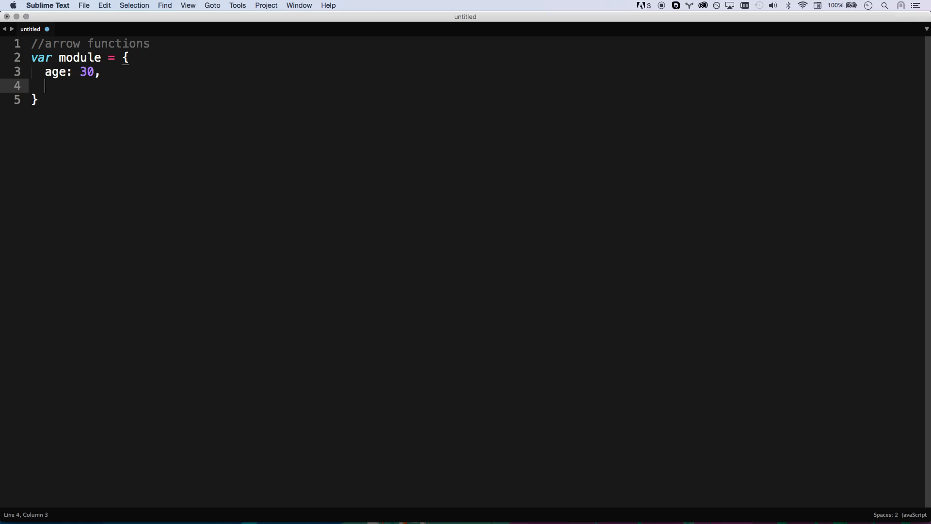
type("foo: fun")
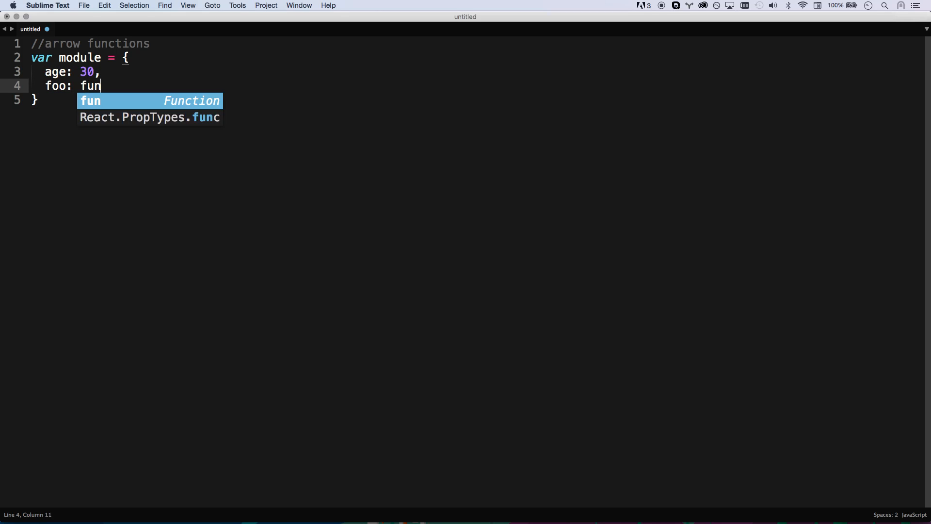
key("Tab")
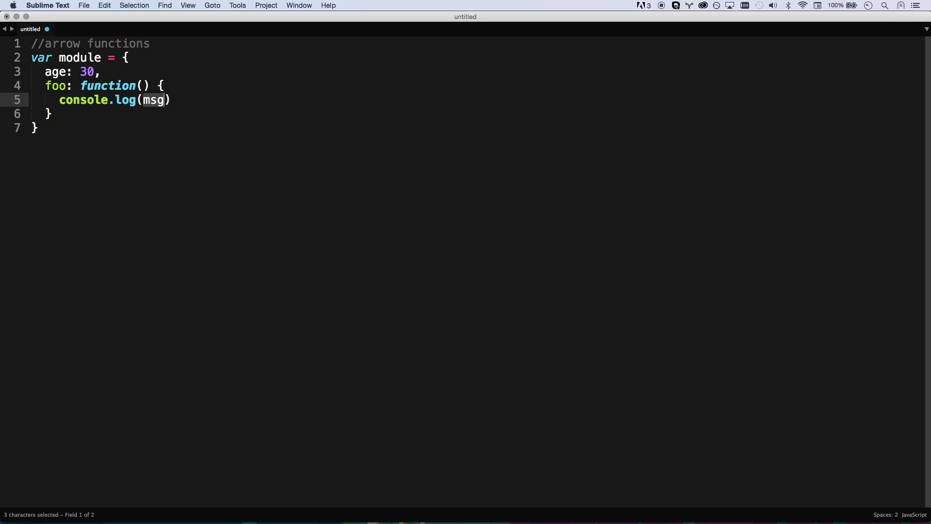
type("this.age);")
type("module.foo();")
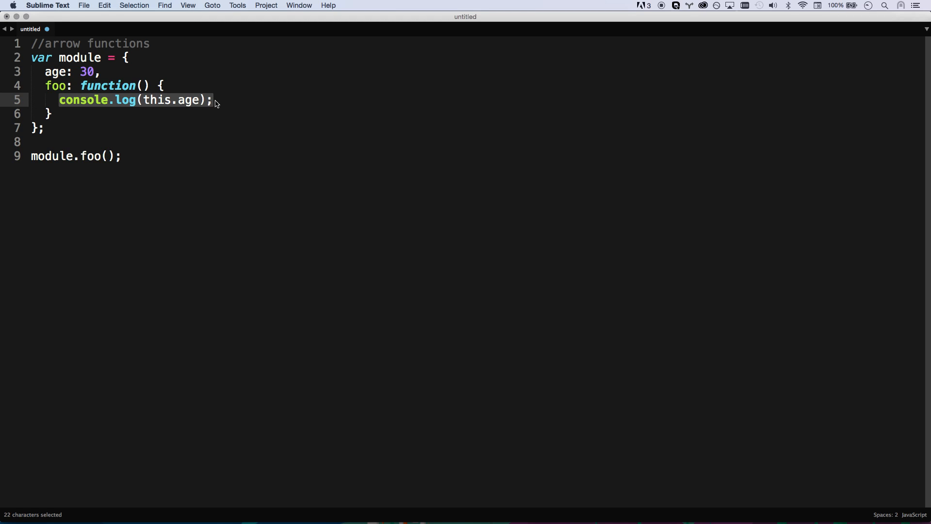
Wrap console.log(this.age) inside a setTimeout(function() {...}) callback in foo.
type("setTimeout()")
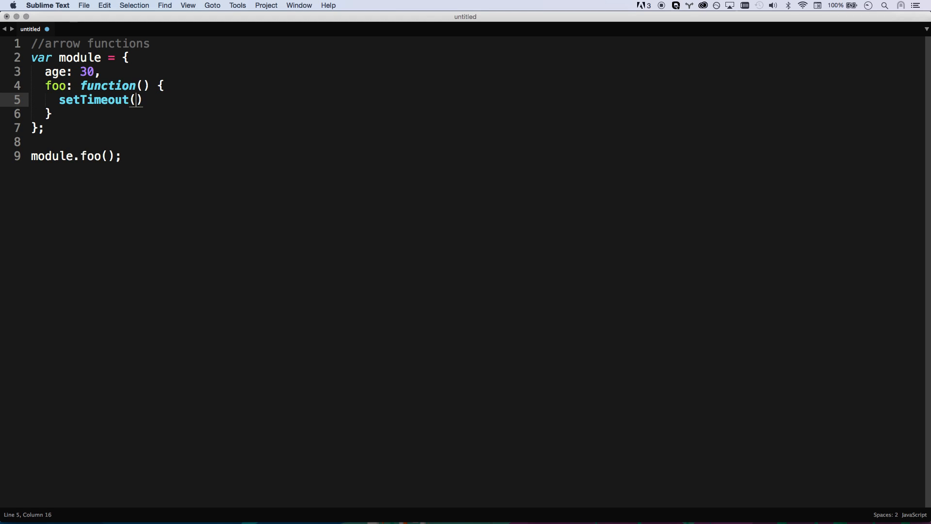
type("function() {")
type("}, 100);")
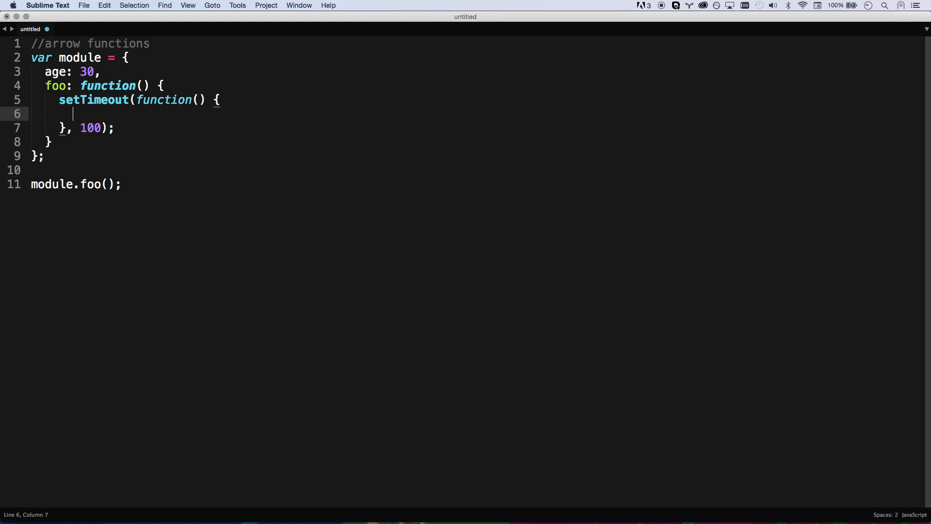
type("console.log(this)")
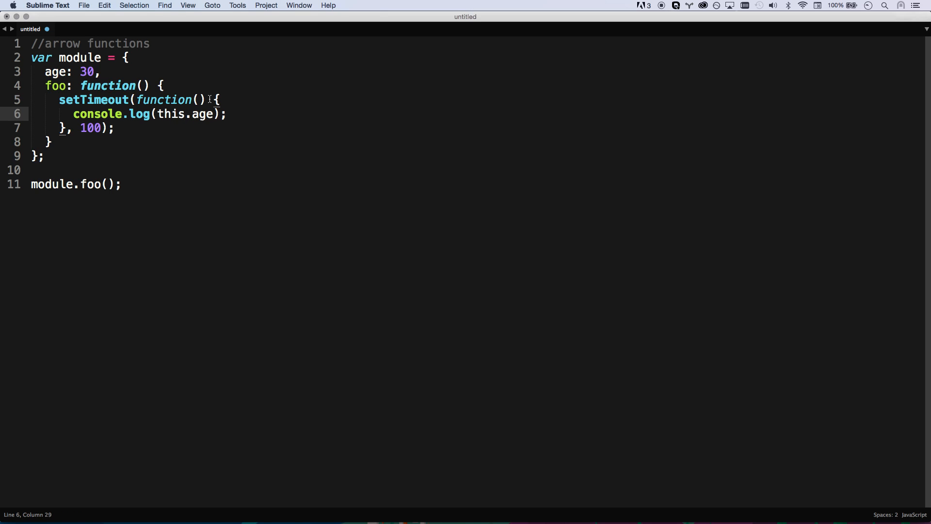
Append .bind(this) to the callback and remove its function keyword.
left_click_drag(210, 99, 67, 128)
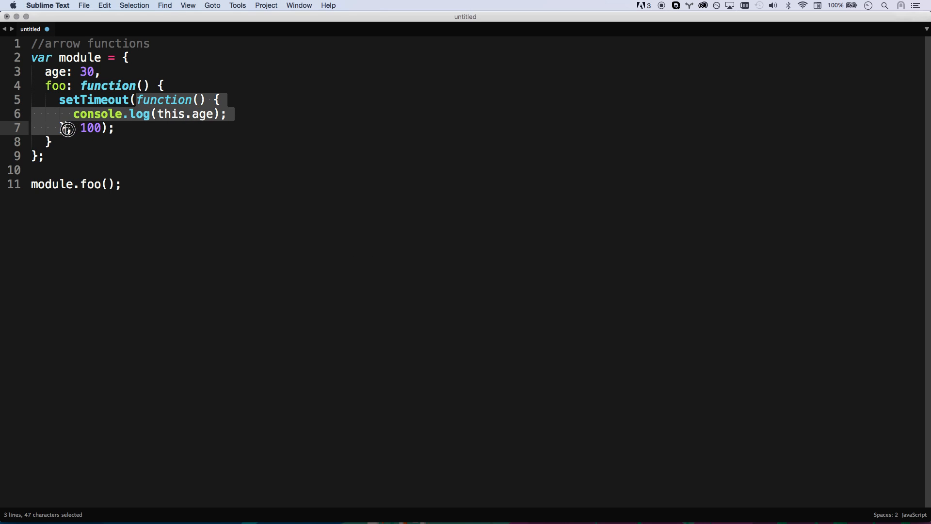
left_click(64, 128)
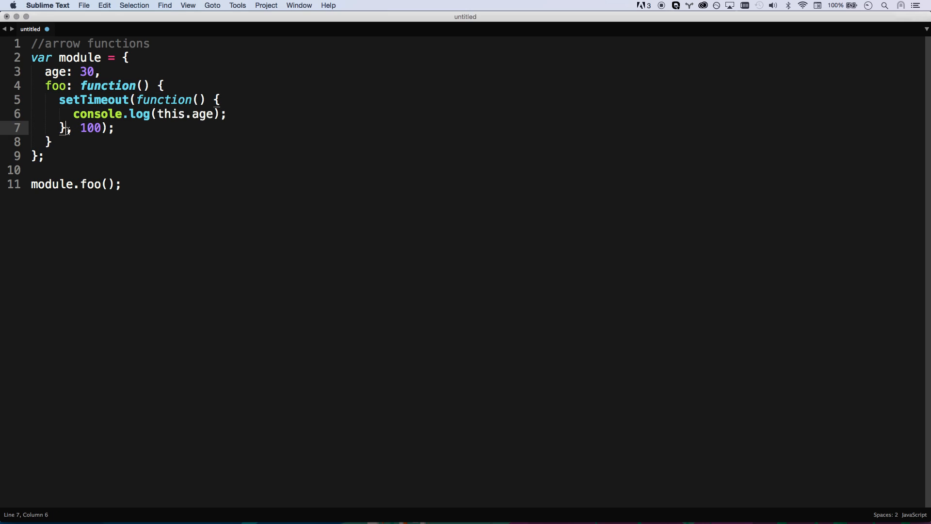
type(".bind(")
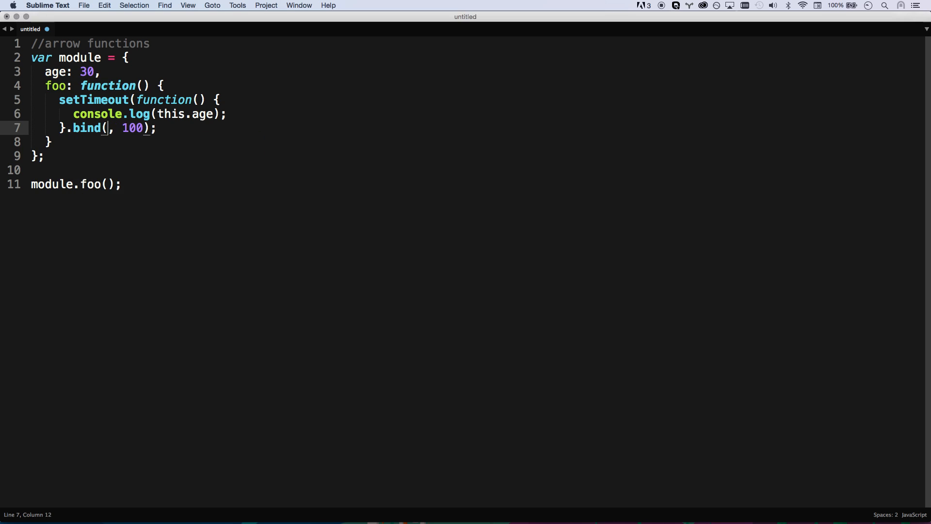
type("tis")
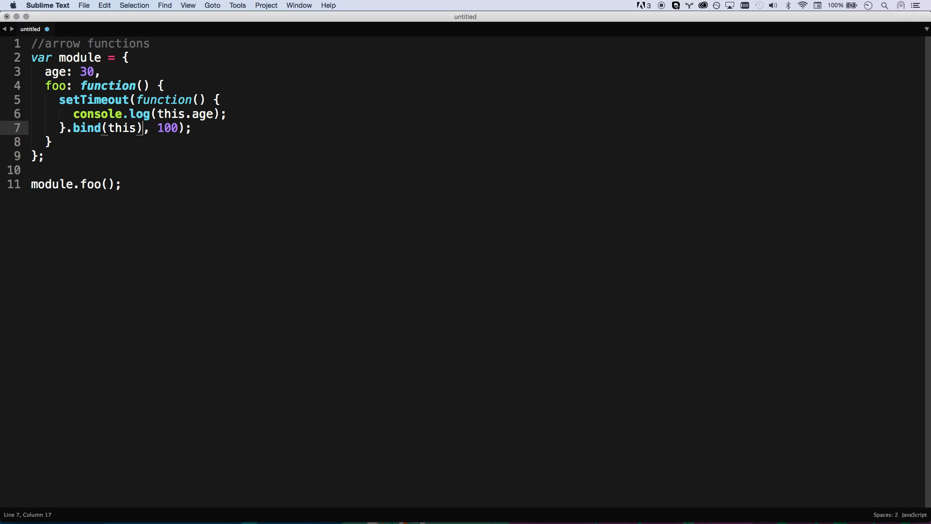
left_click(60, 99)
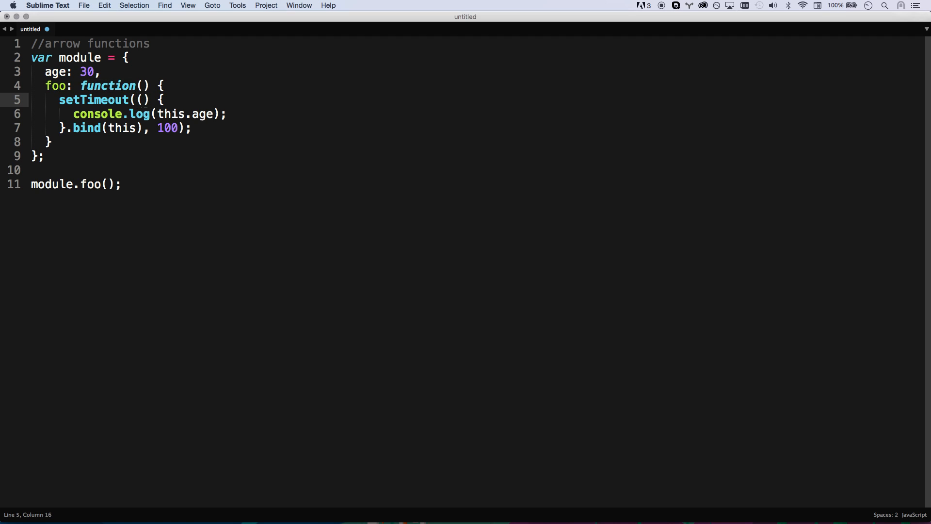
Finish the () => arrow callback, then select and delete the module example code.
type("=j>")
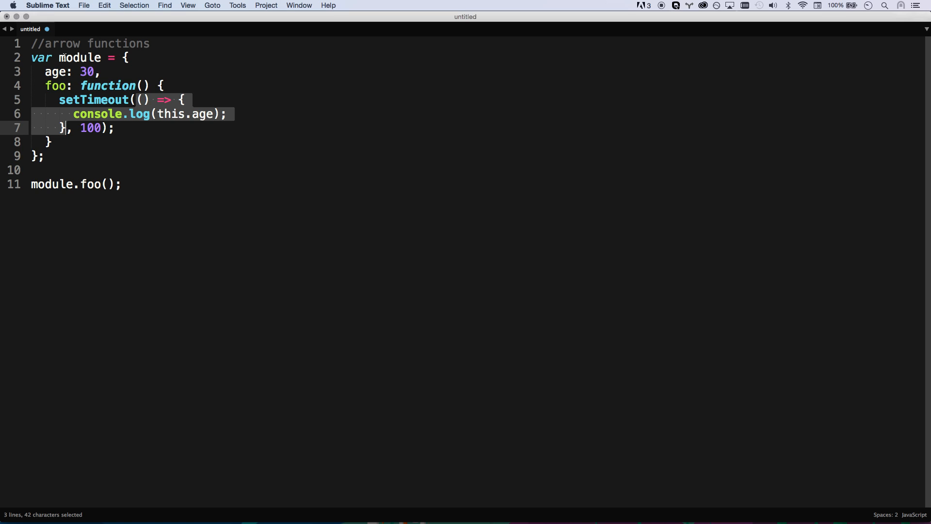
double_click(79, 58)
type("$")
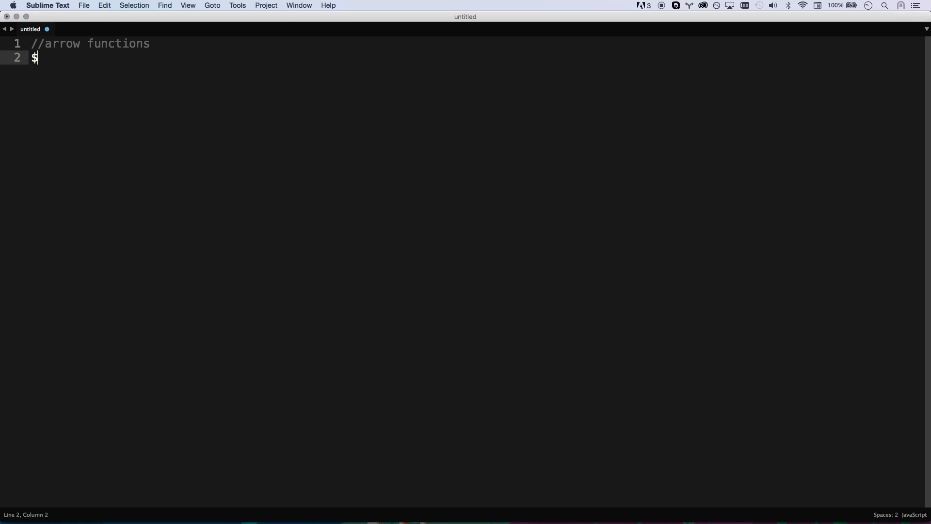
Write $("some-thing").with().jQuery(() => { as the arrow functions example.
type("(\"")
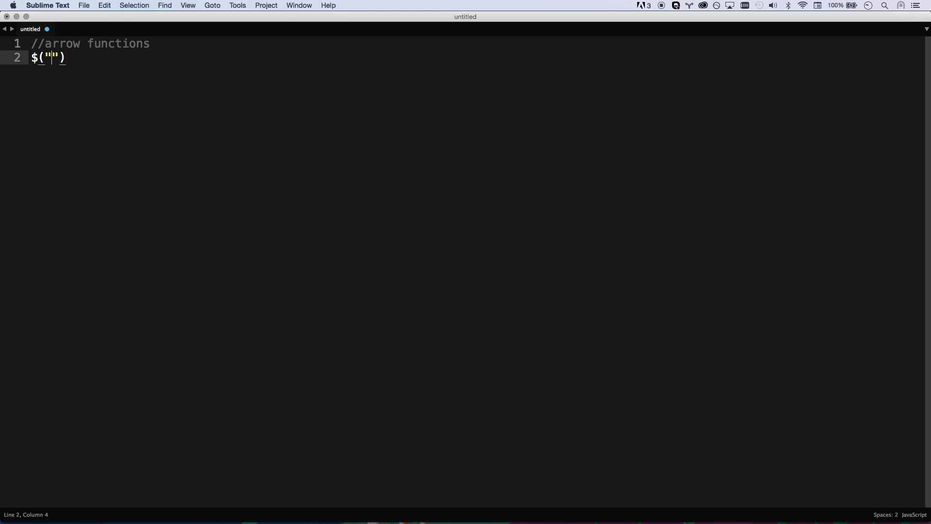
type("some-thing")
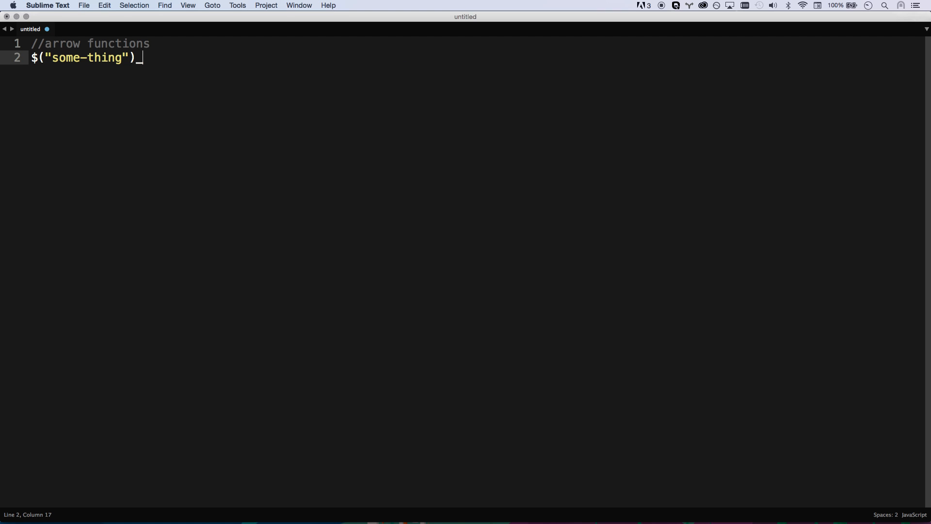
type(".with")
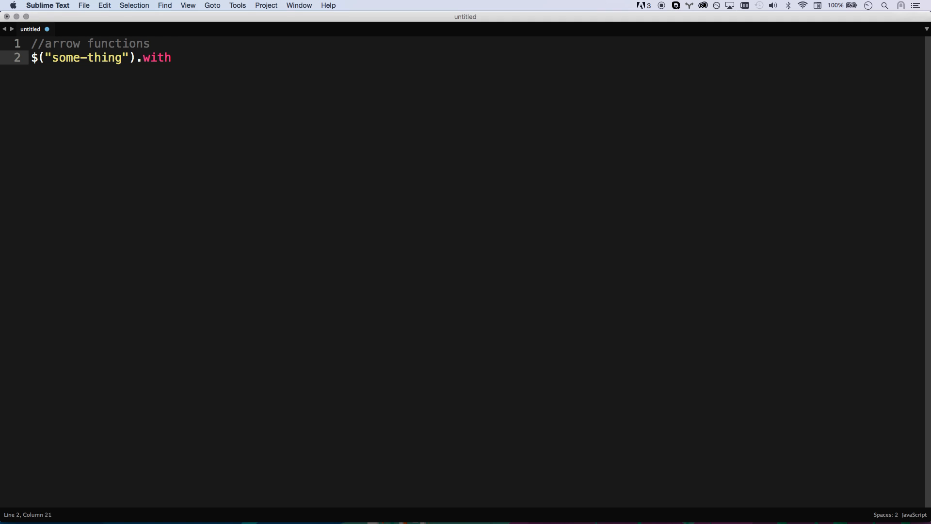
type("().jQuery")
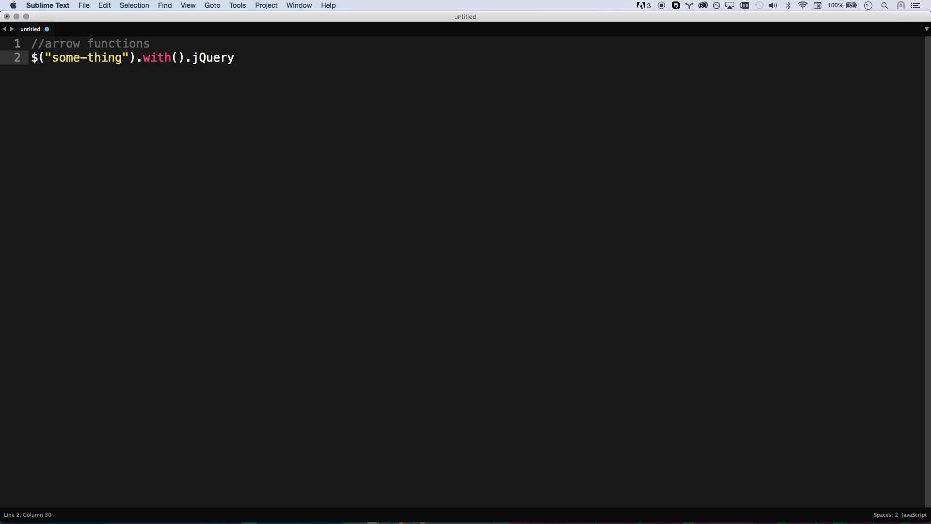
type("()")
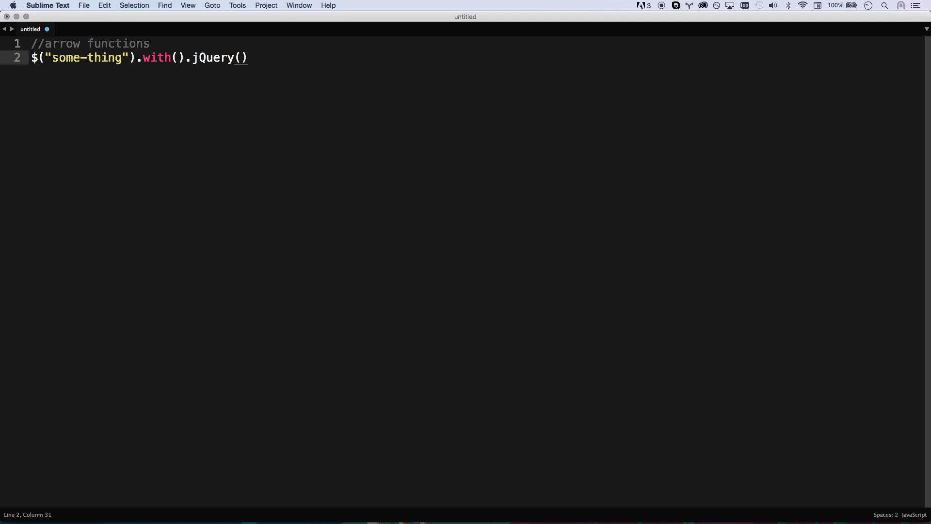
type("() =>")
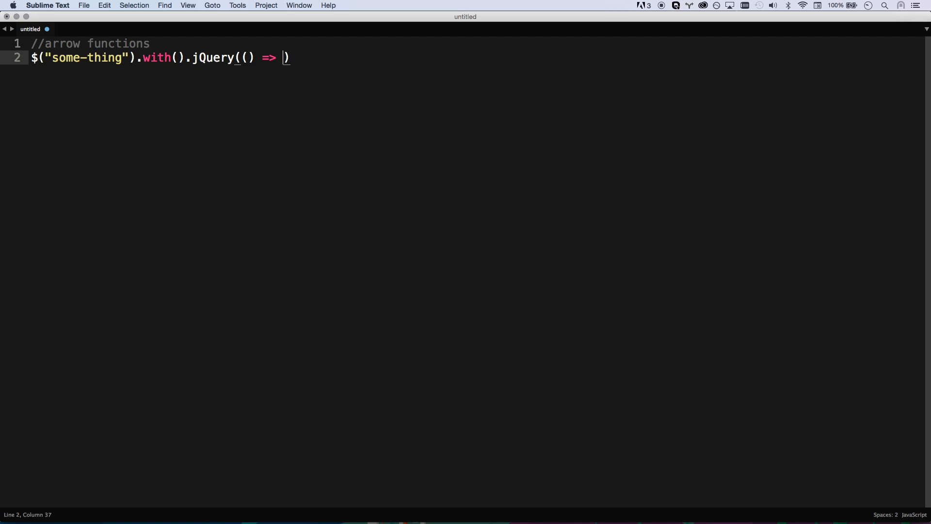
type("{")
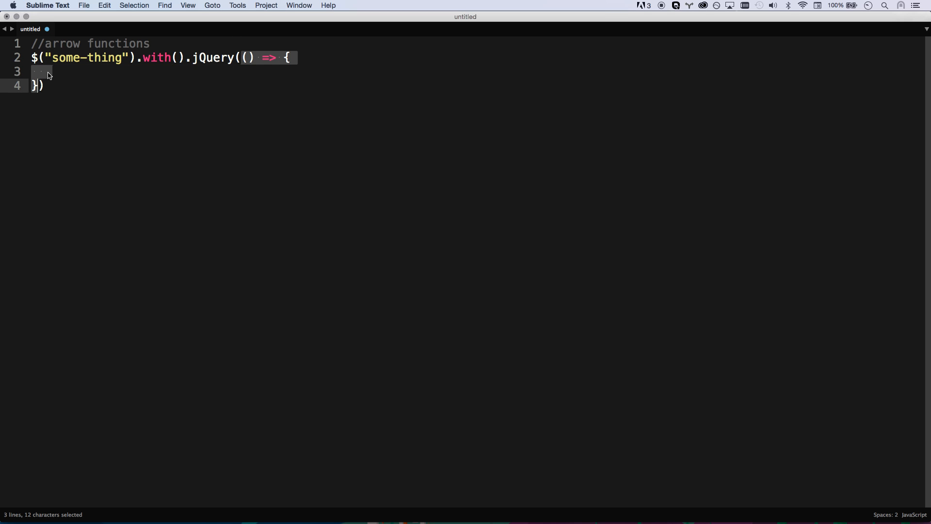
Add $(this) inside the callback body, close with a semicolon, and start a function keyword after jQuery(.
type("$(this")
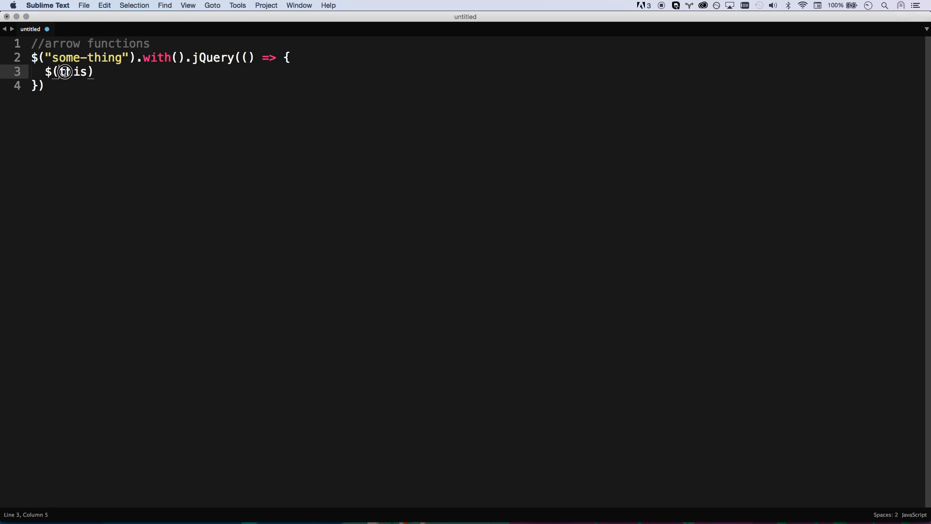
double_click(73, 71)
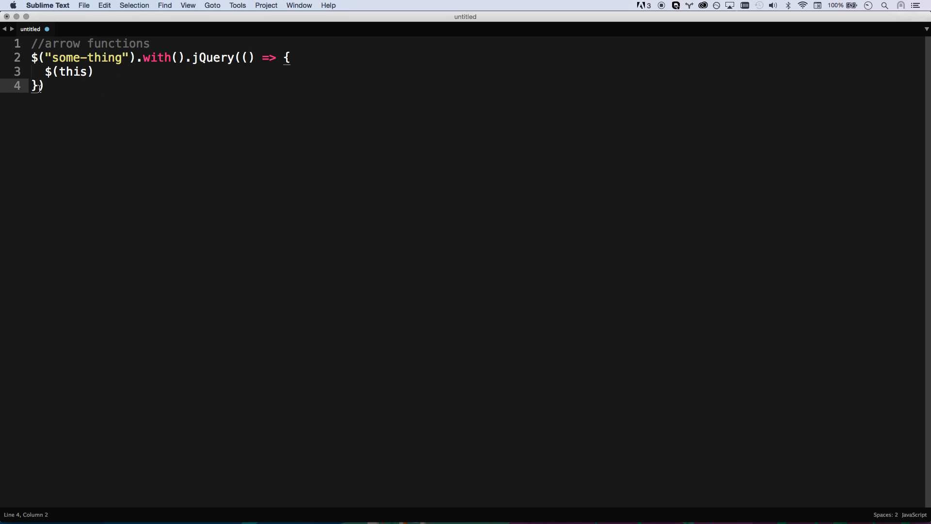
type(";")
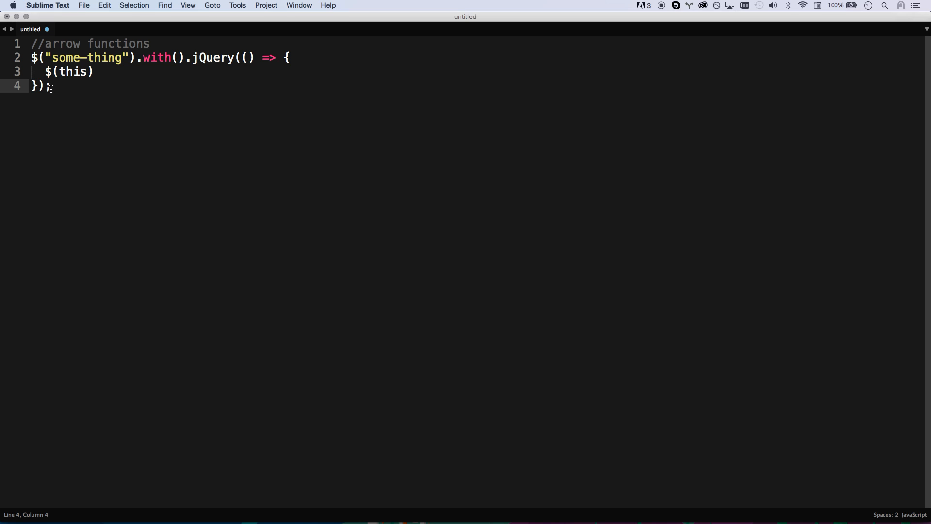
left_click(244, 57)
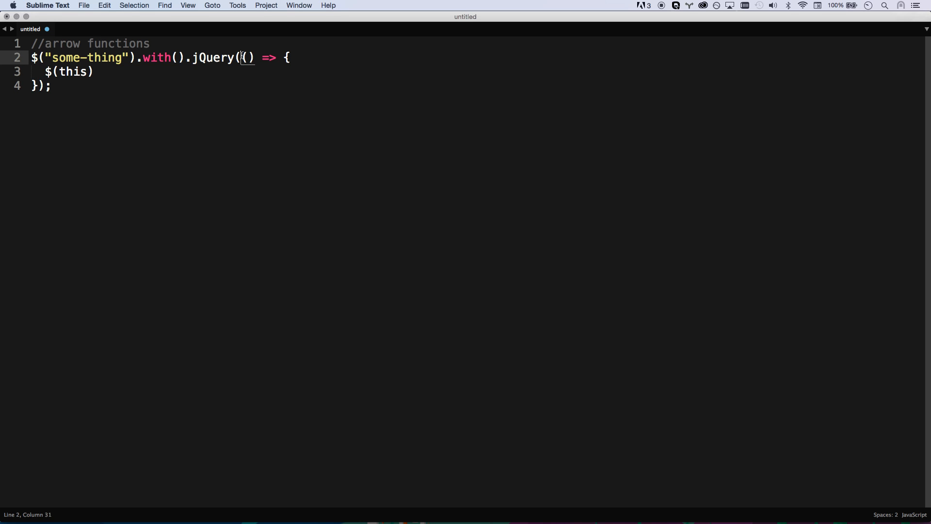
type("function")
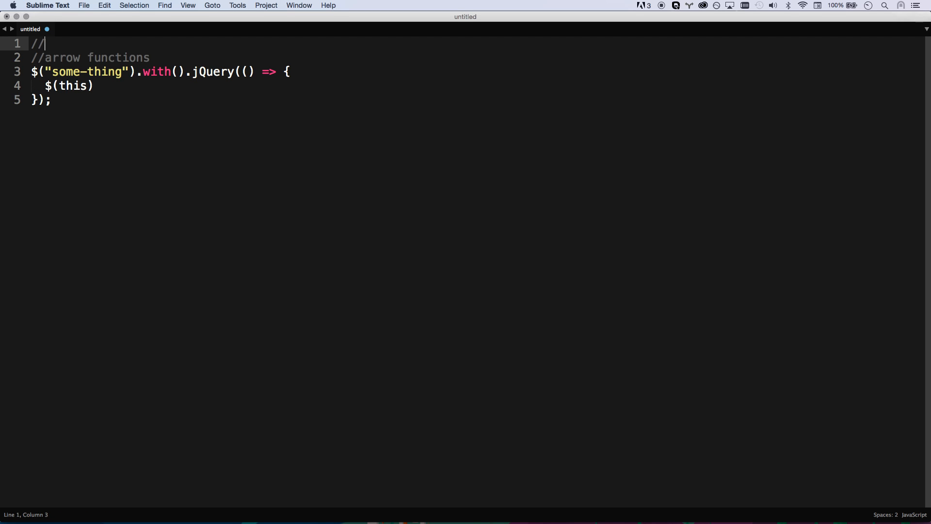
Add the top comment //whatever the value of this is here.
type("whatever the value of")
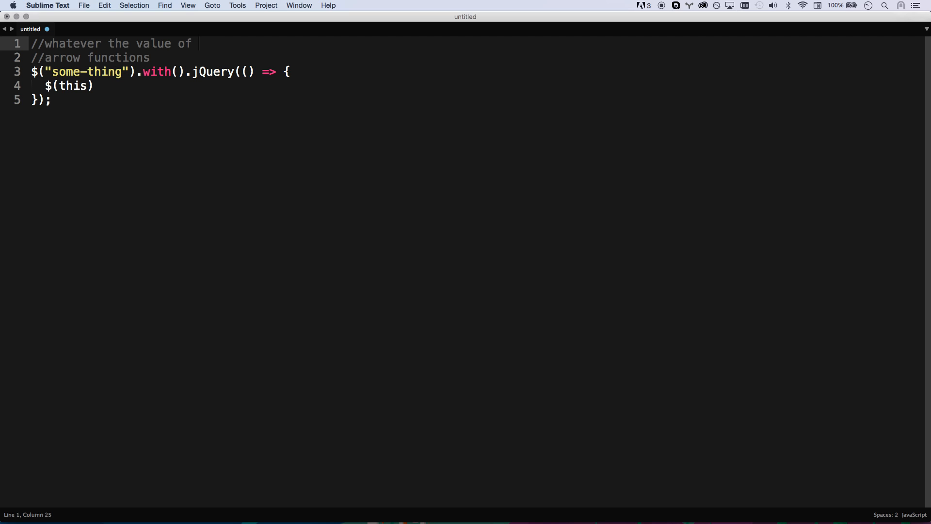
type("this is here")
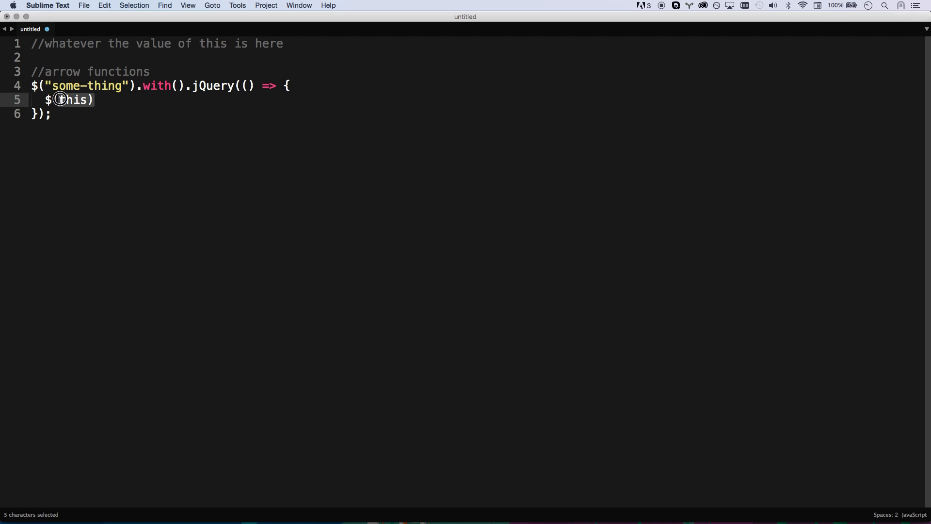
Close the arrow callback body with }) and select the whole file's contents.
left_click(45, 99)
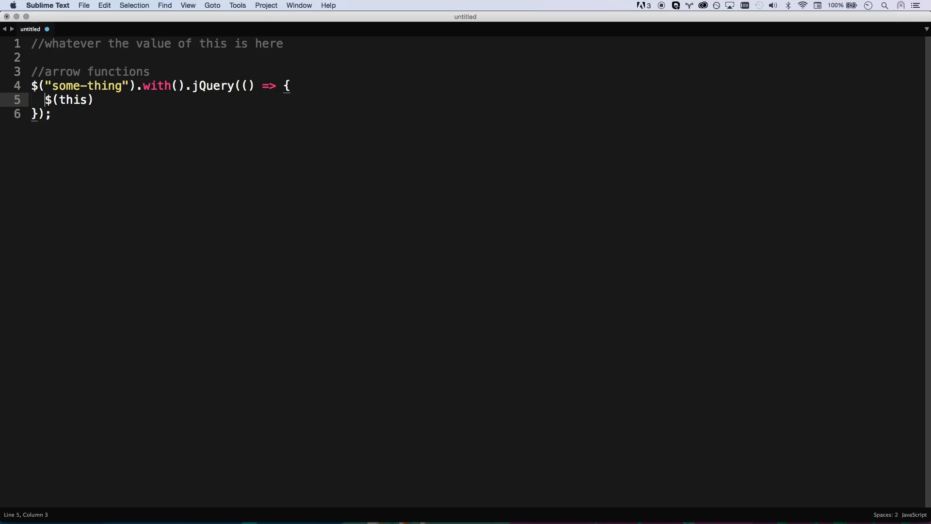
left_click(42, 115)
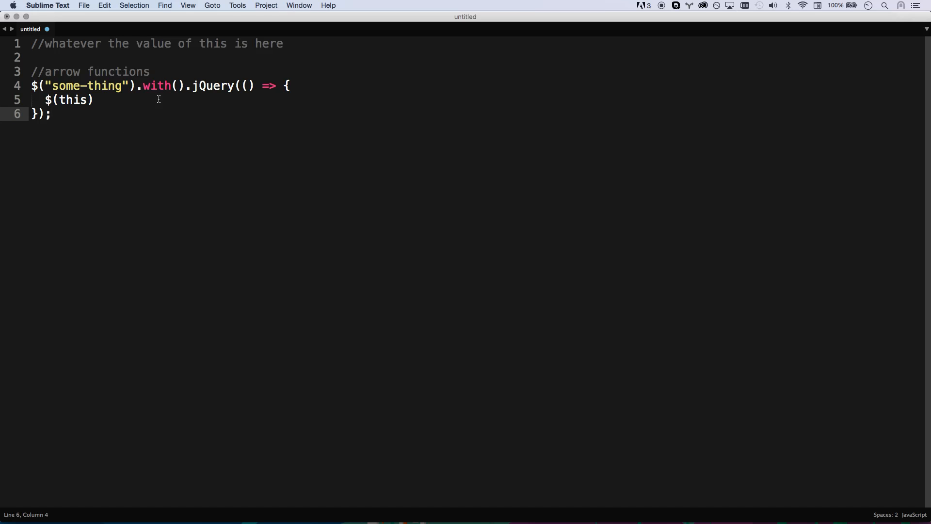
left_click_drag(243, 86, 34, 112)
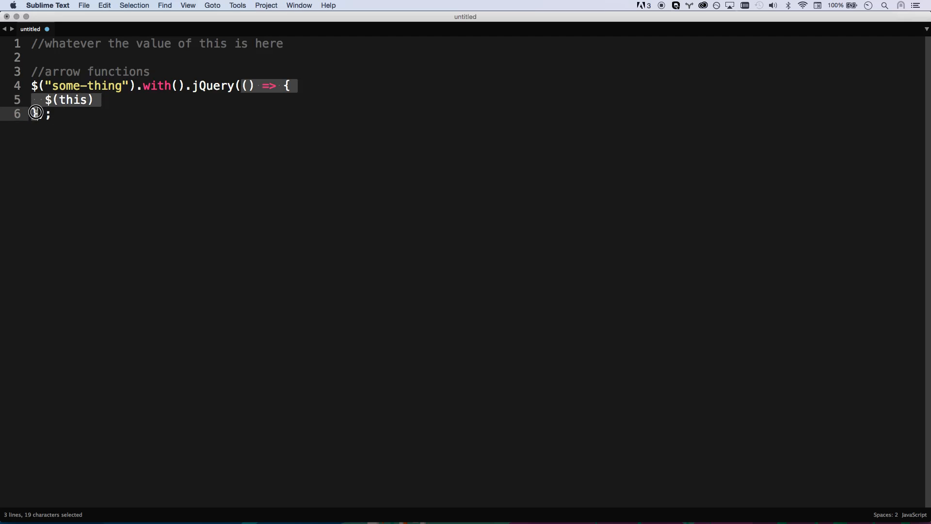
type("})")
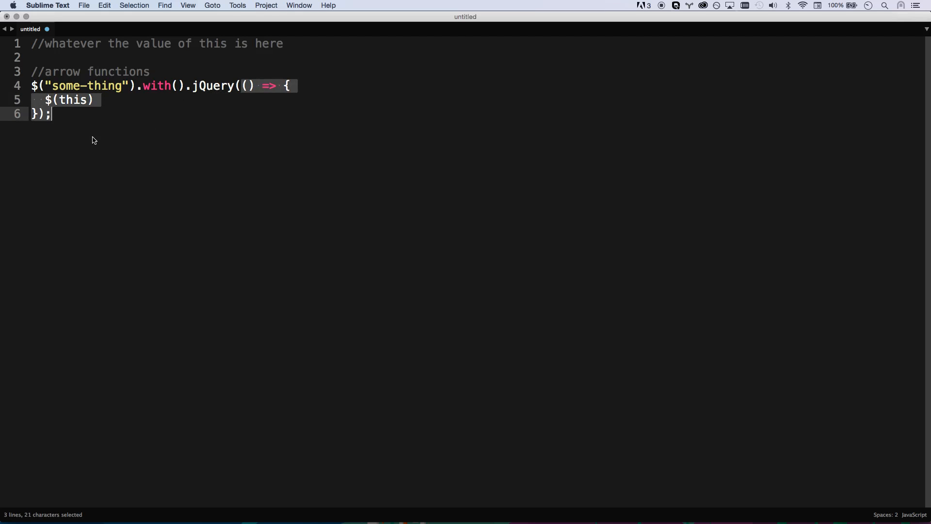
left_click(51, 113)
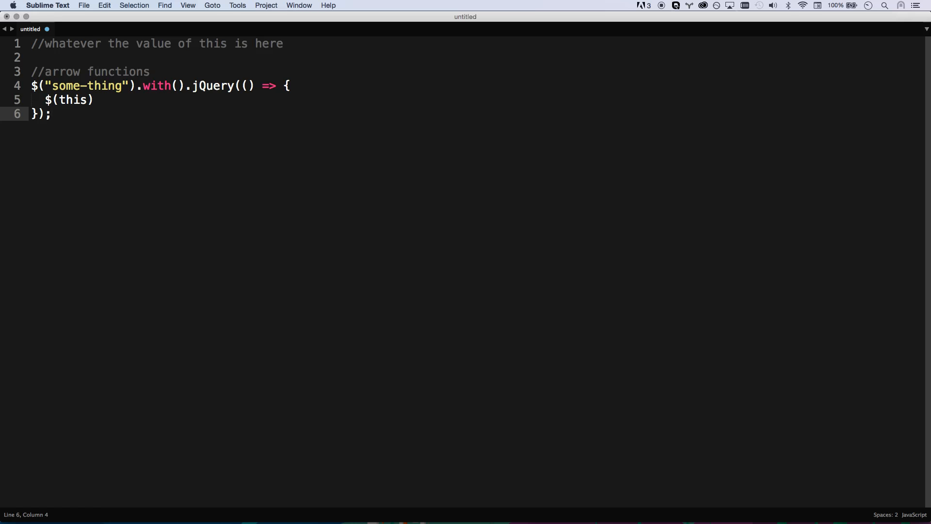
key("cmd+a")
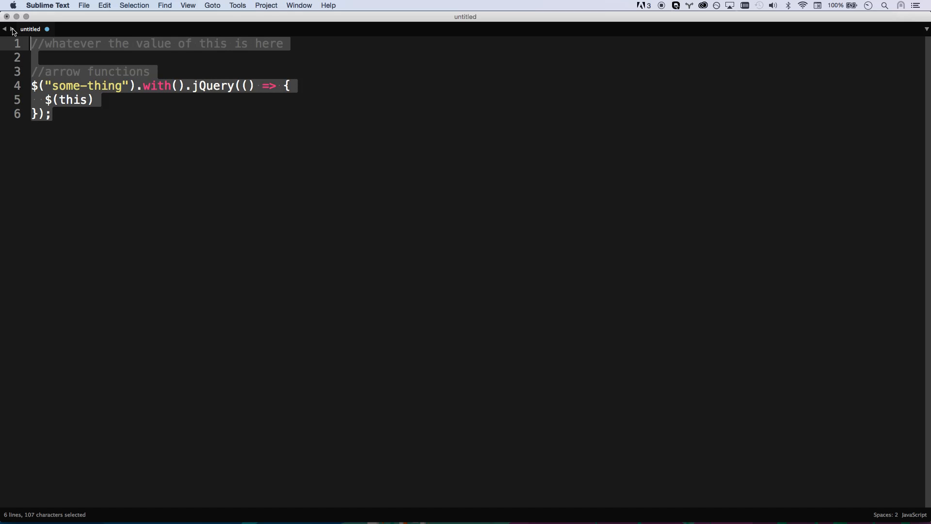
Replace everything with module.exports.foo = function() { stub.
type("var")
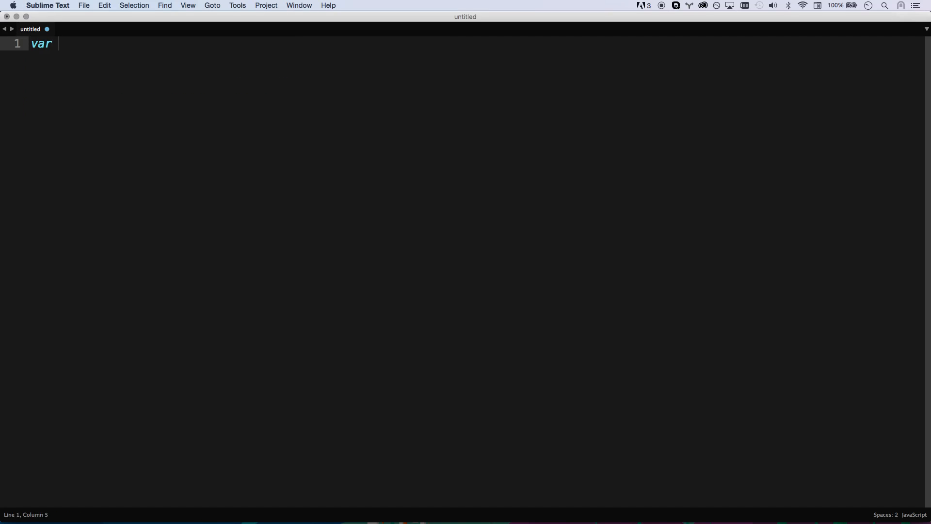
type("myModule = require(\"")
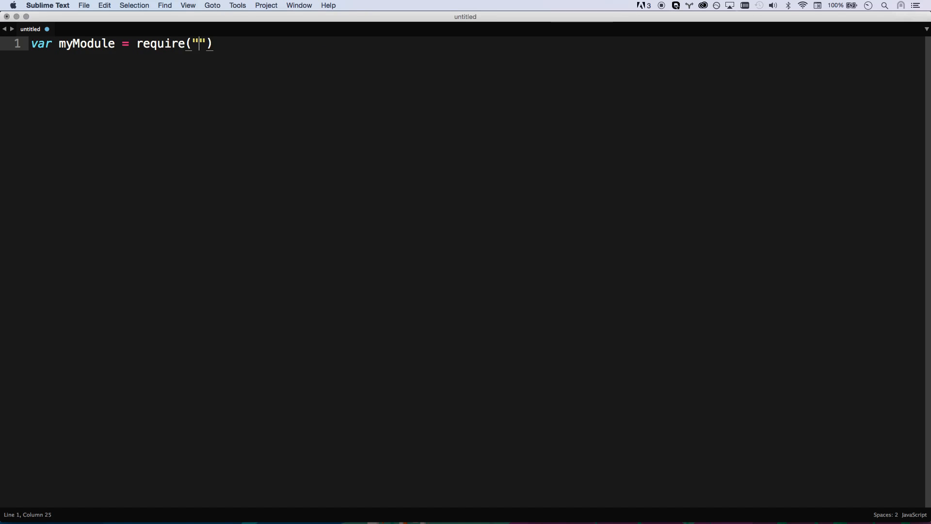
type("myM")
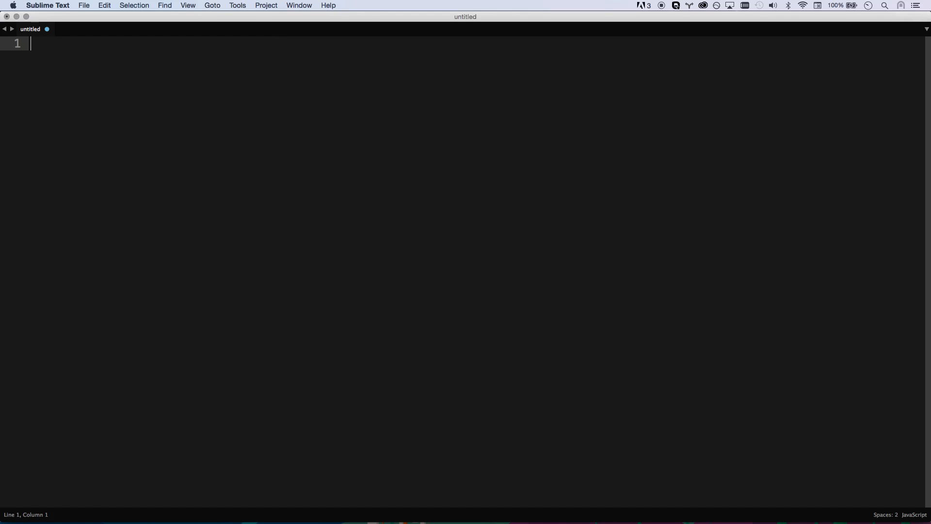
type("module.")
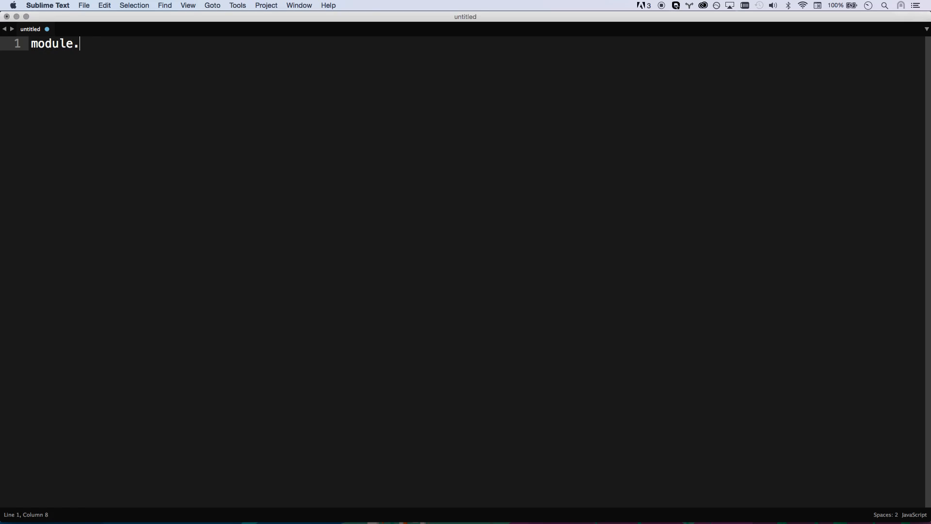
type("exports")
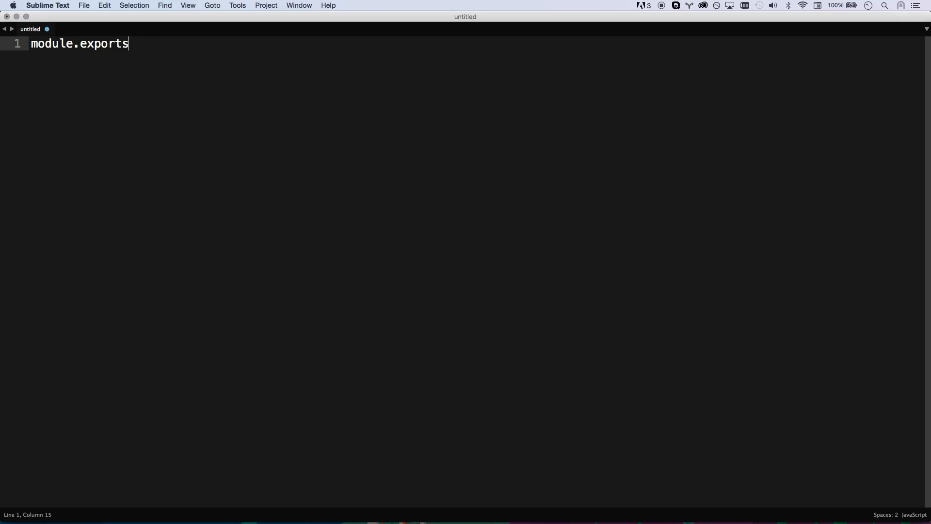
type(".foo = f")
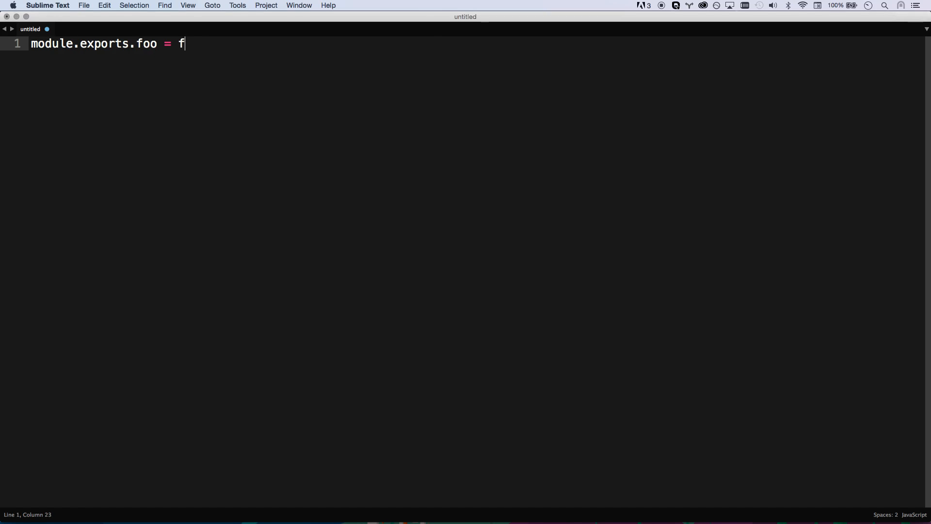
type("unction() {")
type("};")
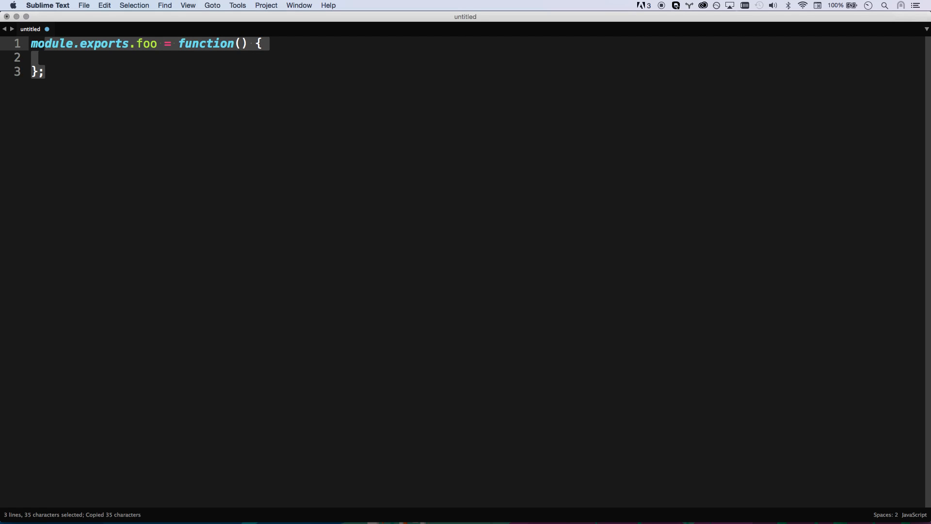
Duplicate the stub as module.exports.bar and add blank lines below it.
key("cmd+v")
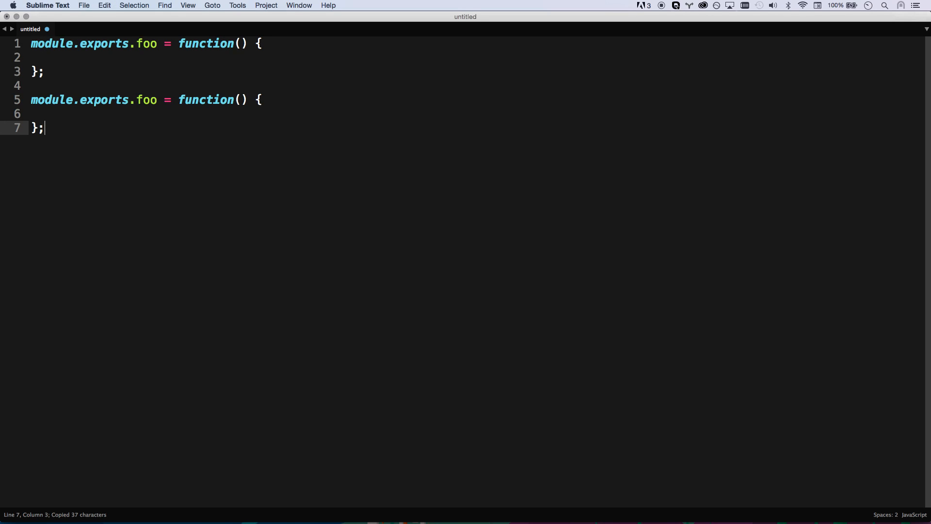
type("bar")
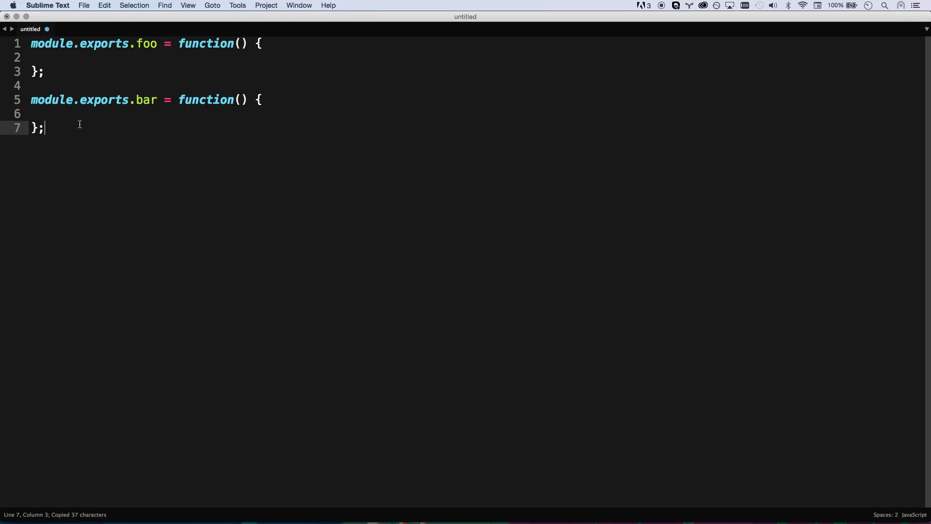
key("enter")
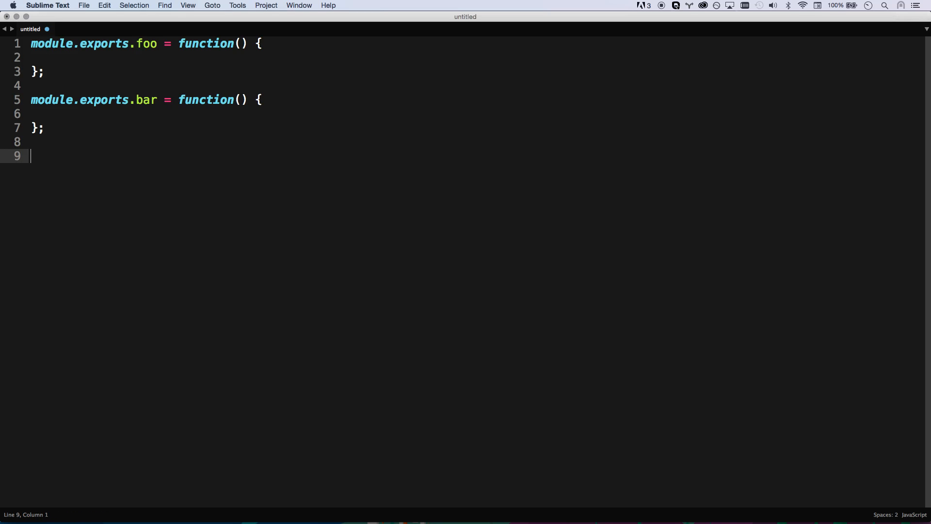
Add //another file comment with require("myModule") and var foo = myModule.foo;.
type("//another file")
type("var myModule = require(\"myModule")
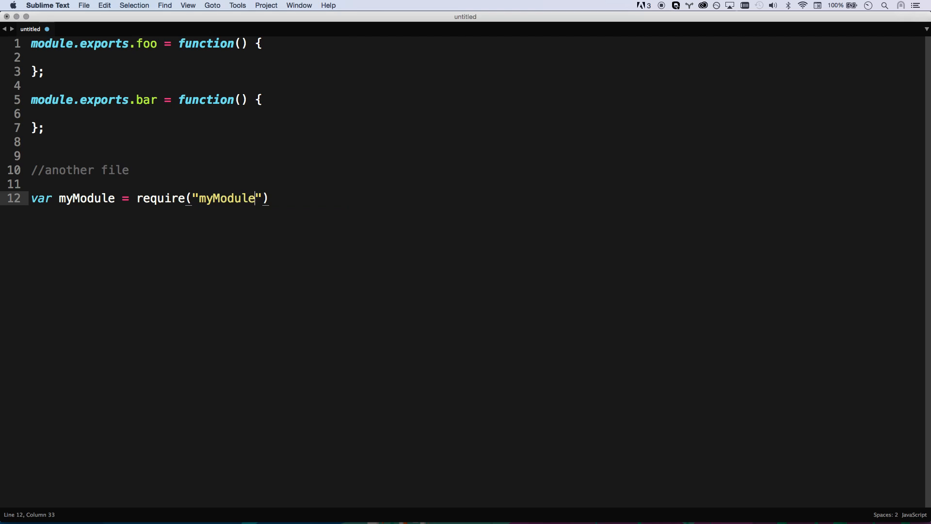
type(";")
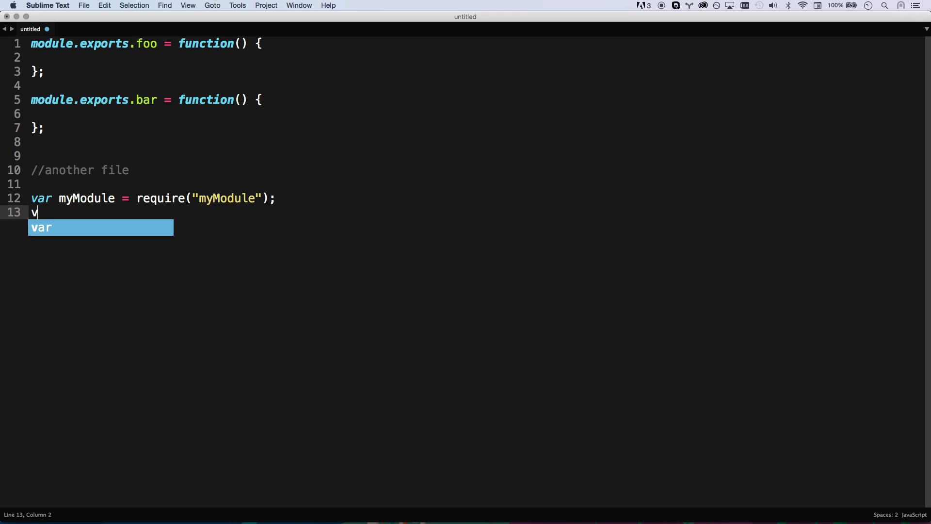
type("ar foo =")
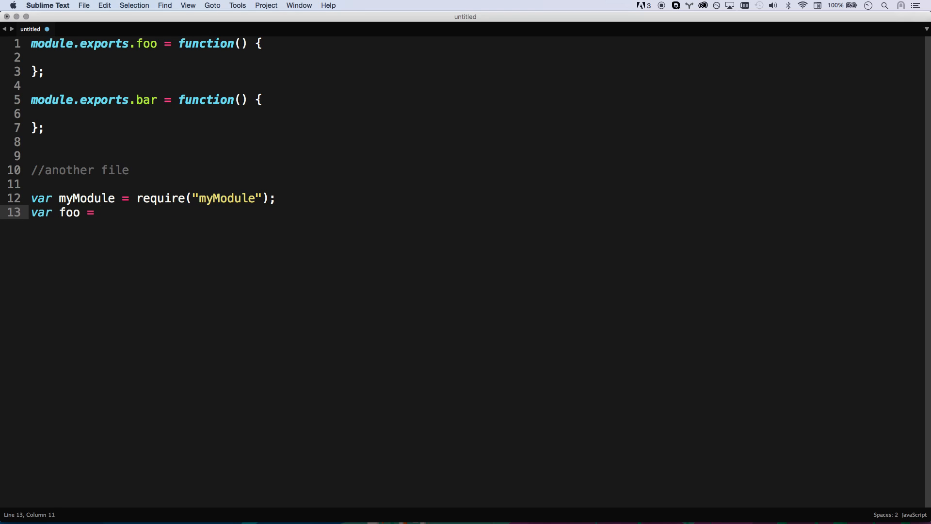
type("myMyo")
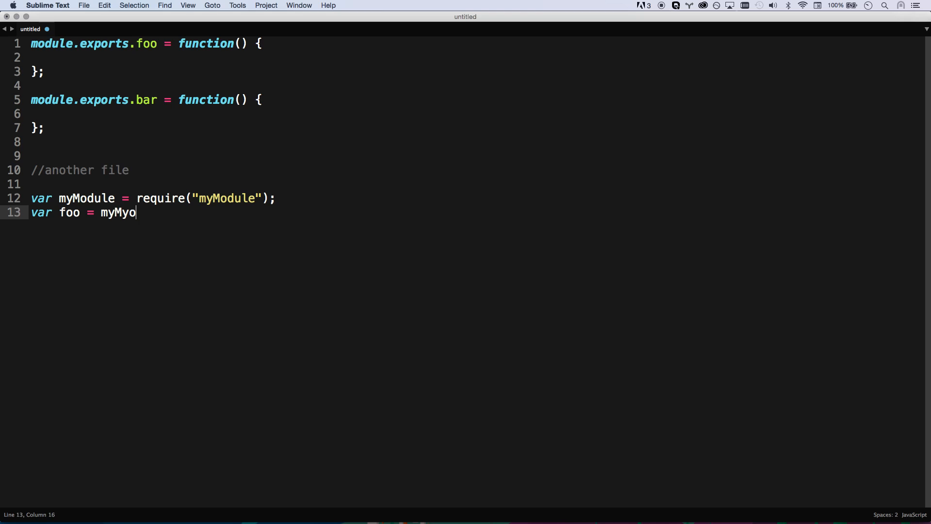
type("dule")
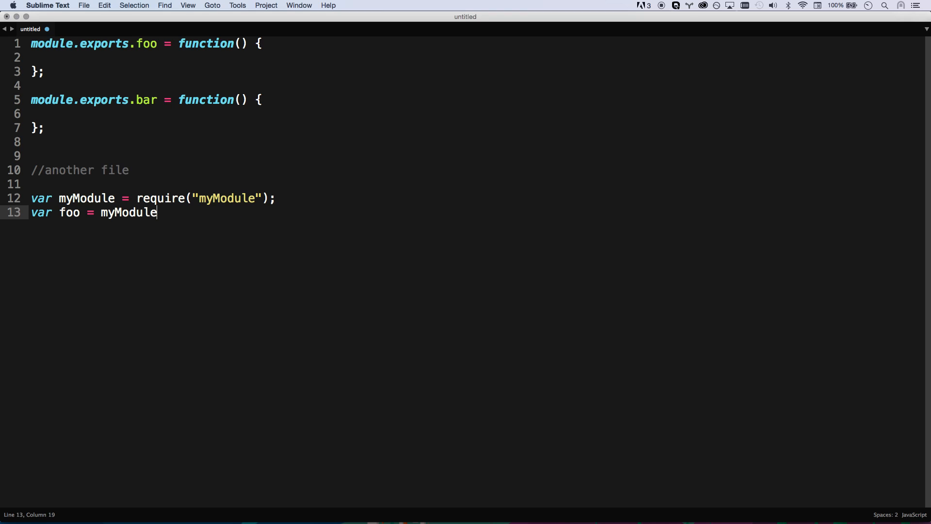
type(".foo;")
left_click(153, 197)
type("imp")
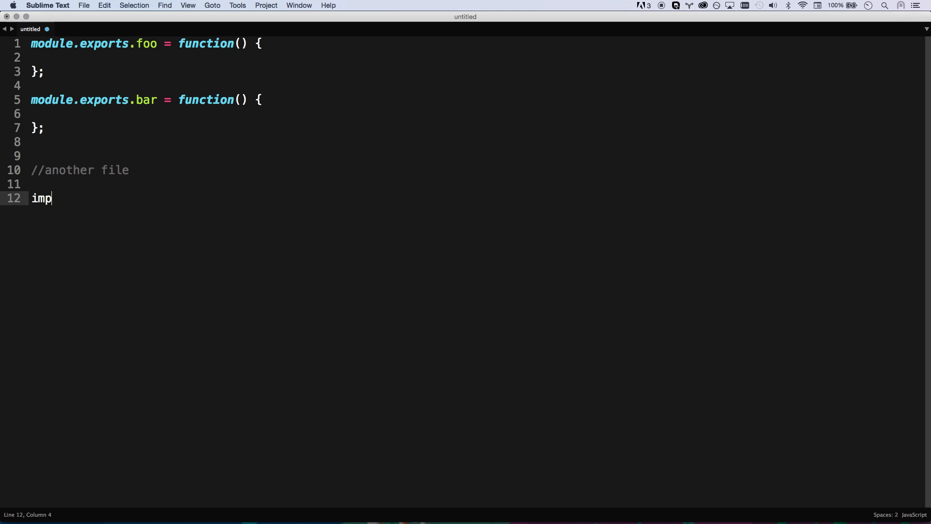
Write import myModule from "myModule"; on line 12 below the another file comment.
type("ort foo fr")
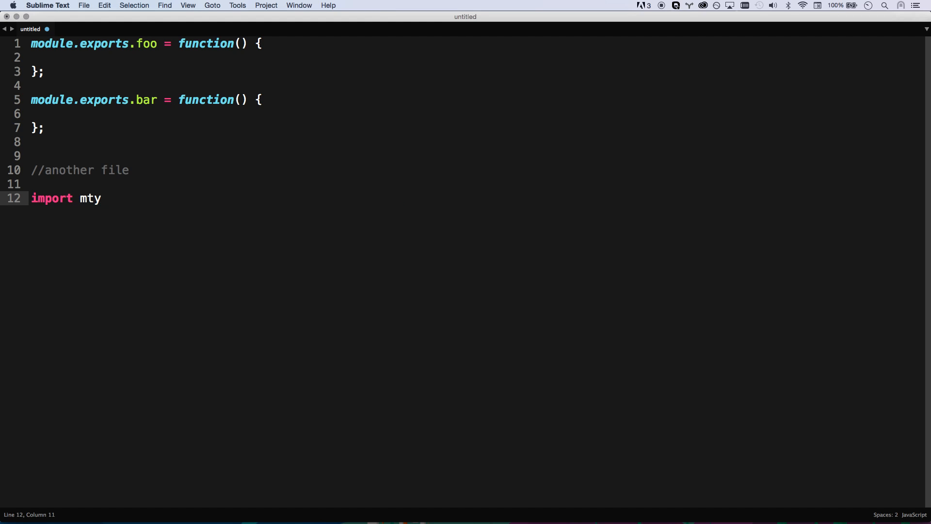
type("yModu")
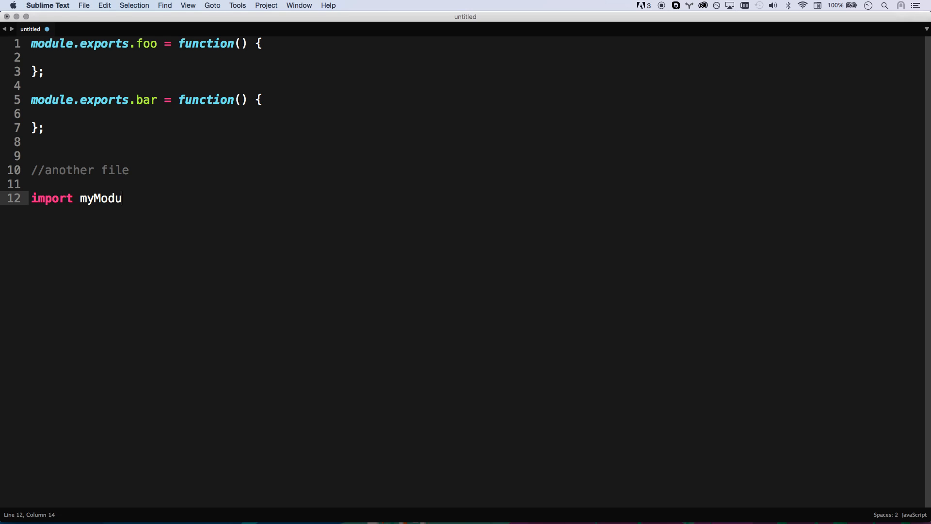
type("le")
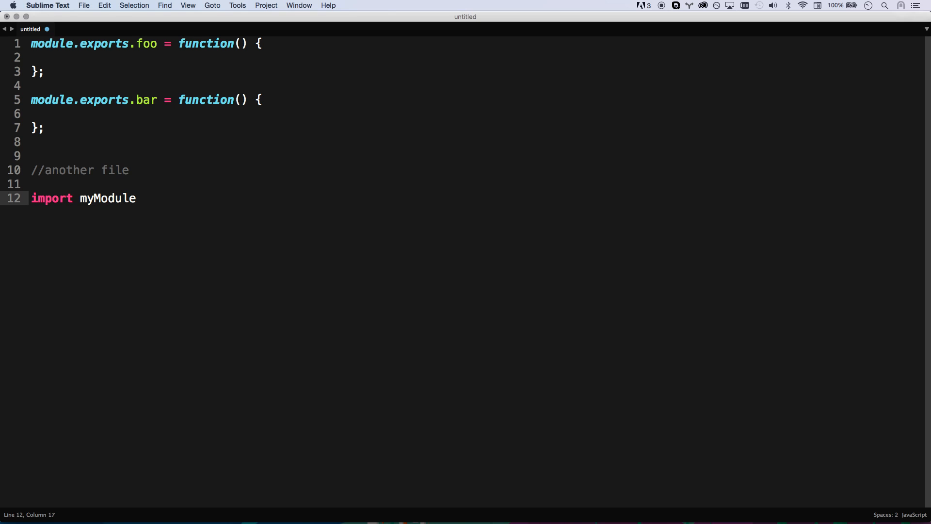
type("from \"m")
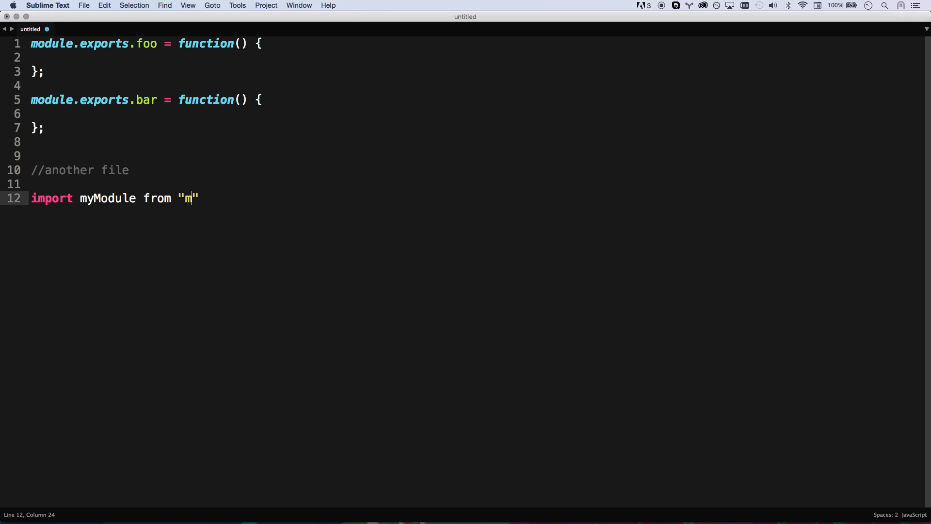
type("yModule\";")
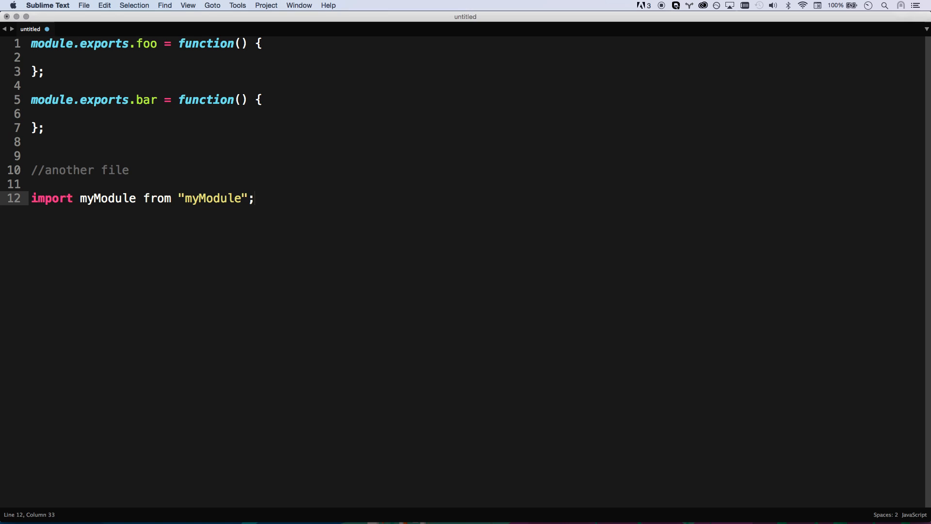
left_click(141, 198)
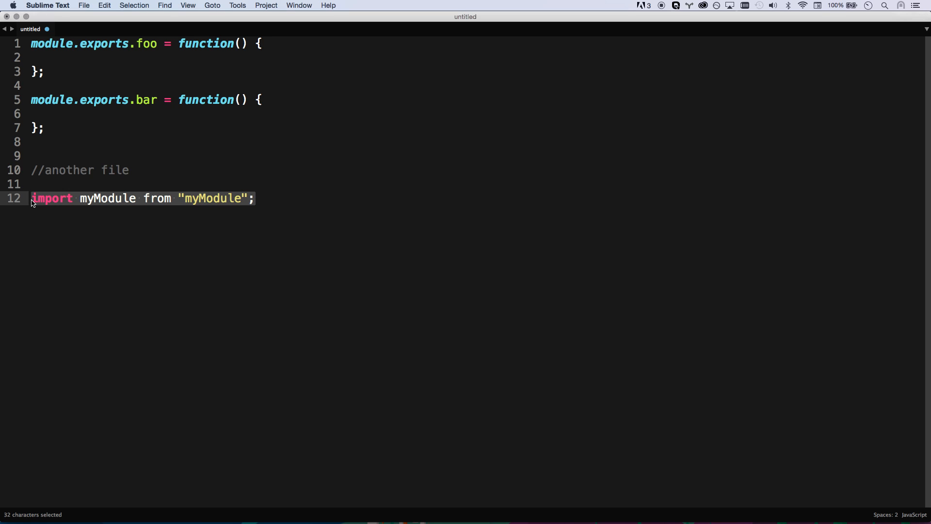
left_click(256, 198)
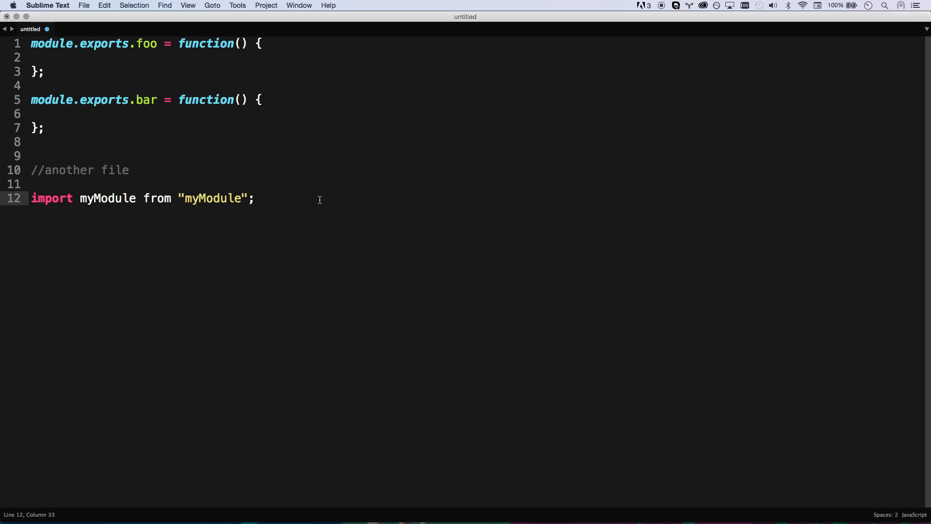
mouse_move(268, 198)
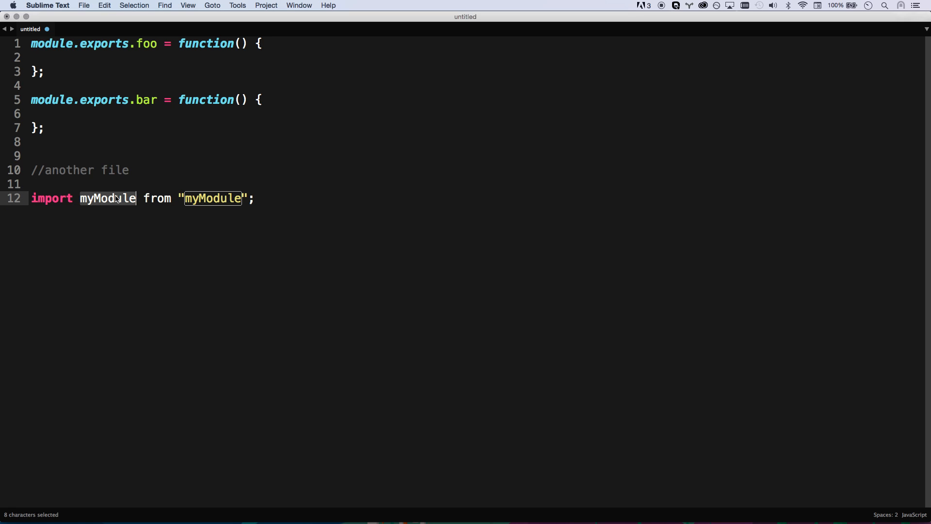
Change the import to { each, omit } from "lodash".
type("{ }")
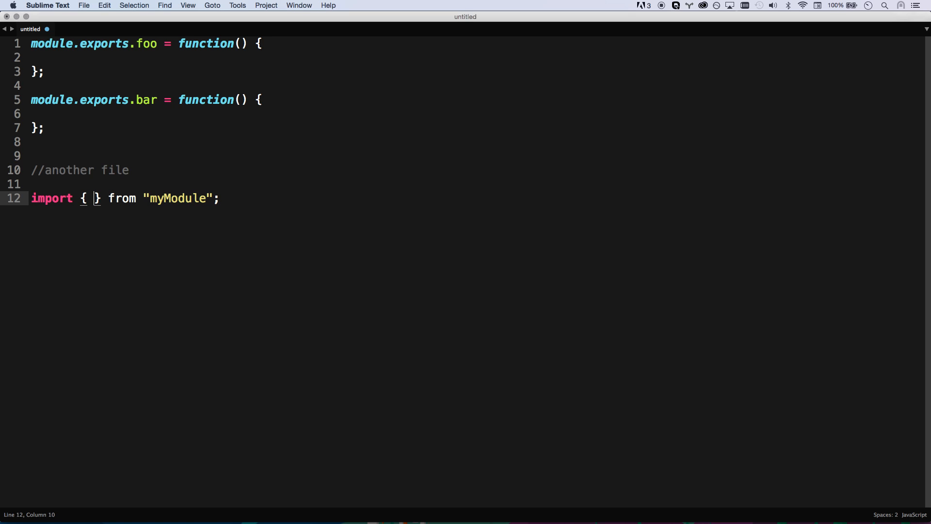
type("foo, bar")
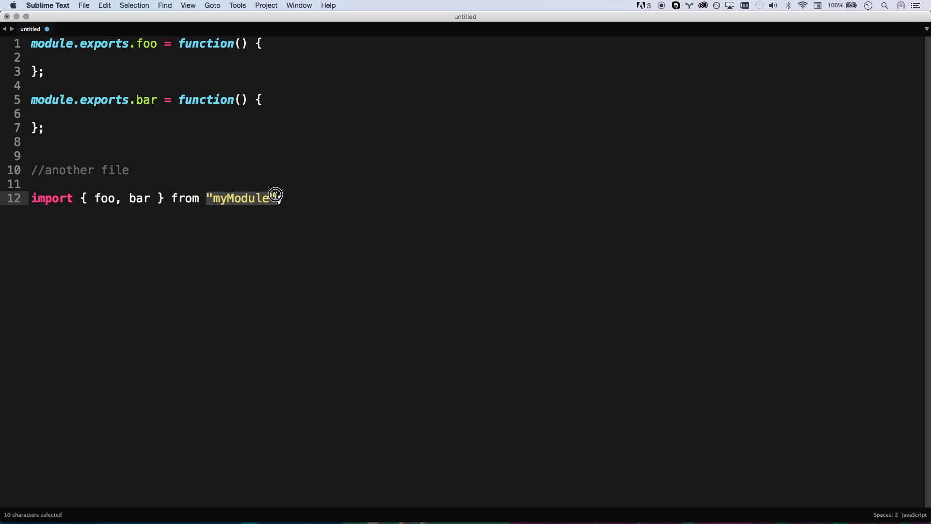
double_click(103, 198)
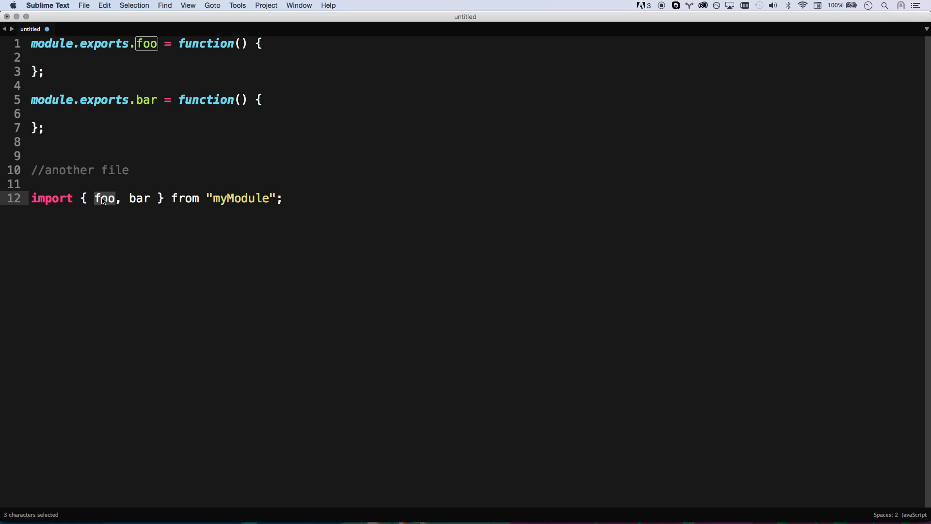
type("each")
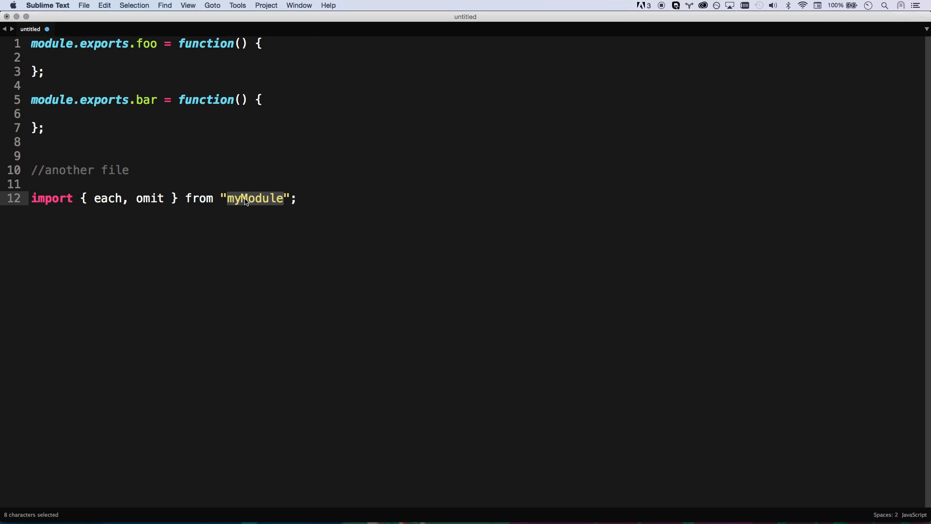
type("lodash")
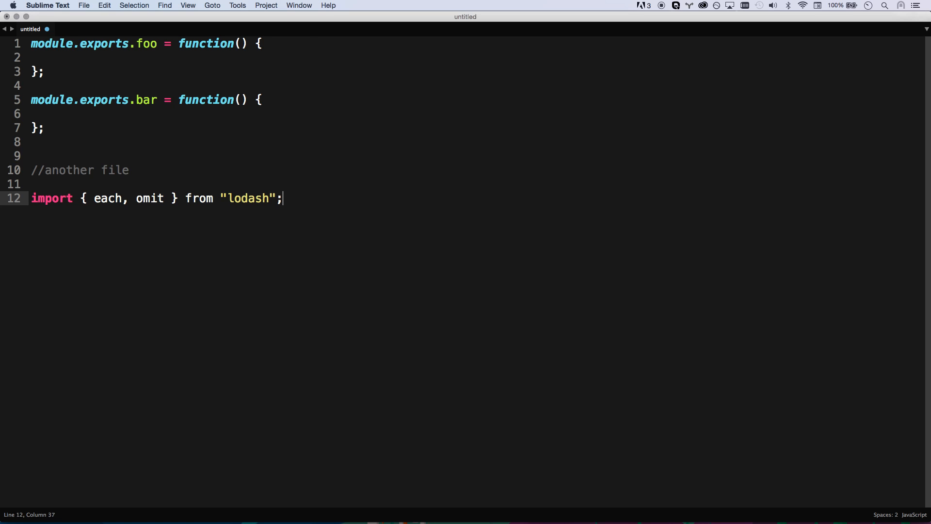
Write an omit(obj, "key") example line, then delete it.
type("omit(")
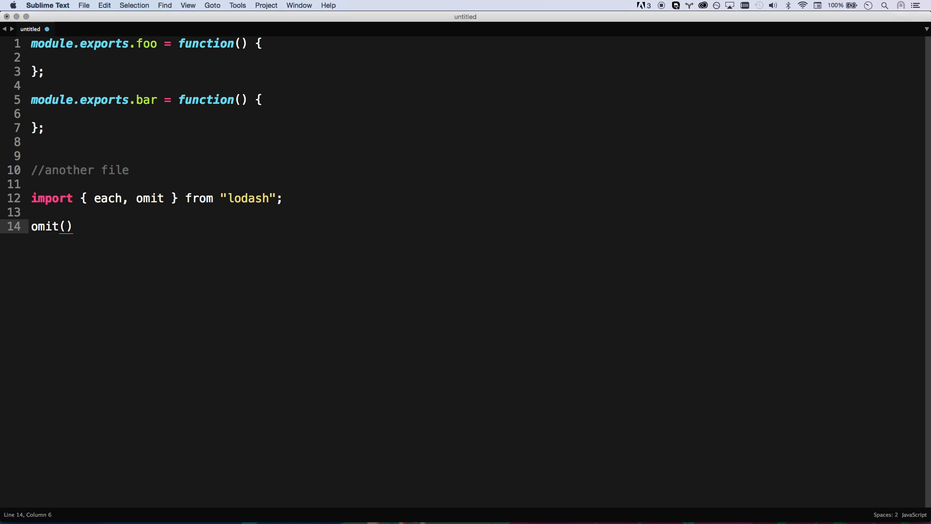
type("obj,")
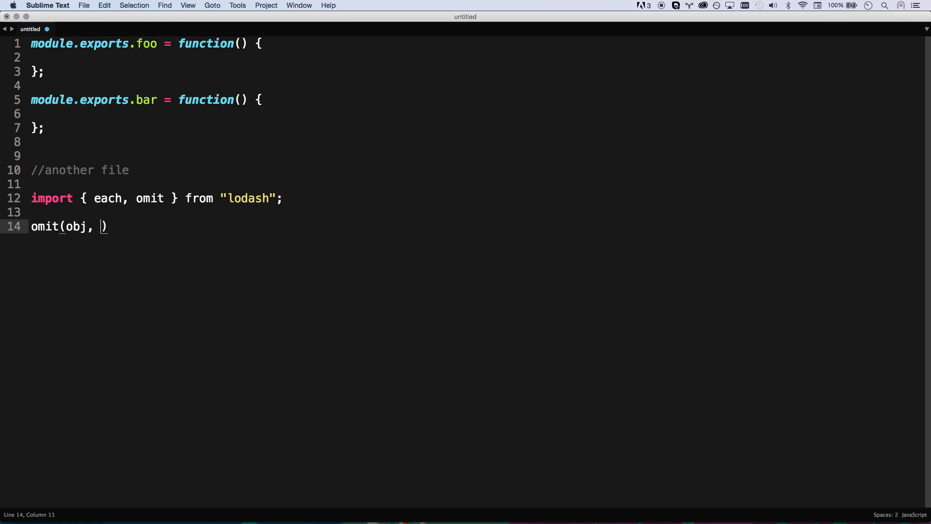
type("\"key\"")
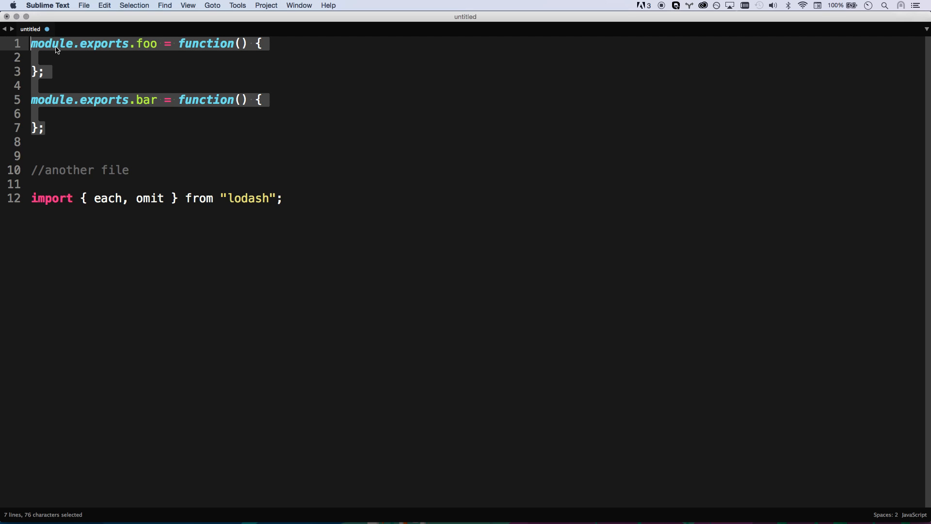
Replace the module.exports blocks with export function foo() {}, dropping default.
type("m")
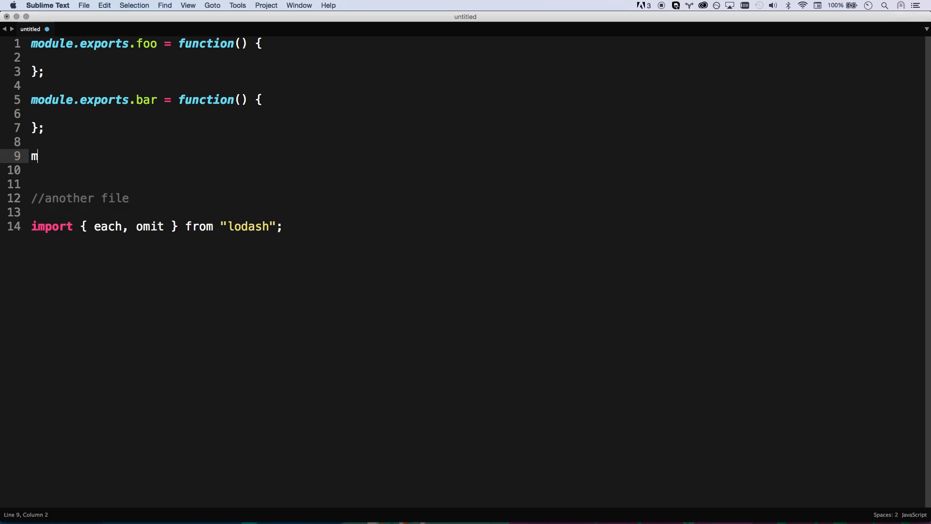
type("odule.exports")
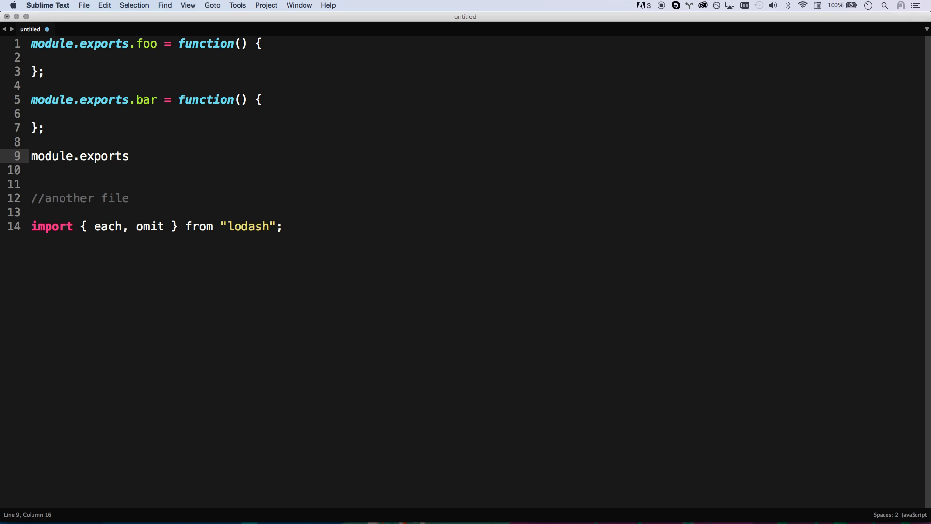
type("= function() {}")
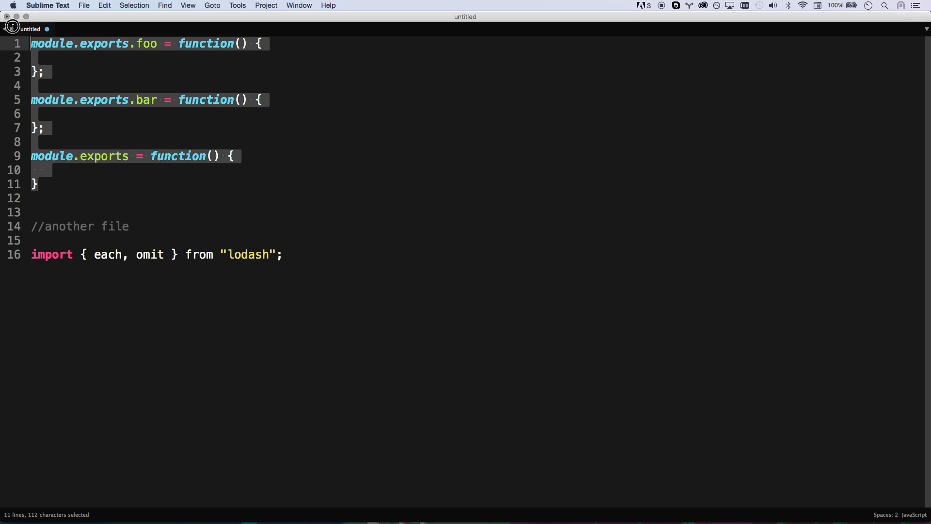
type("e")
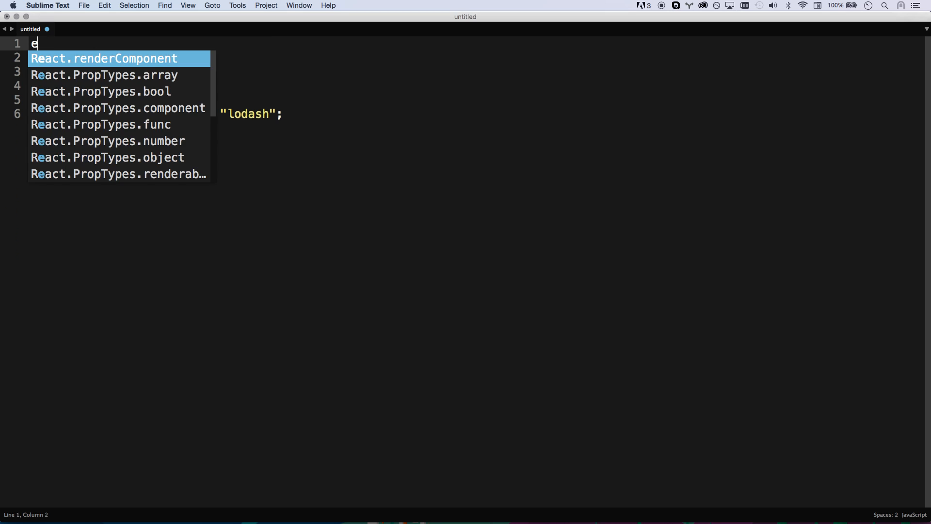
type("xport default function() {")
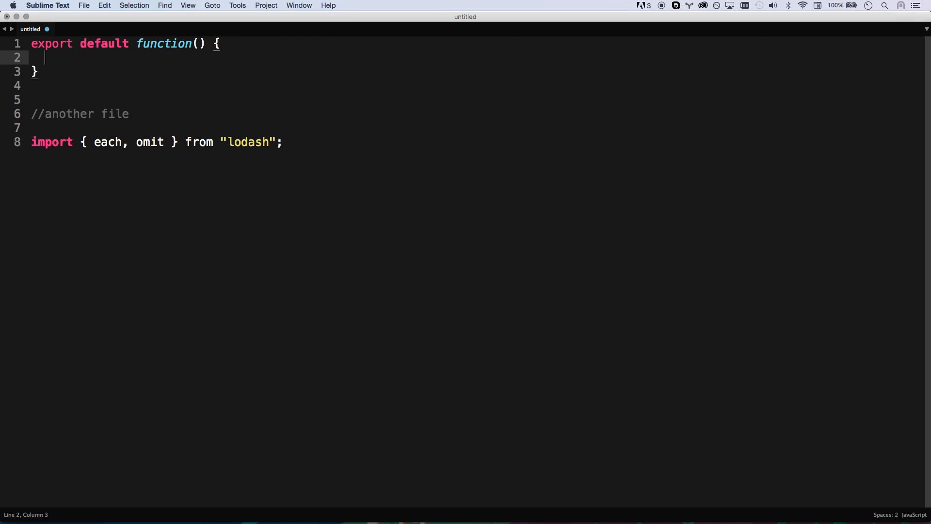
double_click(104, 44)
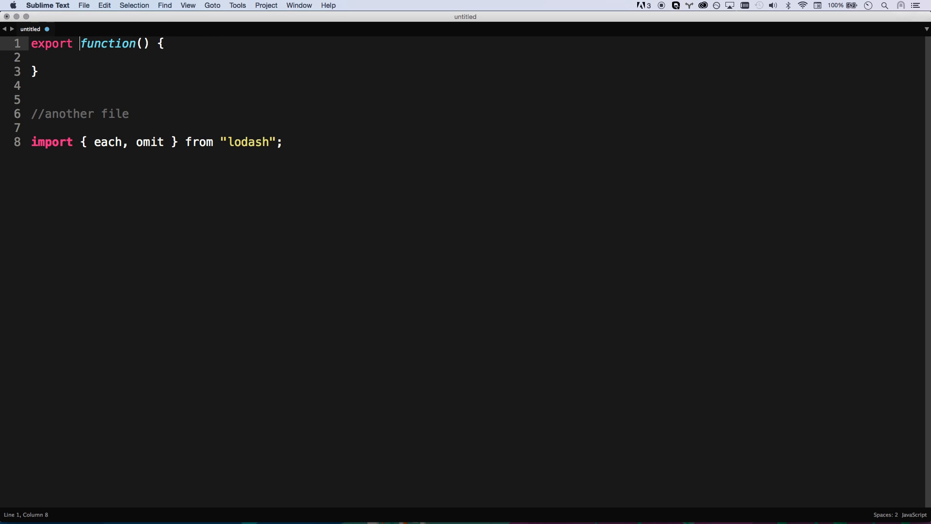
type("foo")
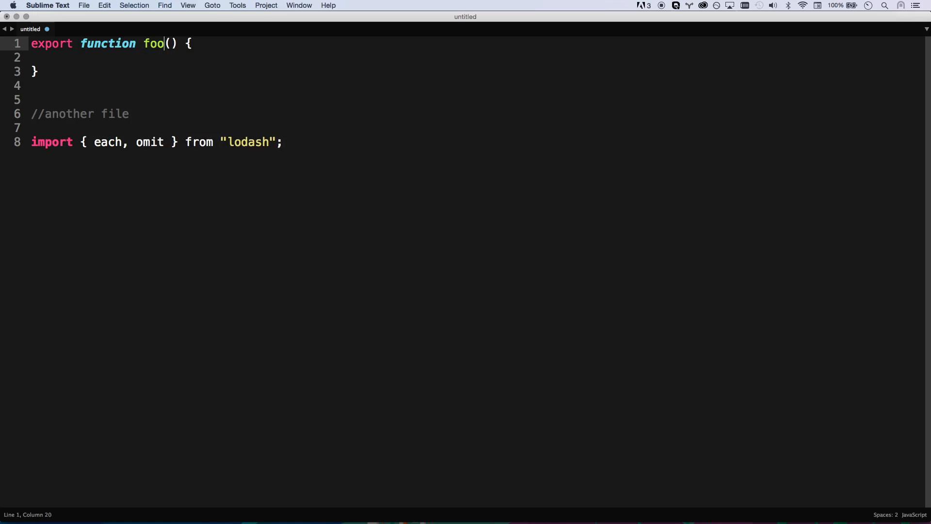
Change the import to { foo } from "myModule" and start an export function bar.
double_click(108, 142)
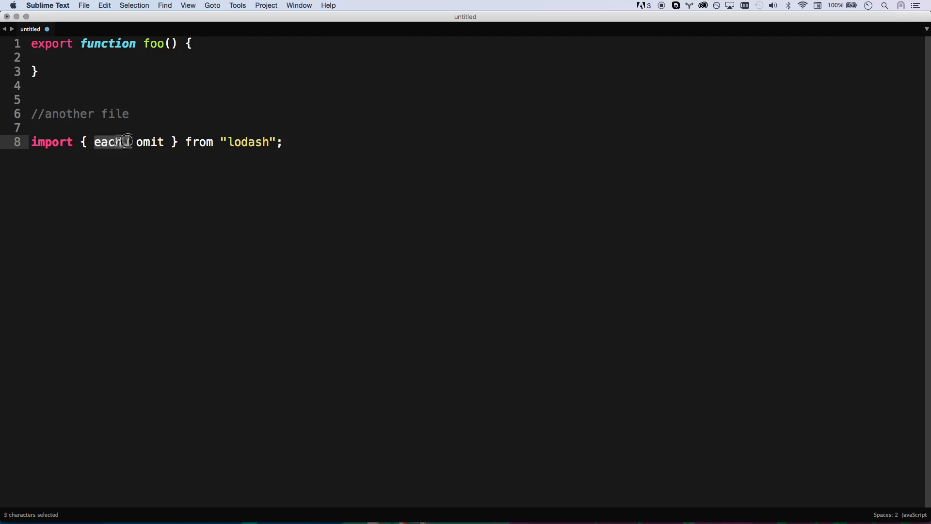
type("foo")
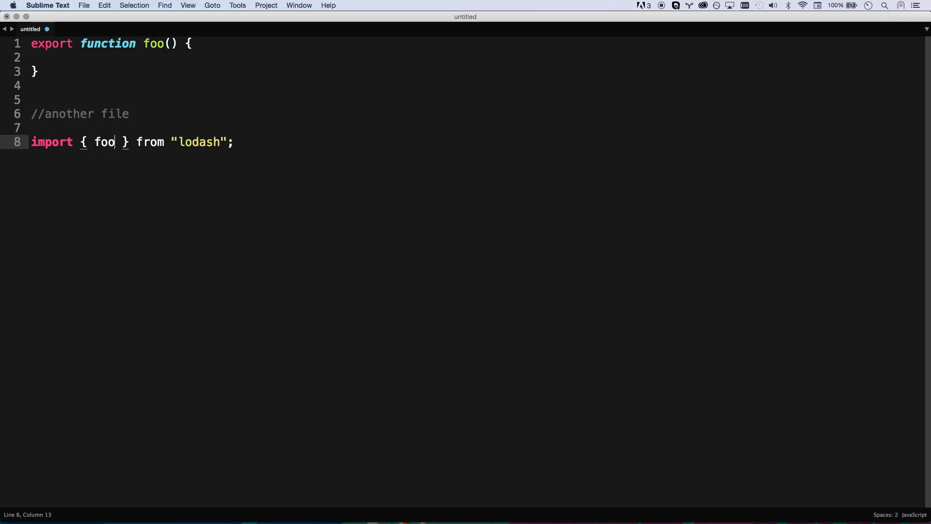
type("myMo")
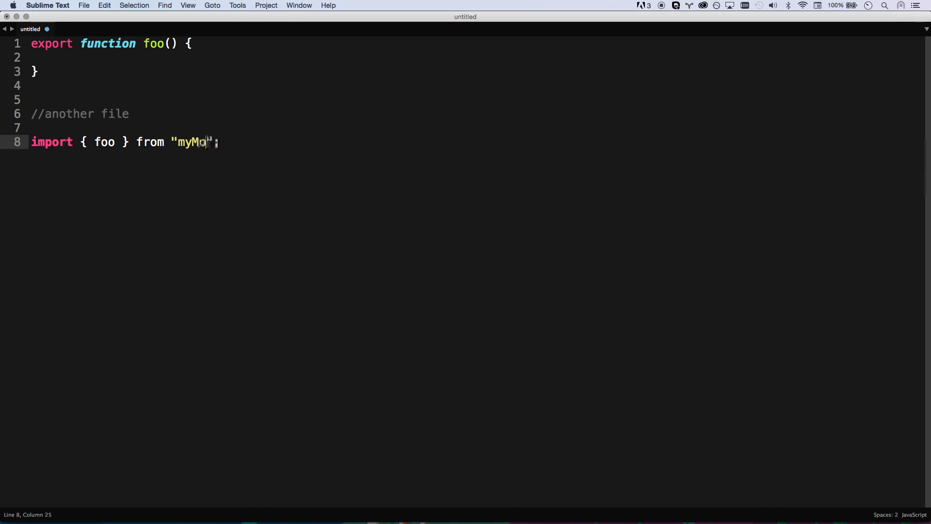
type("dule")
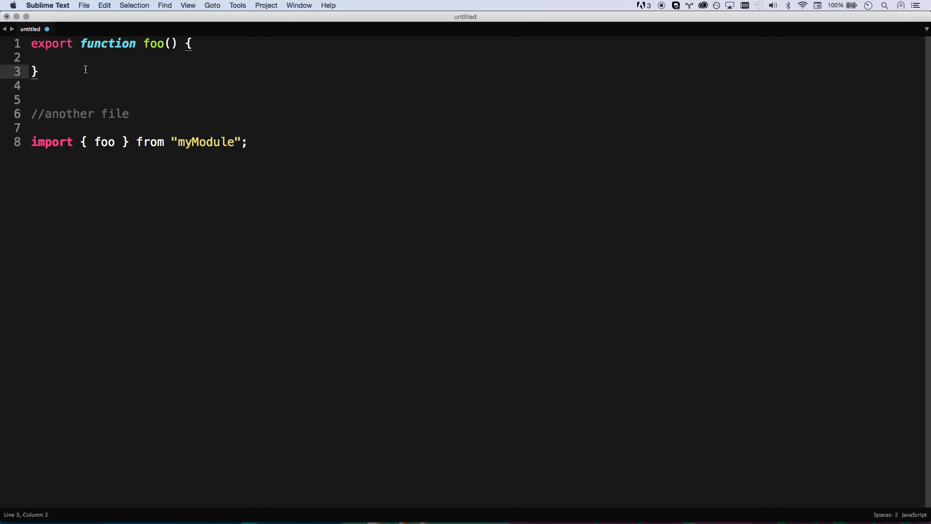
type("export func")
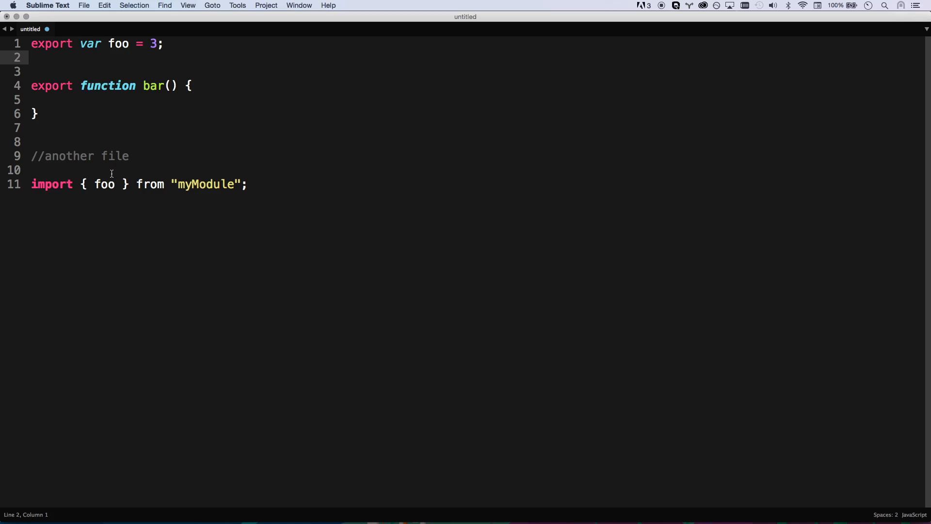
Import { foo as foolish, bar } and add console.log(foolish); //3.
type(",")
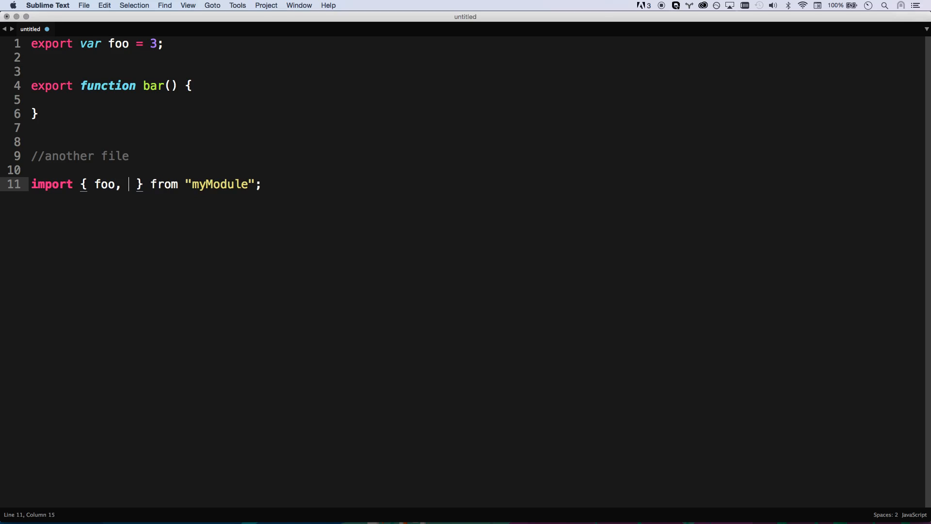
type("bar")
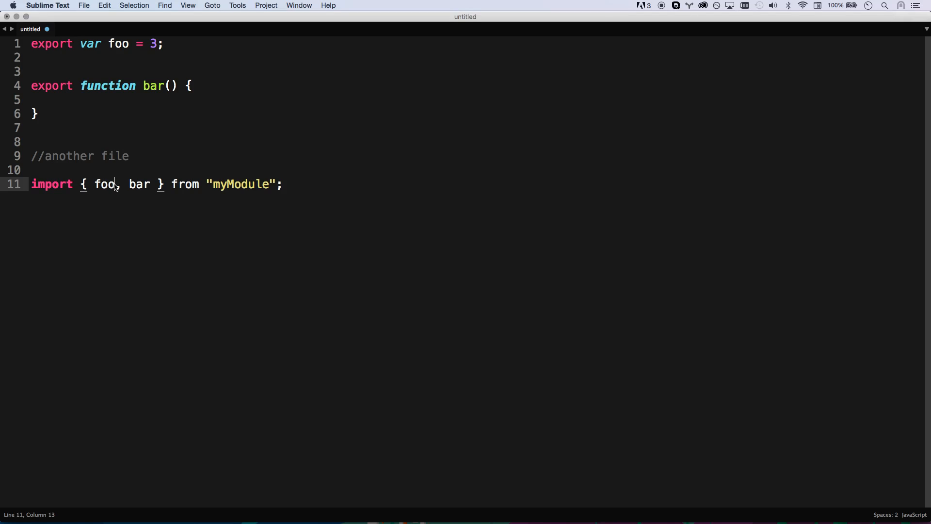
type("as foolish")
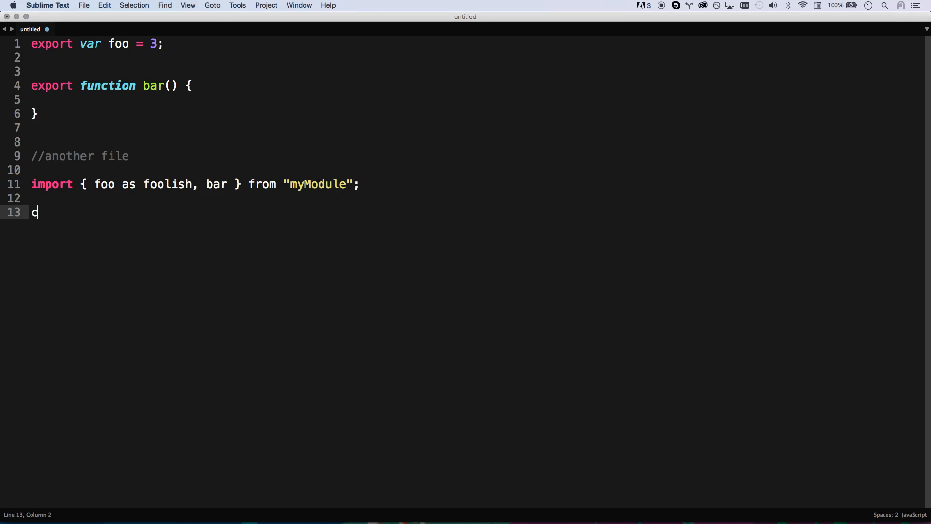
type("console.log(foolish)")
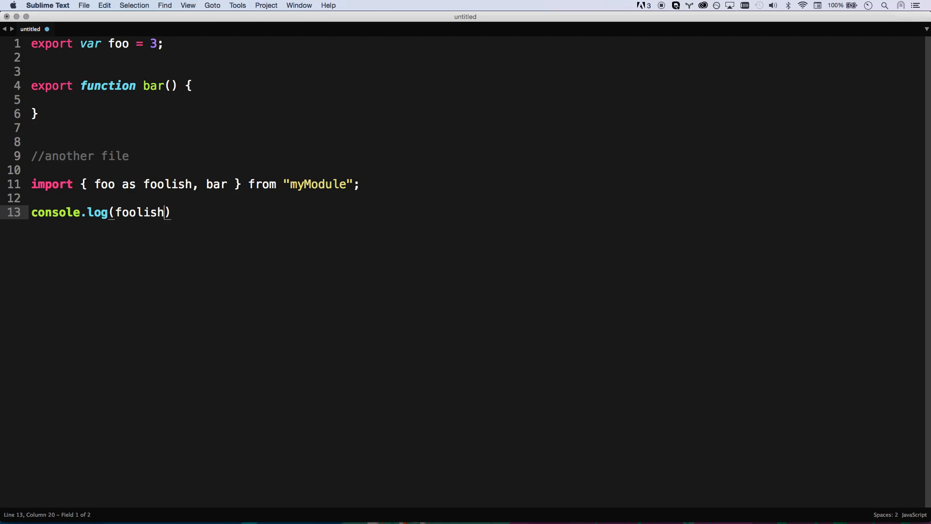
type("; //3")
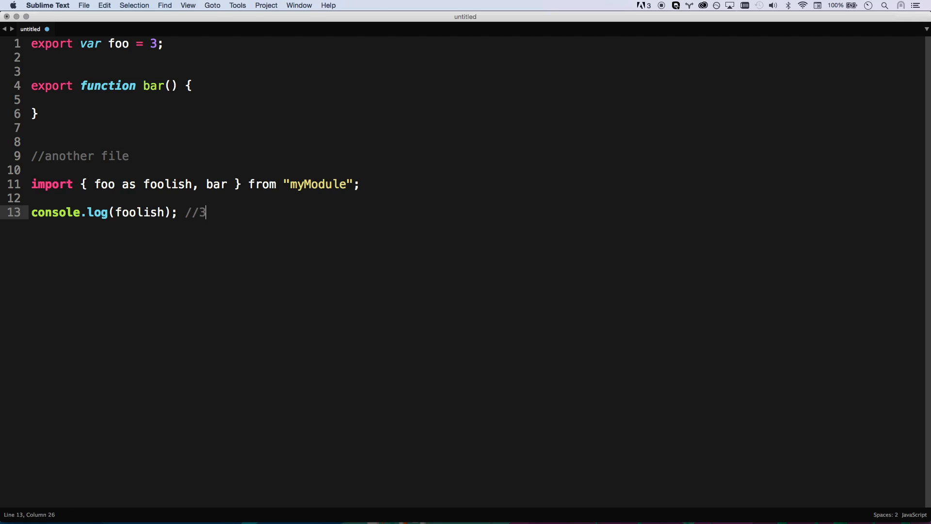
double_click(117, 43)
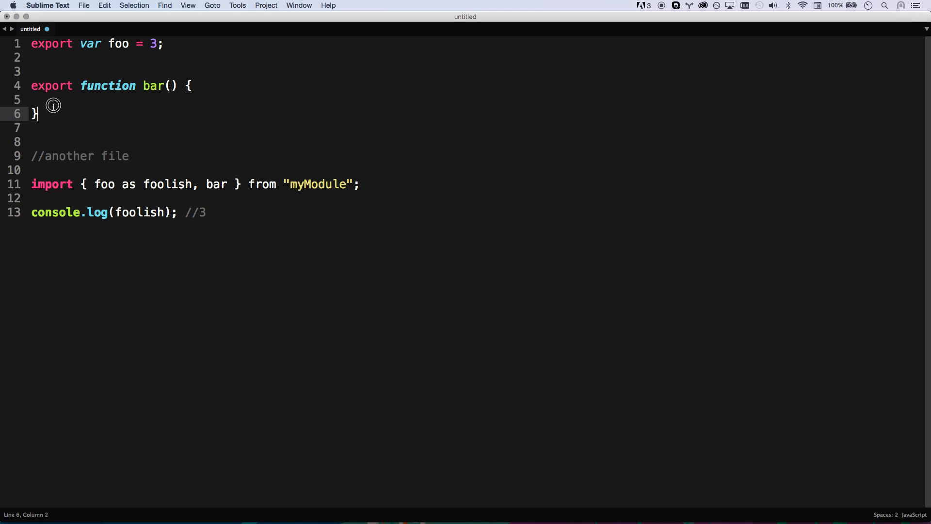
Switch to export default { }; with import myModule from "myModule", then clear the file.
left_click_drag(83, 184, 241, 184)
type("myModule")
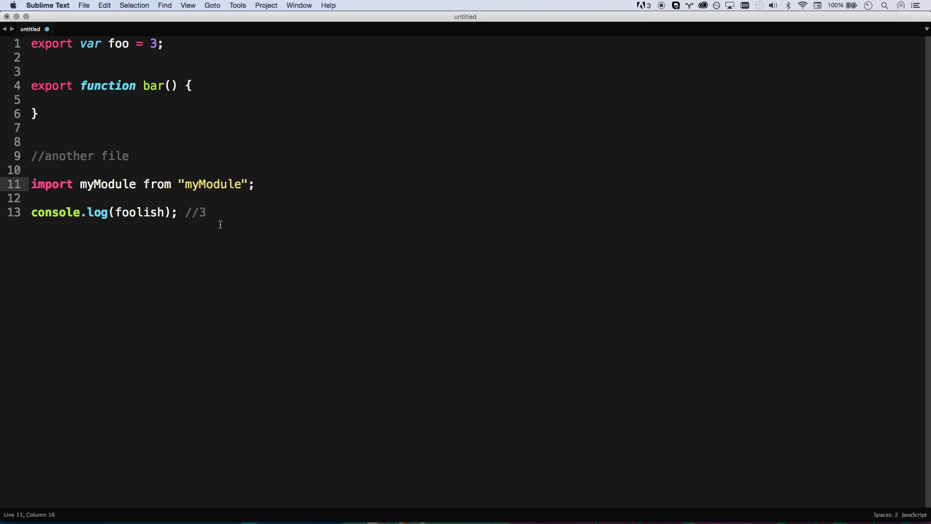
left_click(166, 212)
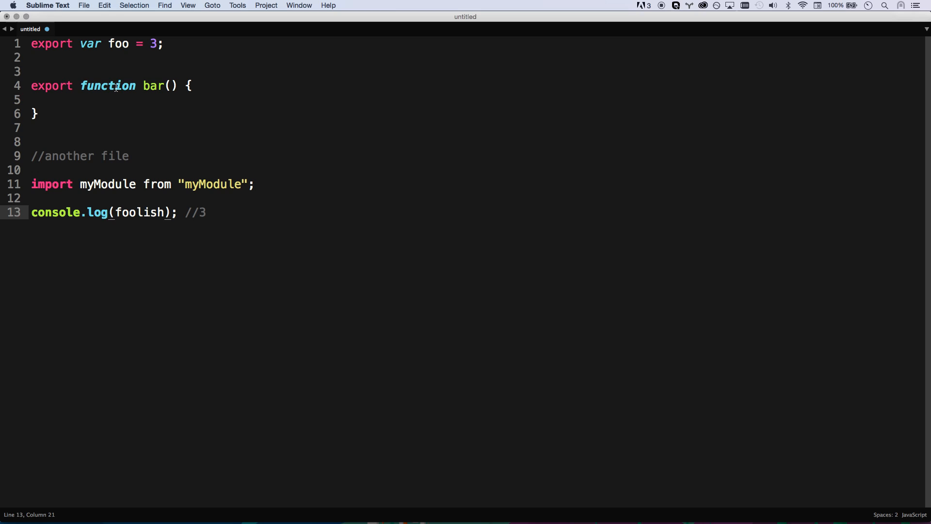
type("default")
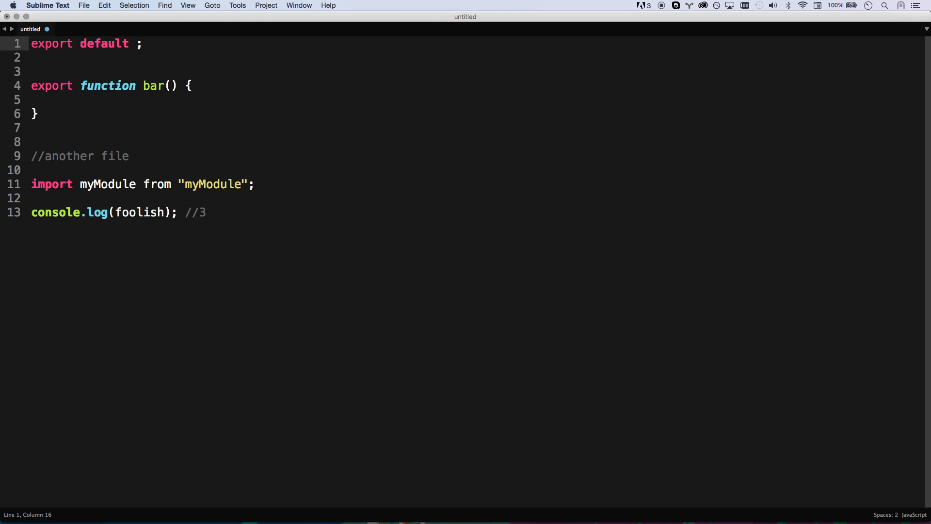
type("{")
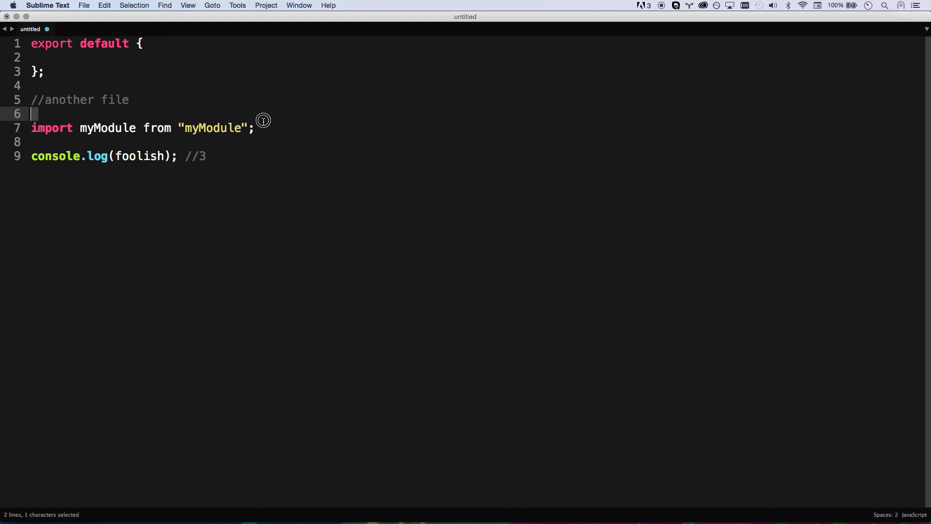
left_click(142, 128)
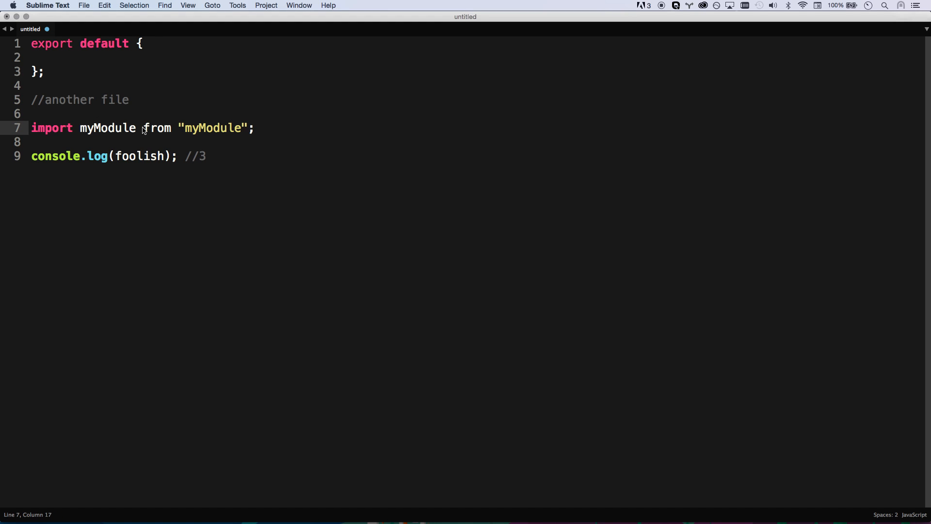
left_click(136, 128)
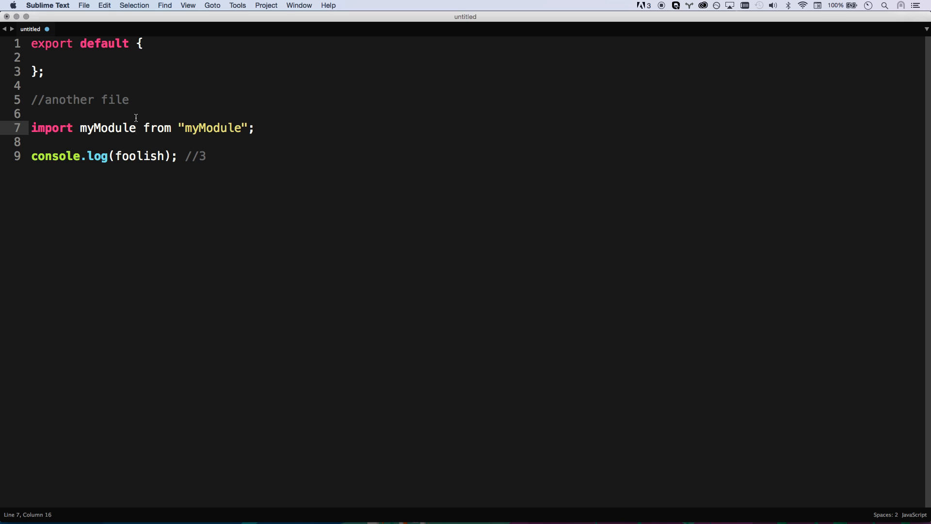
left_click(206, 155)
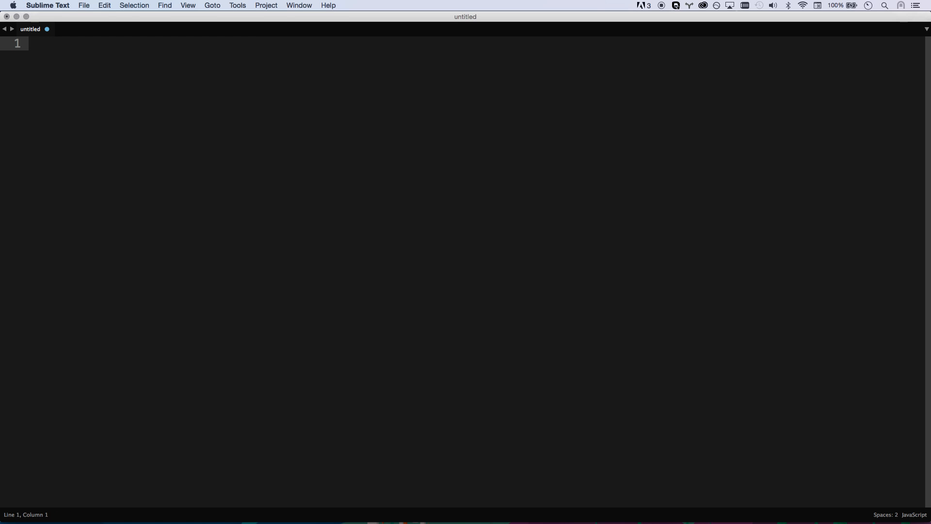
Write an async function and start an await $.get call inside it.
type("async fu")
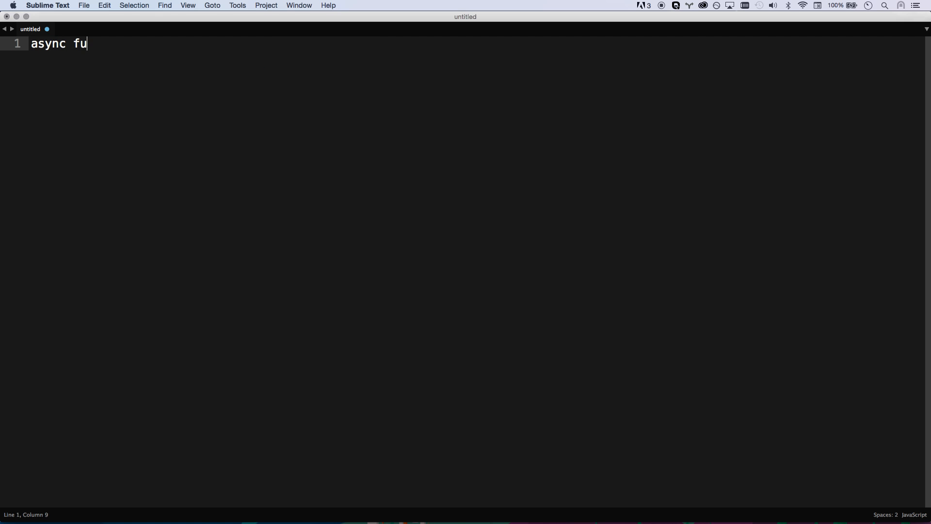
type("nction () {")
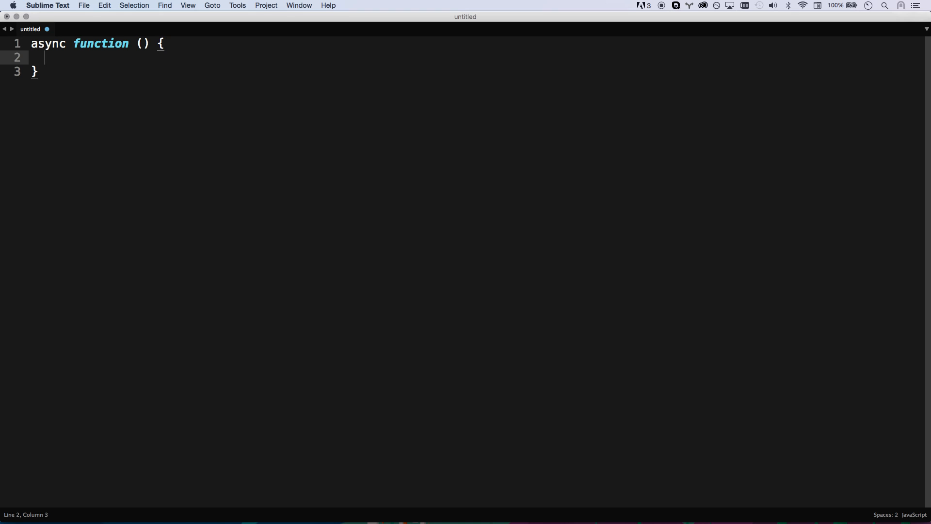
mouse_move(56, 58)
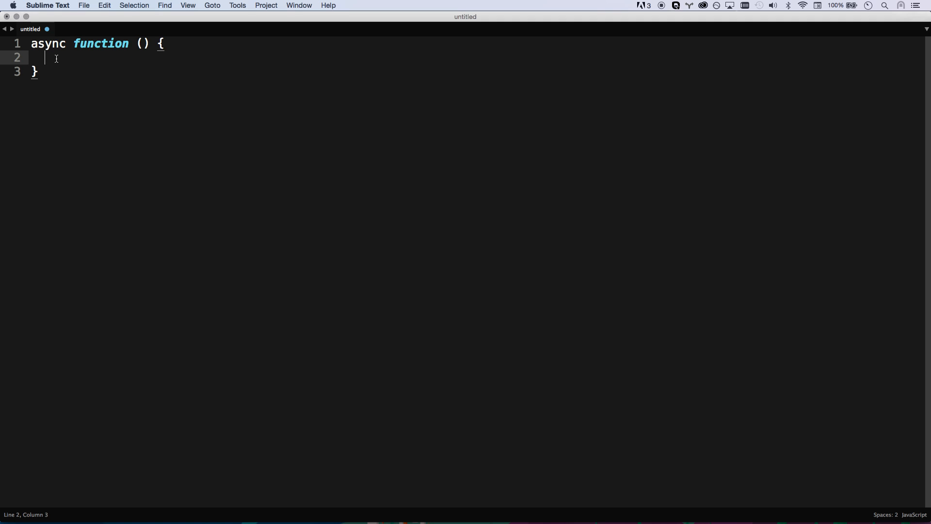
type("yie")
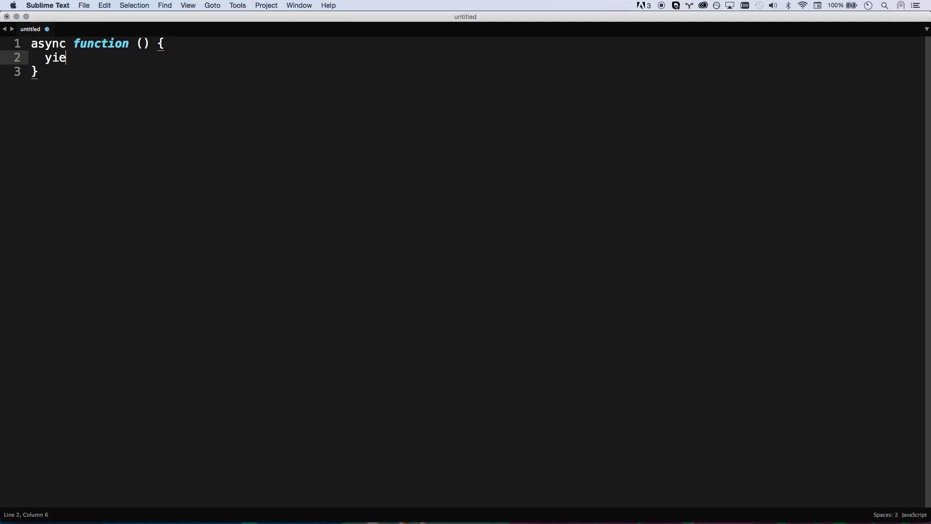
type("awai")
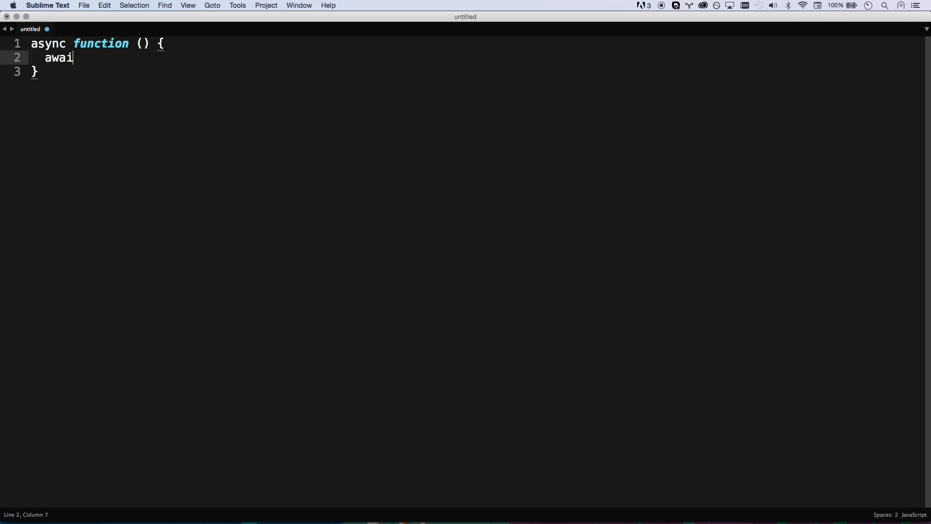
type("t")
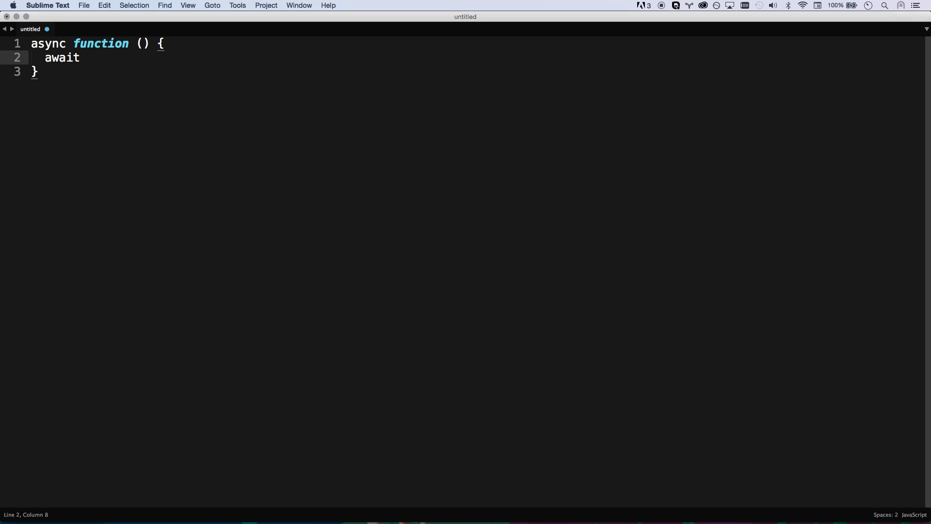
type("s")
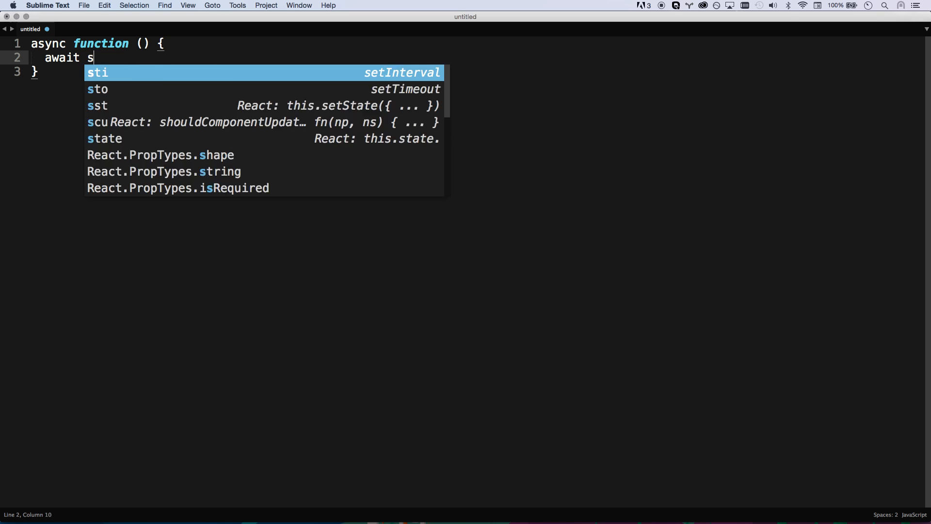
key("backspace")
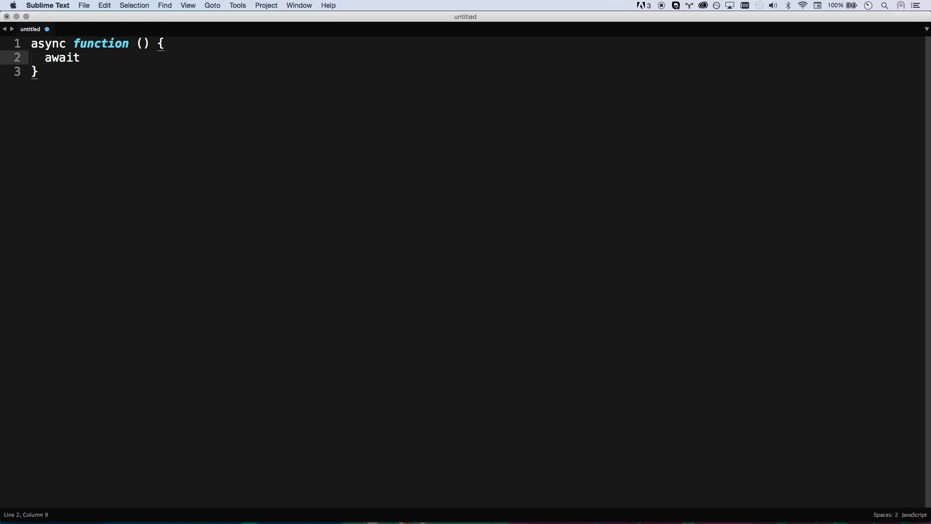
type("$.get();")
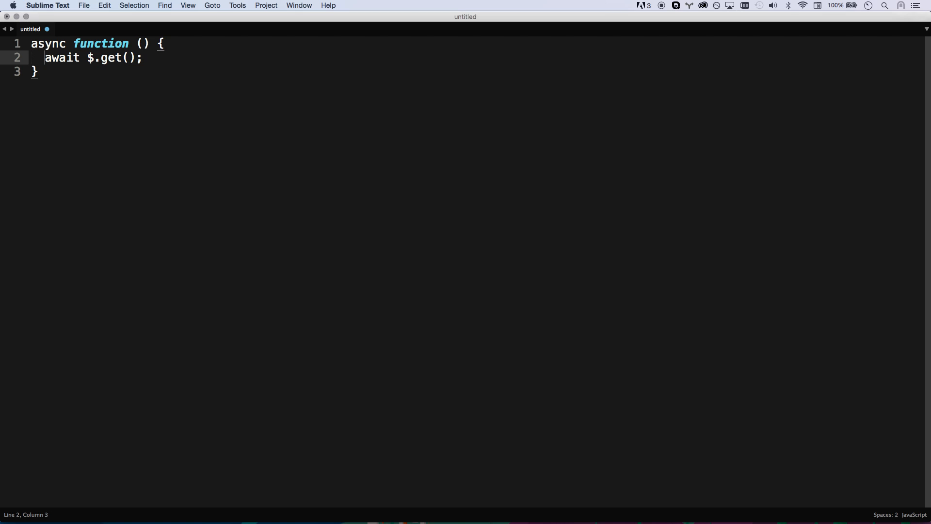
type("var")
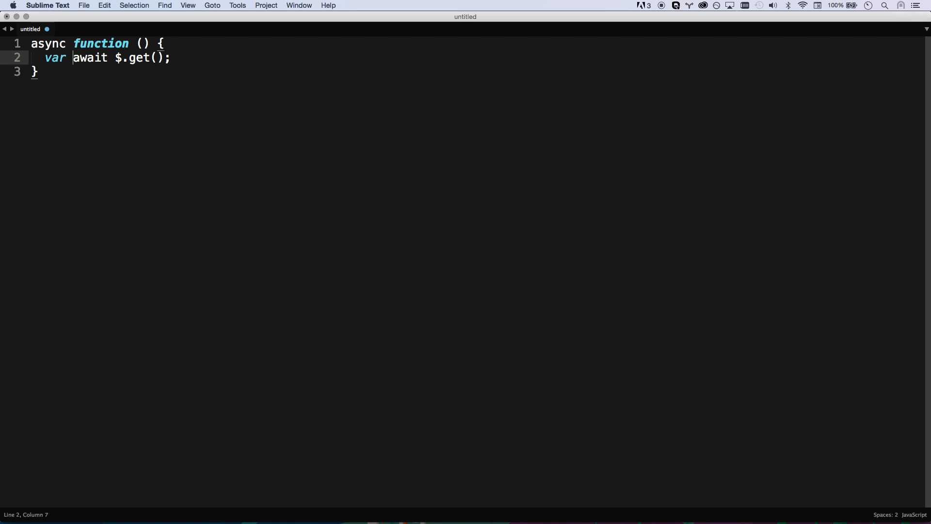
type("friend =")
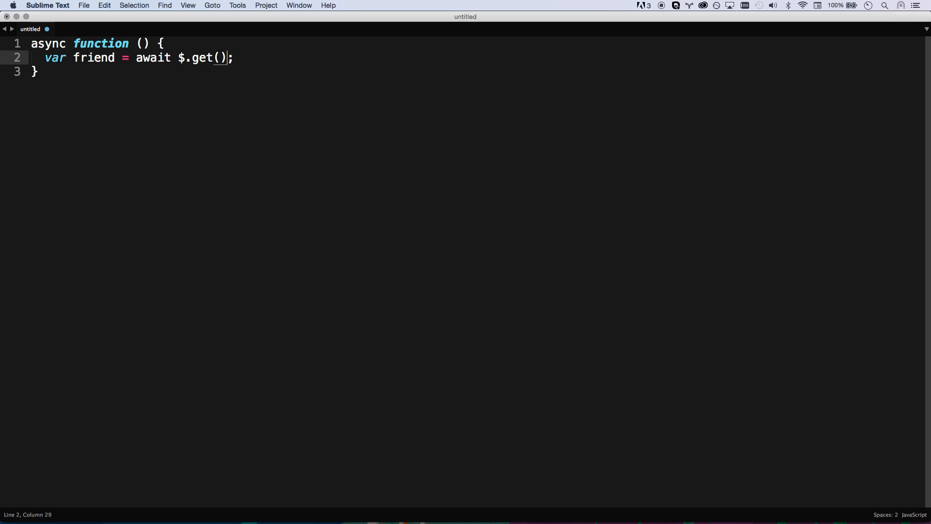
type("\"http\"")
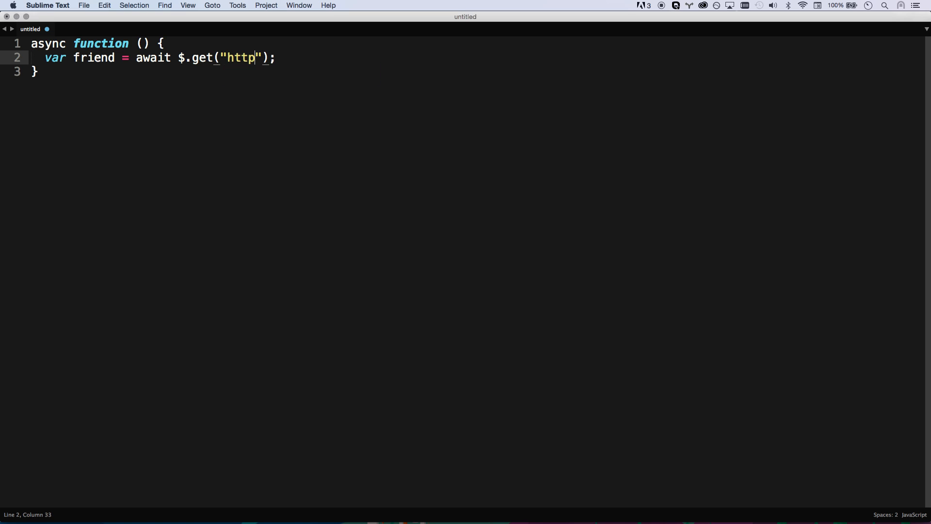
type("://some")
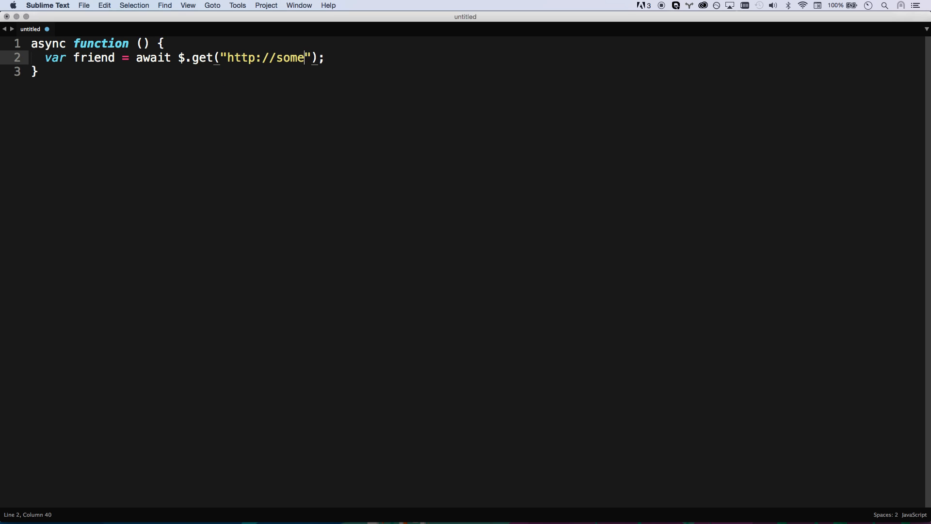
type("site.com/friend")
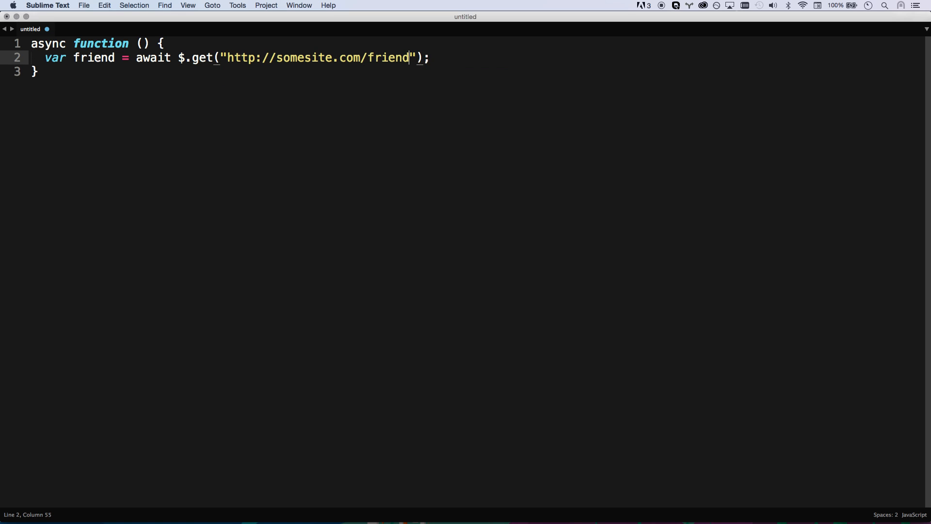
type("s")
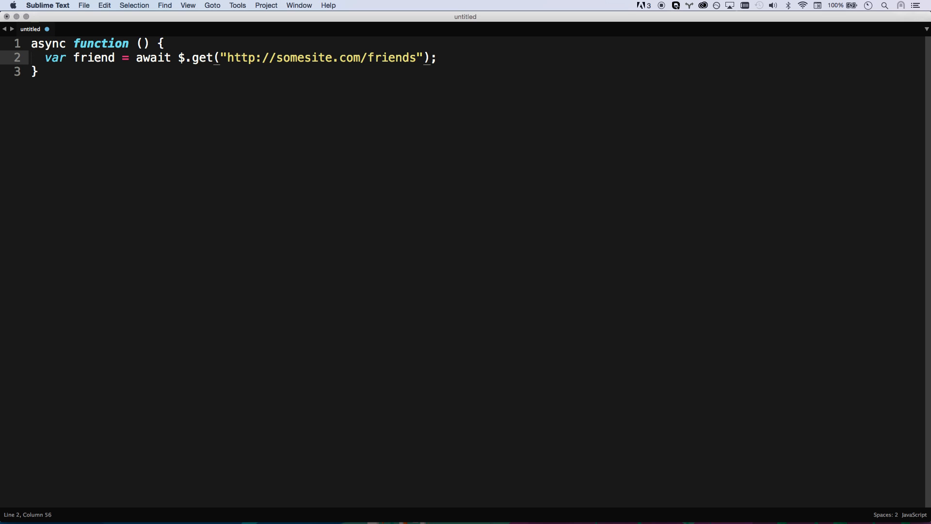
Add a console.log(friends); line after the awaited $.get fetch.
left_click(119, 57)
type("s")
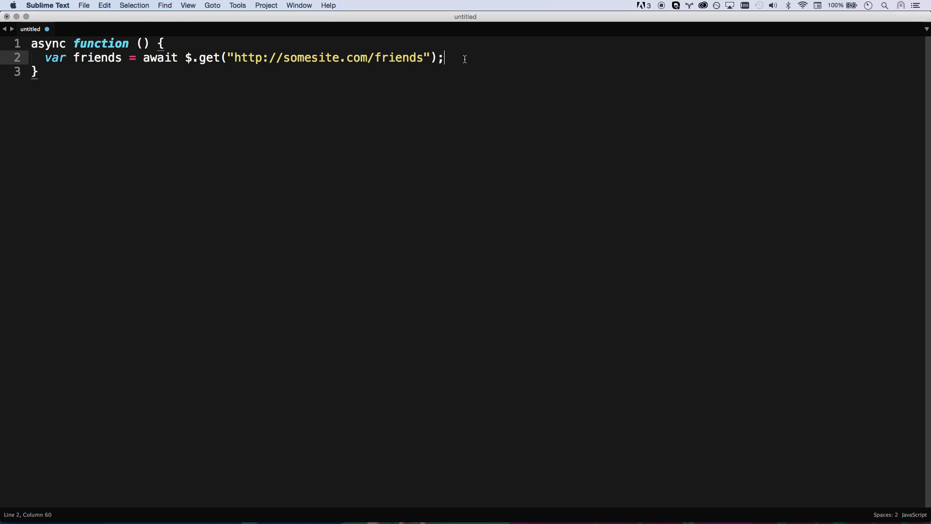
type("console.log(f")
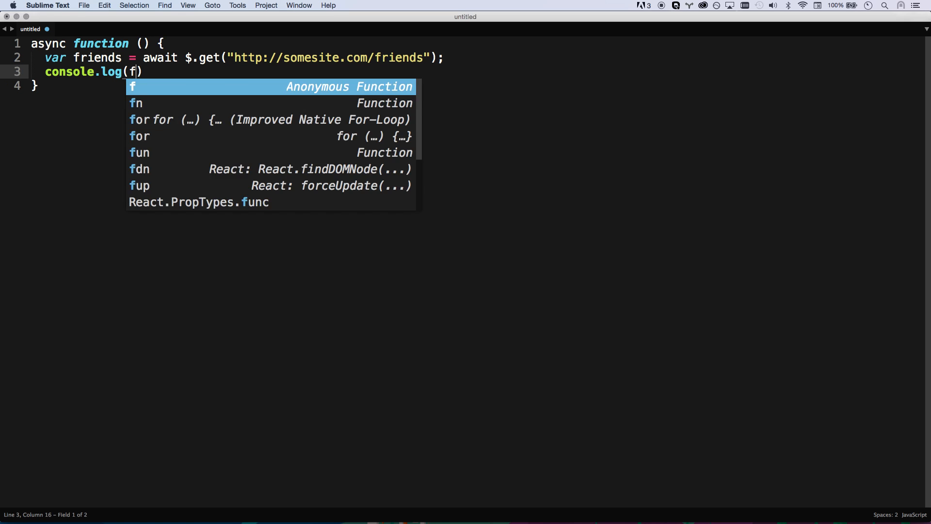
key("tab")
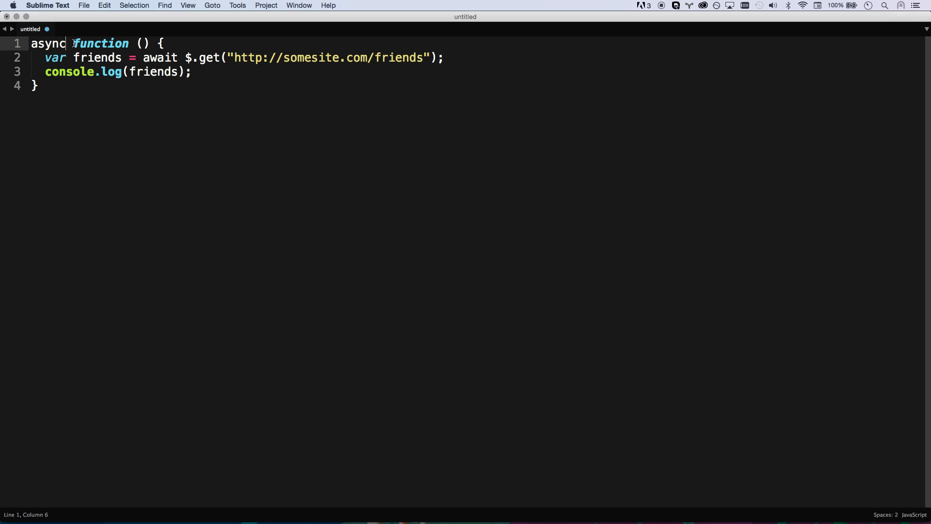
Select the whole async function and delete it, leaving the file empty.
left_click(33, 44)
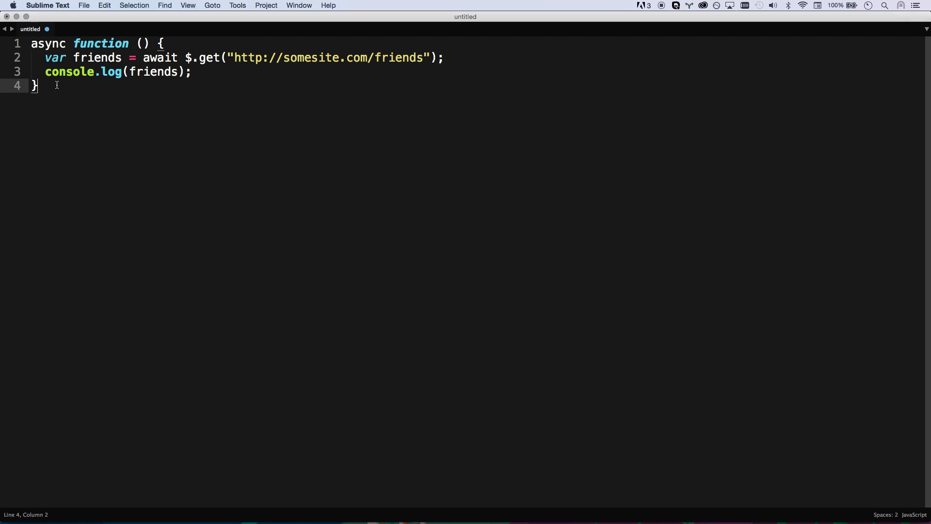
key("cmd+a")
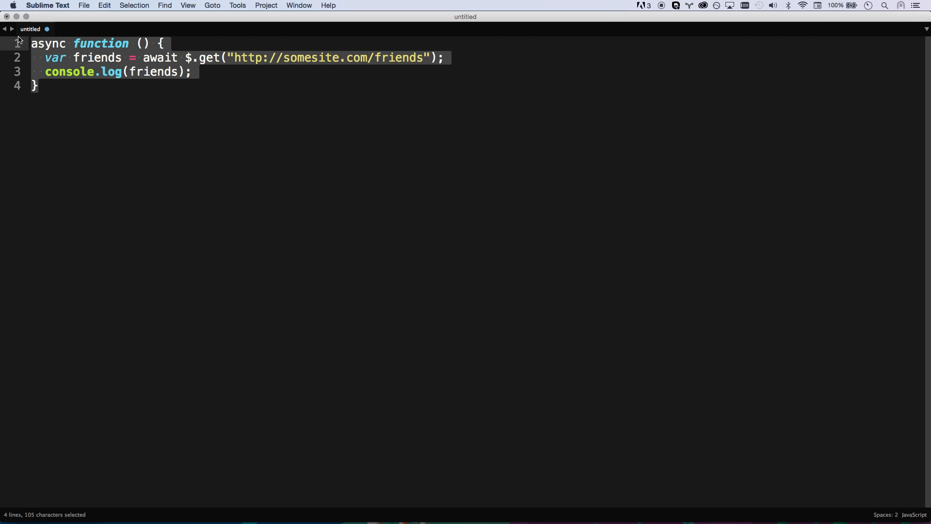
key("delete")
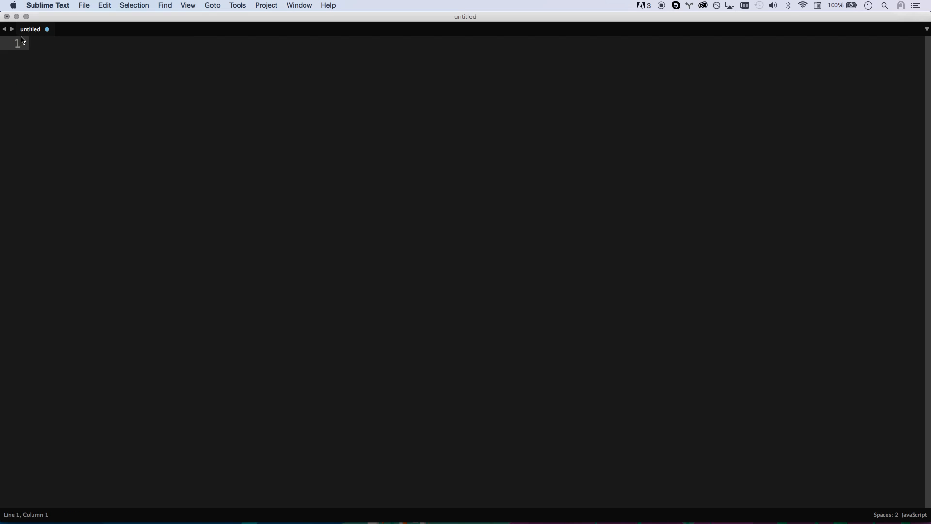